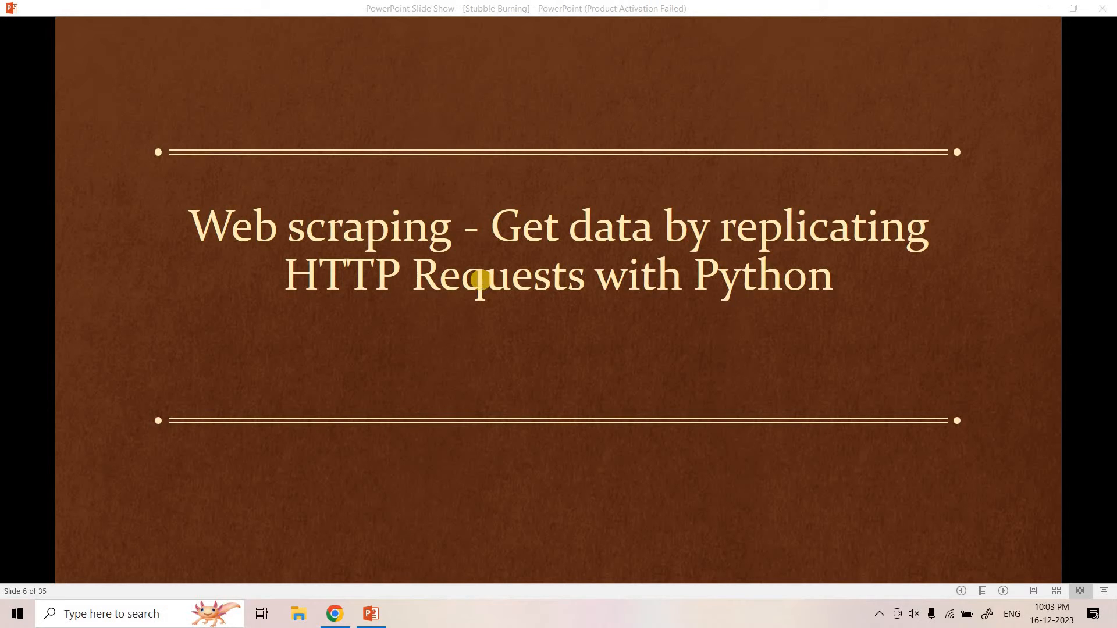
{"action": "mouse_move", "coordinate": [438, 280]}
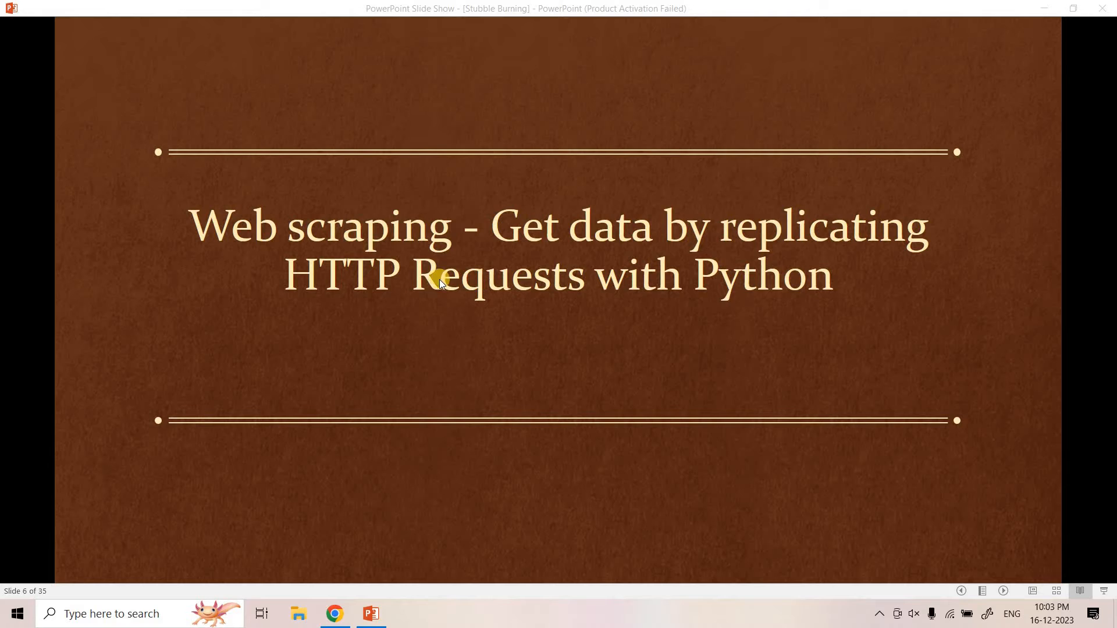
{"action": "mouse_move", "coordinate": [330, 162]}
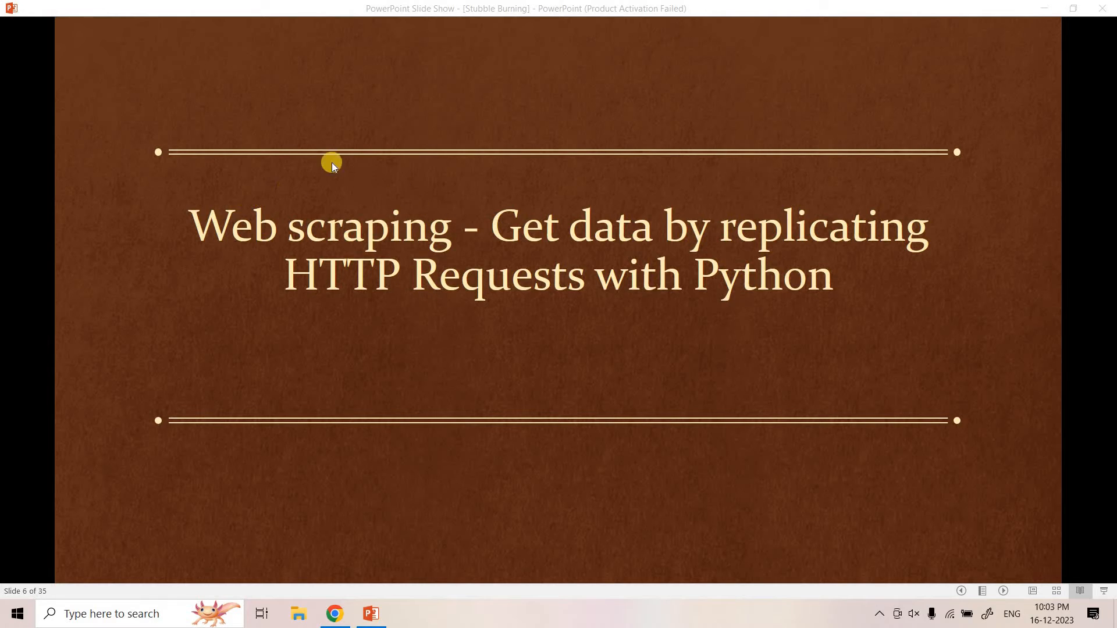
{"action": "mouse_move", "coordinate": [297, 203]}
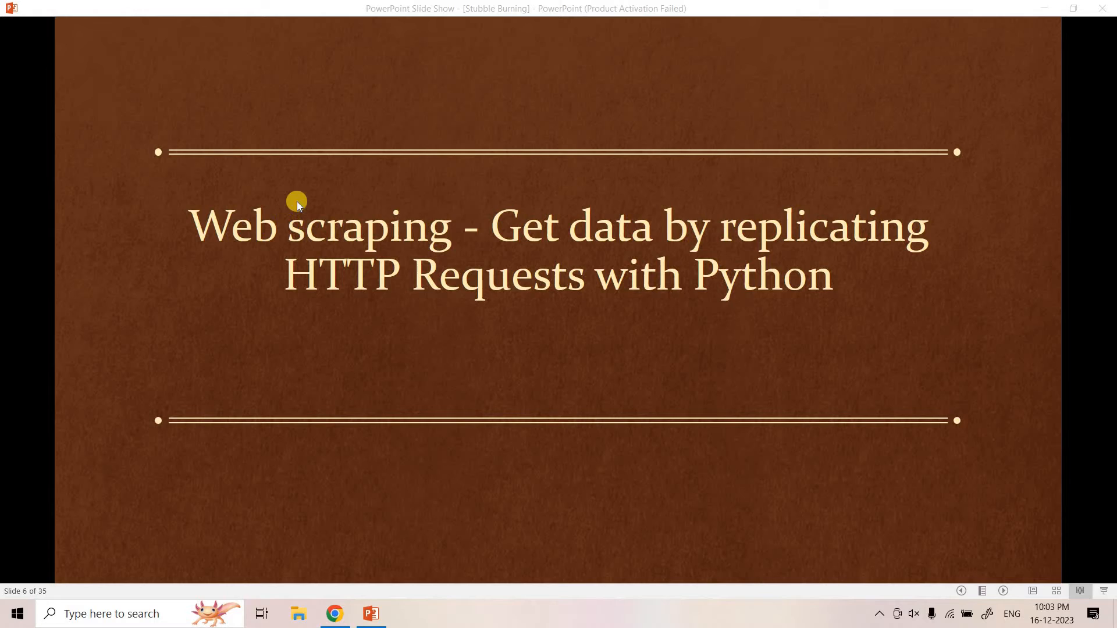
{"action": "mouse_move", "coordinate": [435, 308]}
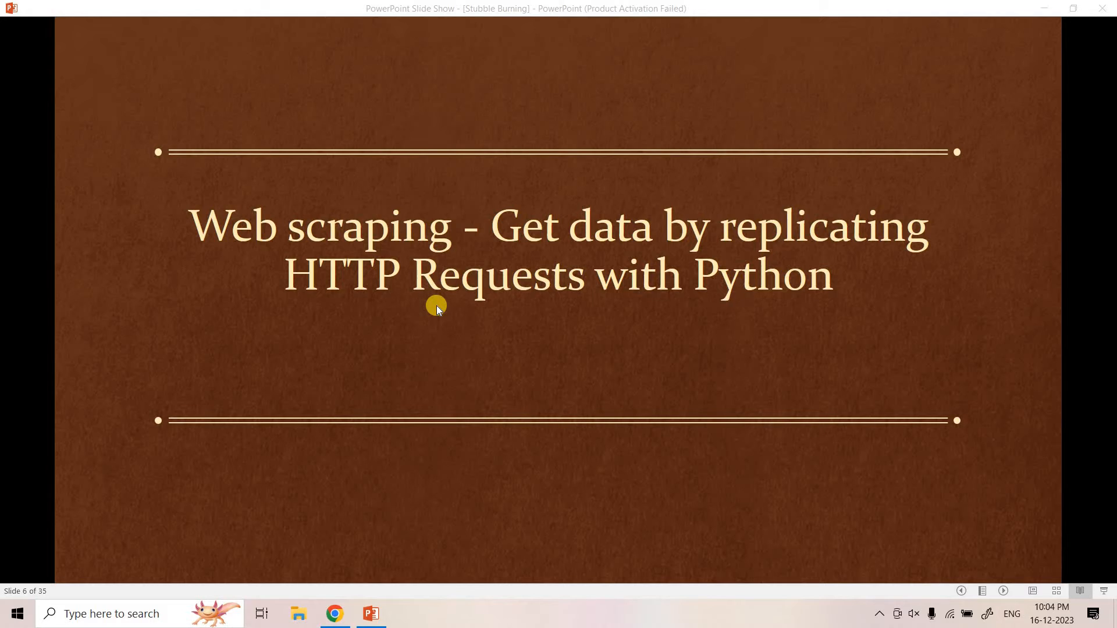
{"action": "mouse_move", "coordinate": [454, 317]}
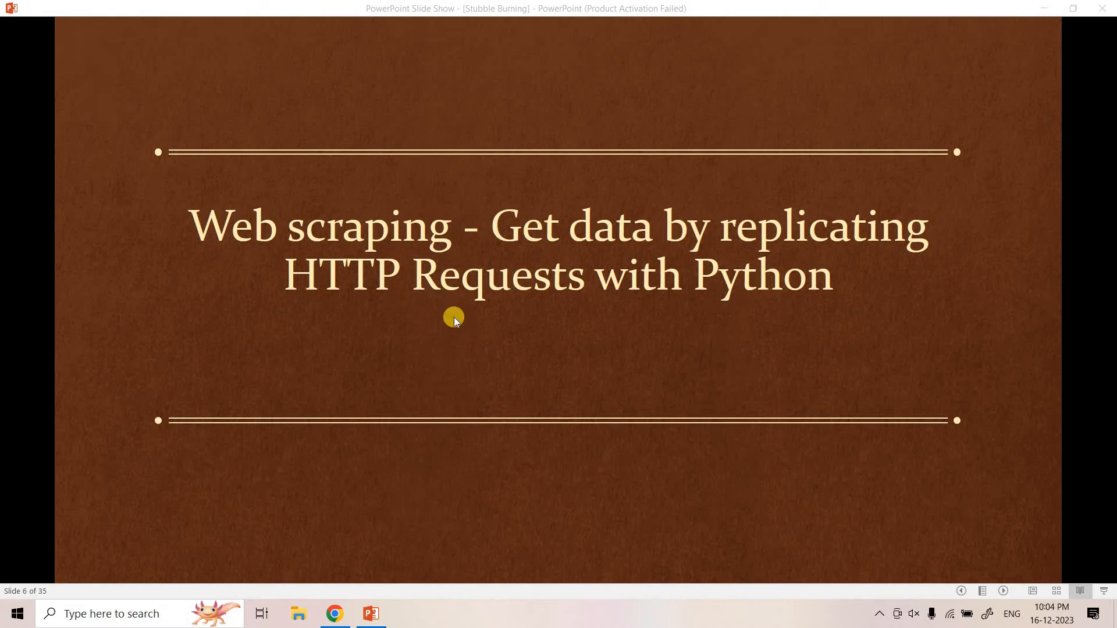
{"action": "mouse_move", "coordinate": [700, 322]}
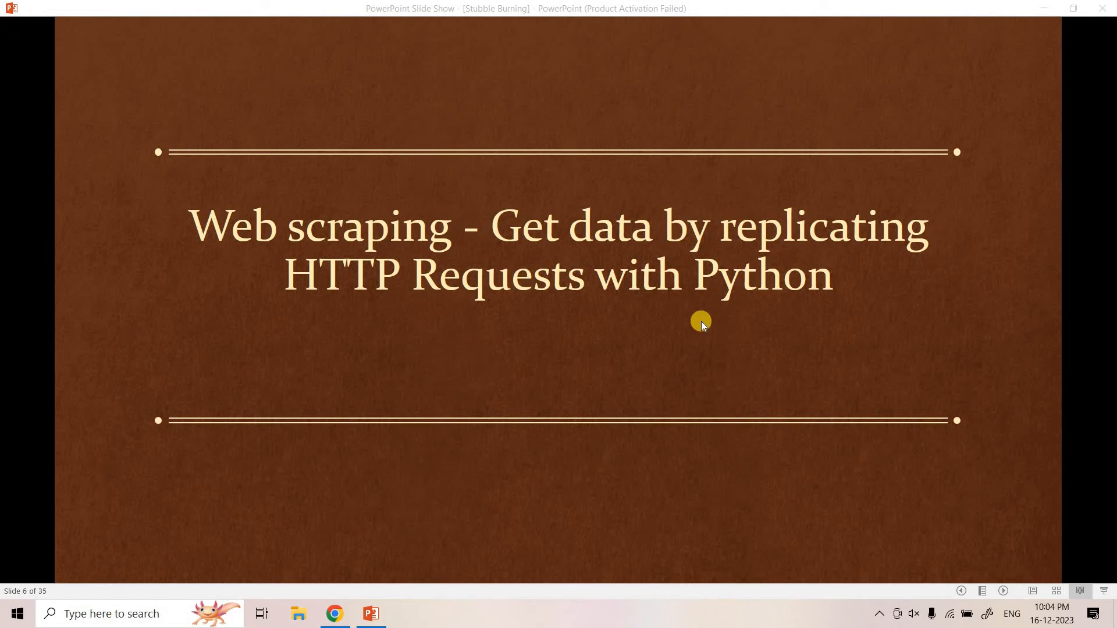
{"action": "mouse_move", "coordinate": [609, 255]}
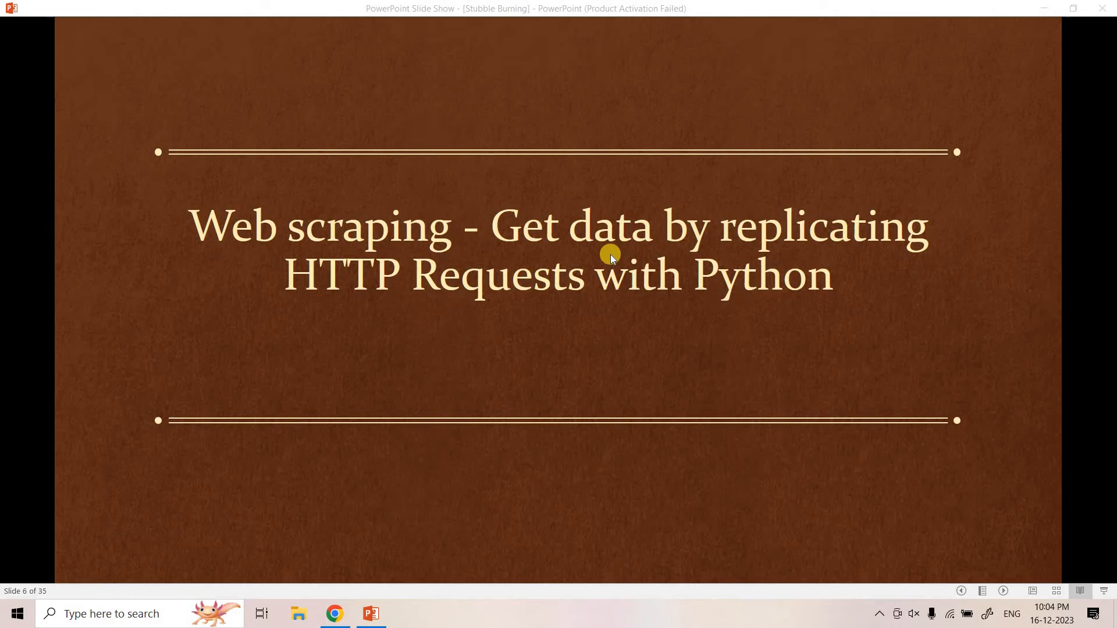
{"action": "mouse_move", "coordinate": [753, 273]}
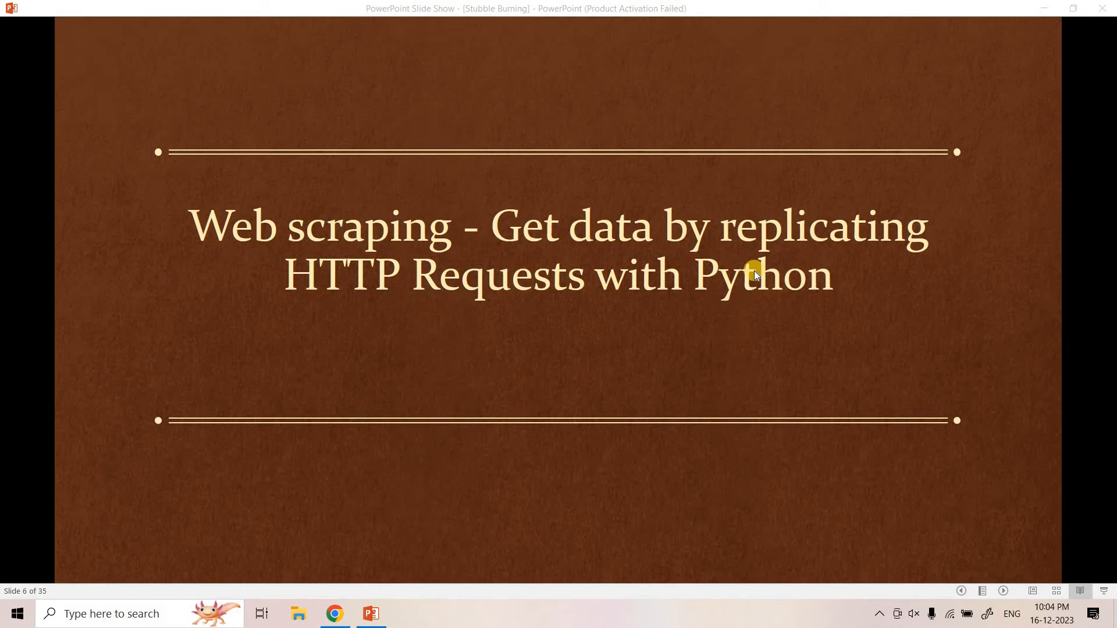
{"action": "mouse_move", "coordinate": [554, 310]}
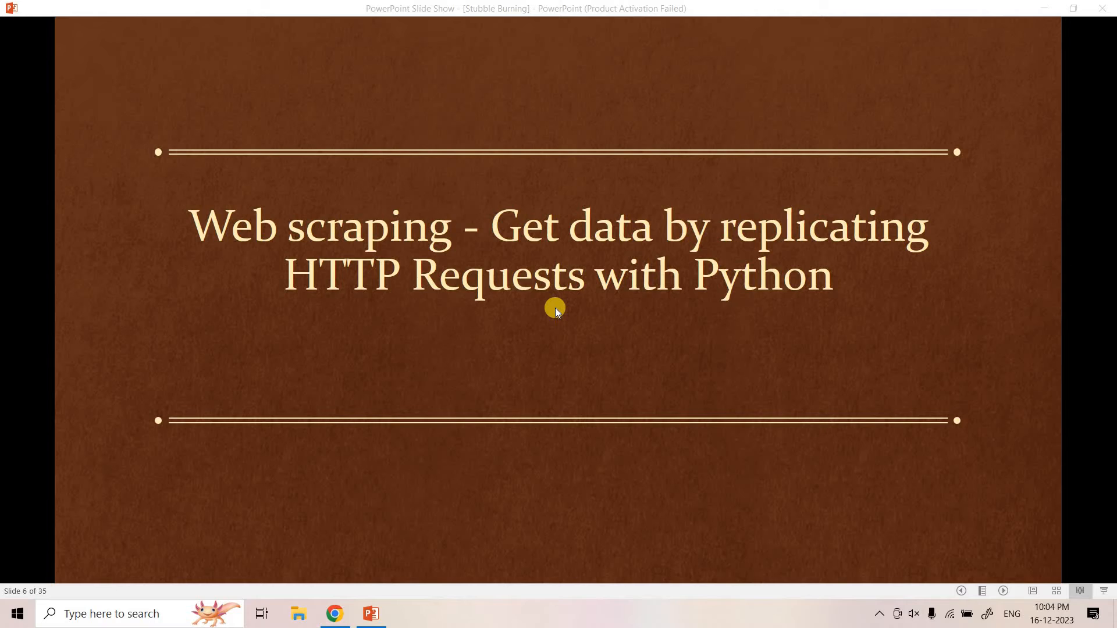
{"action": "mouse_move", "coordinate": [531, 335]}
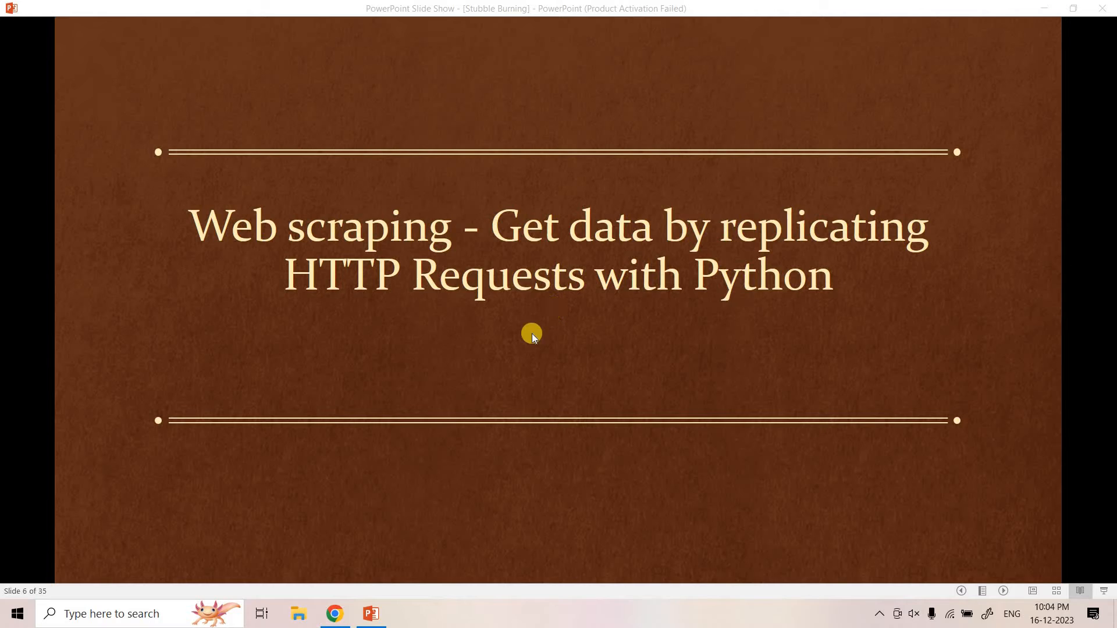
{"action": "mouse_move", "coordinate": [335, 371]}
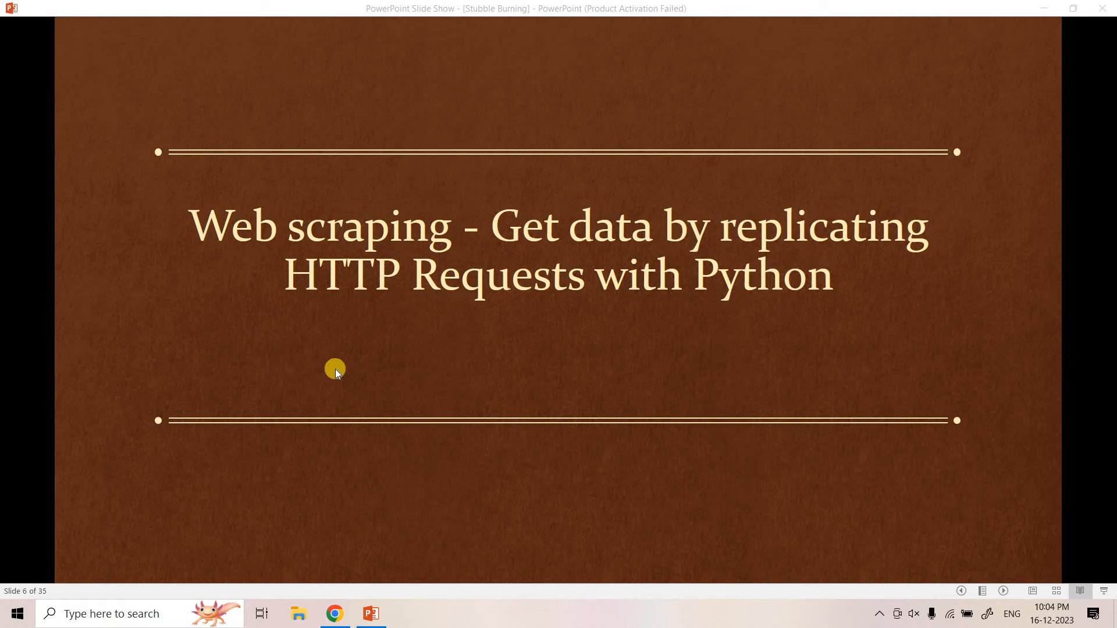
{"action": "mouse_move", "coordinate": [319, 250]}
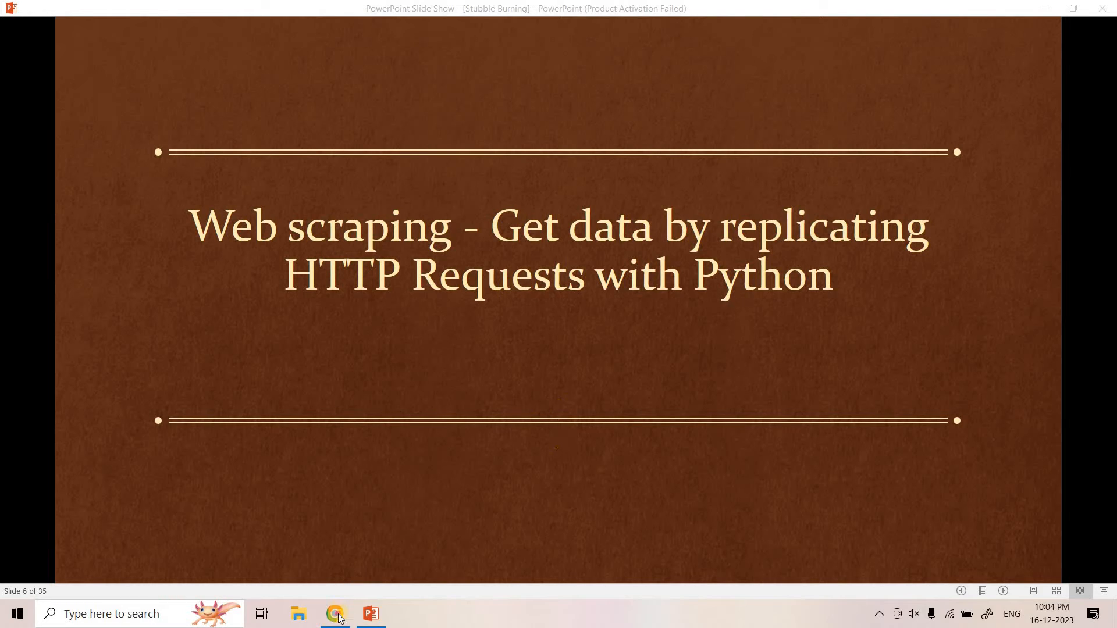
Switch to HCC Explorer and review its form defaults: DX, HCC 2022 v24, Community Non-Dual, age 65.
{"action": "left_click", "coordinate": [334, 614]}
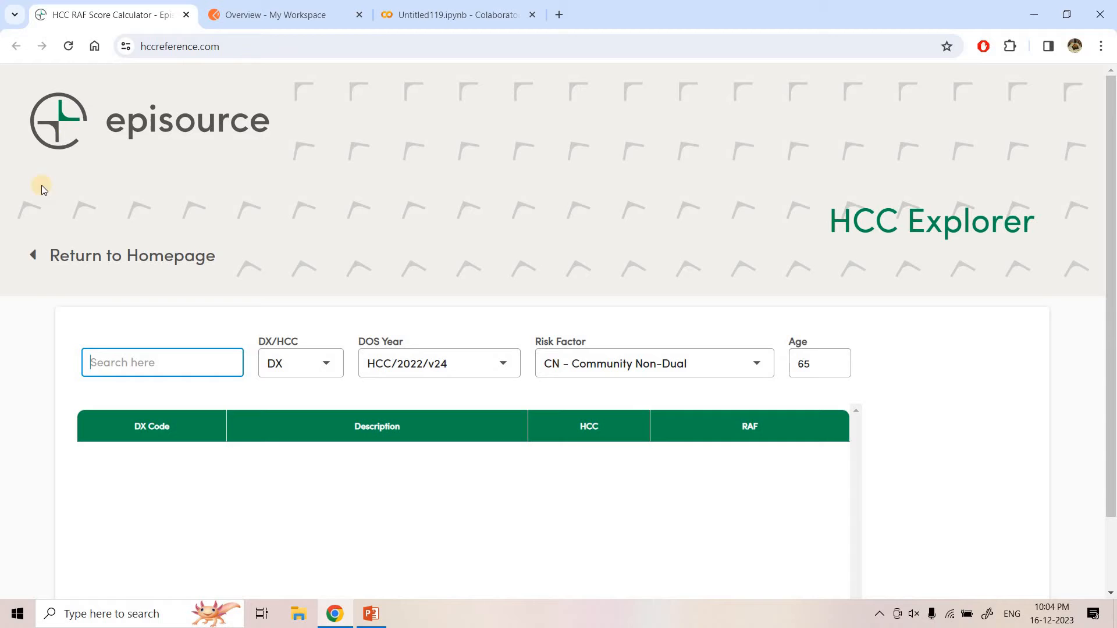
{"action": "mouse_move", "coordinate": [217, 390]}
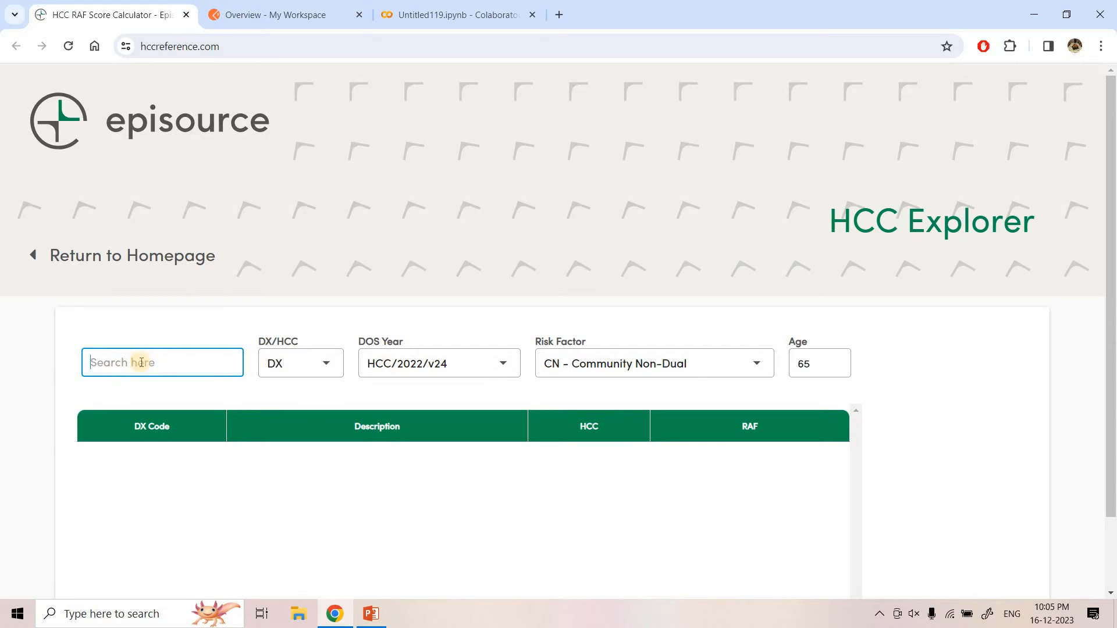
{"action": "left_click", "coordinate": [299, 363]}
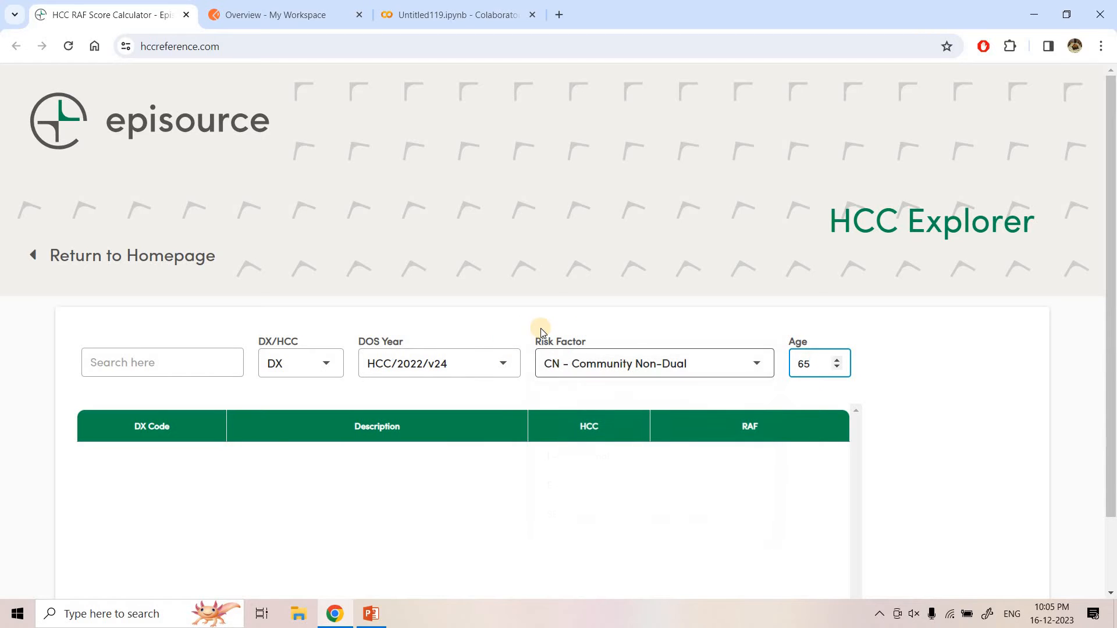
{"action": "left_click", "coordinate": [812, 363]}
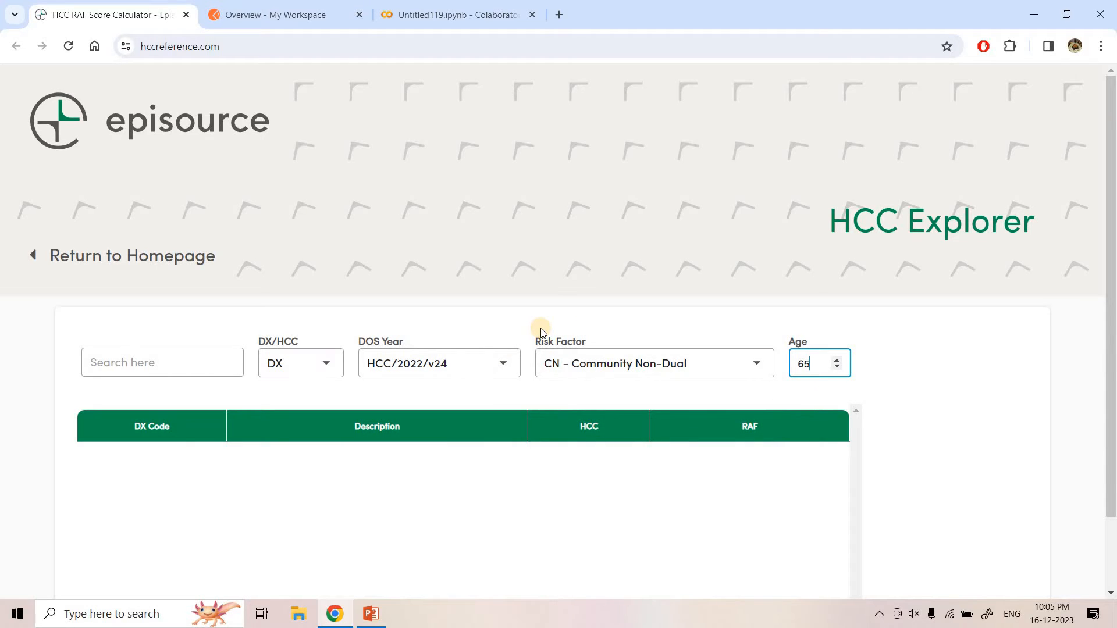
{"action": "mouse_move", "coordinate": [156, 158]}
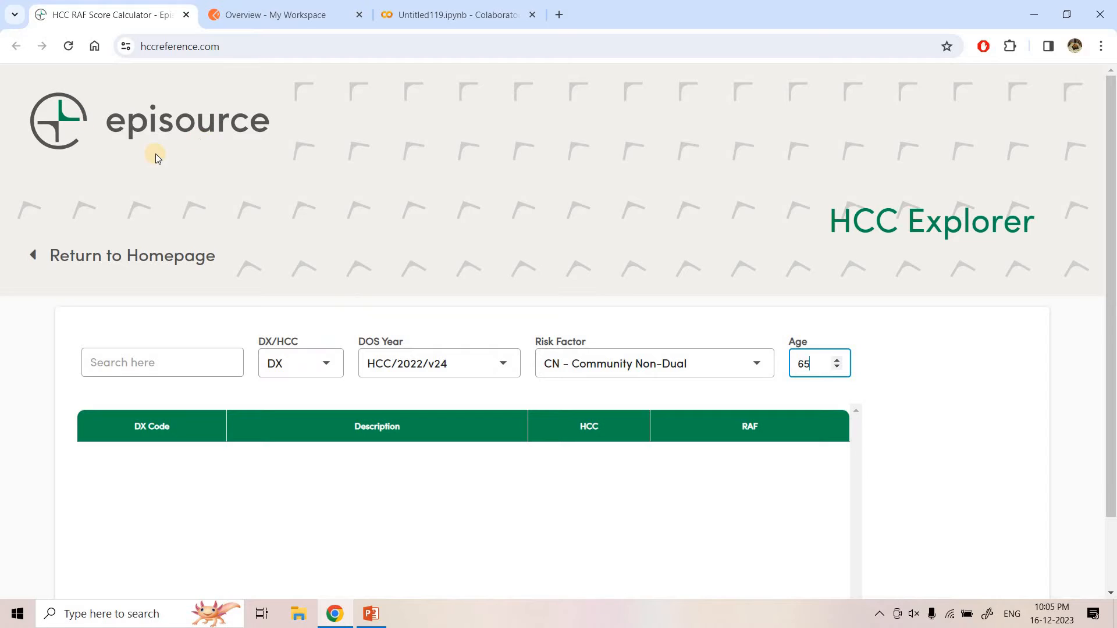
{"action": "left_click", "coordinate": [162, 362]}
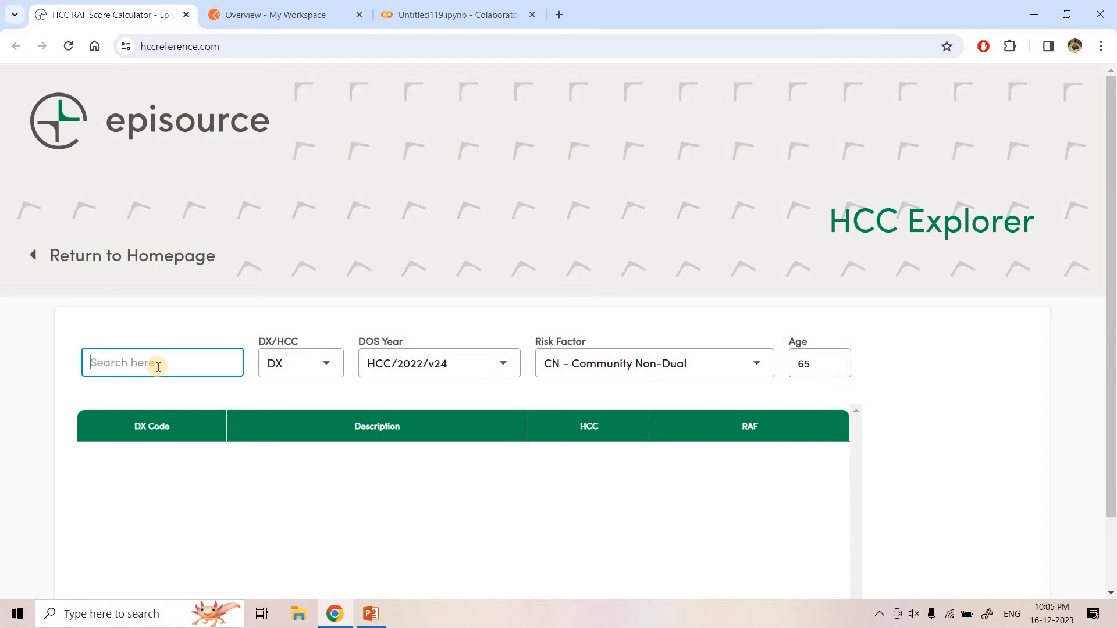
Search HCC Explorer for 'skin' and scroll to the results, e.g., C460 Kaposi's sarcoma of skin.
{"action": "type", "text": "skin"}
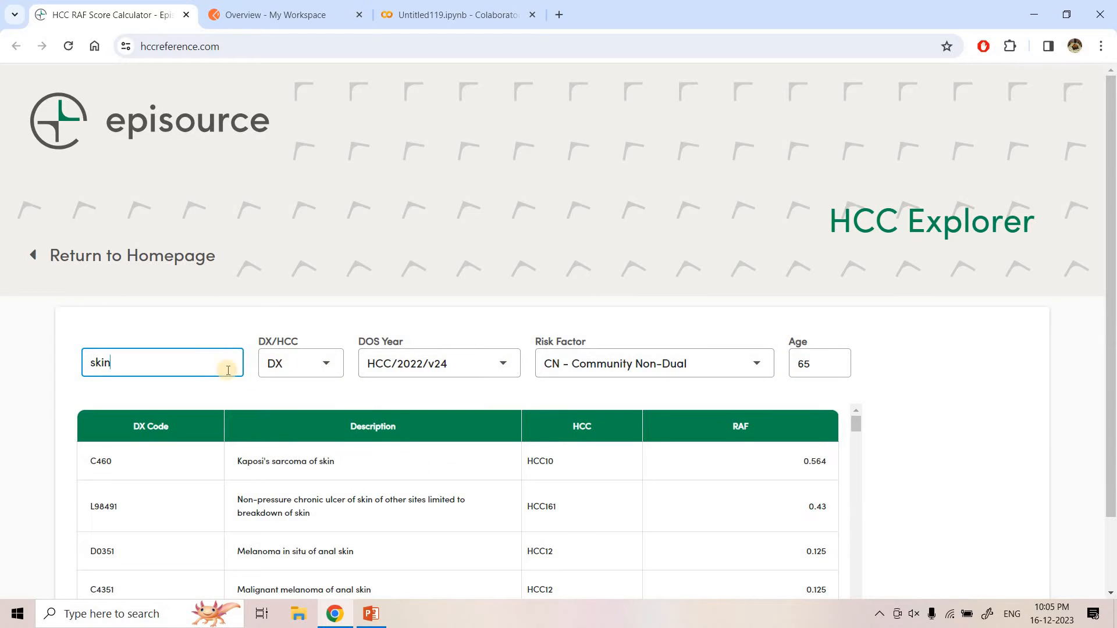
{"action": "scroll", "scroll_direction": "down", "scroll_amount": 3}
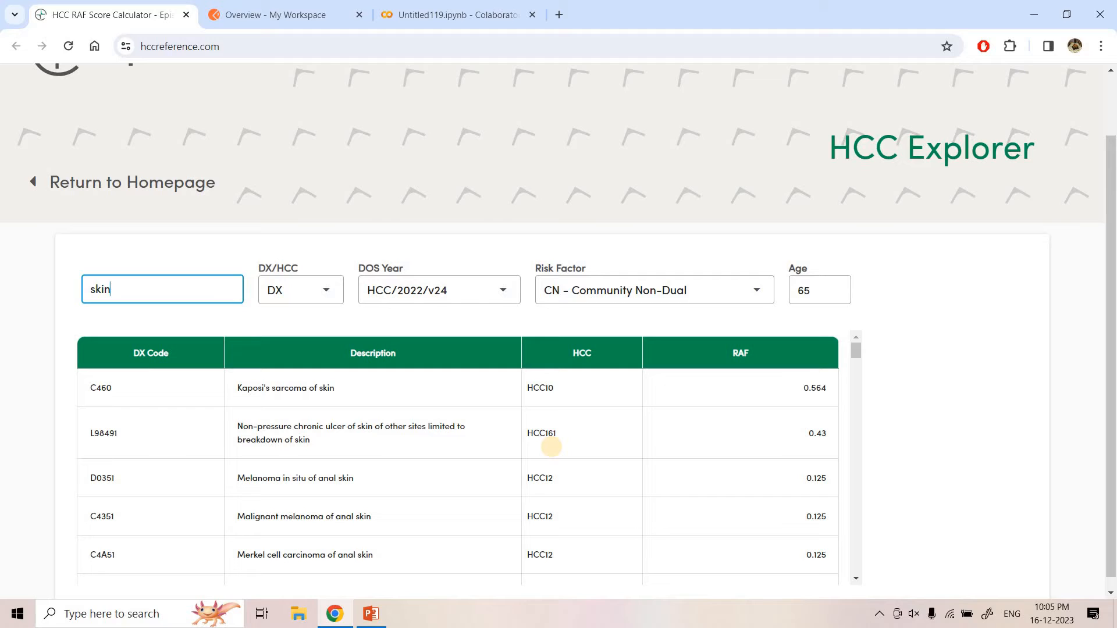
{"action": "mouse_move", "coordinate": [295, 414]}
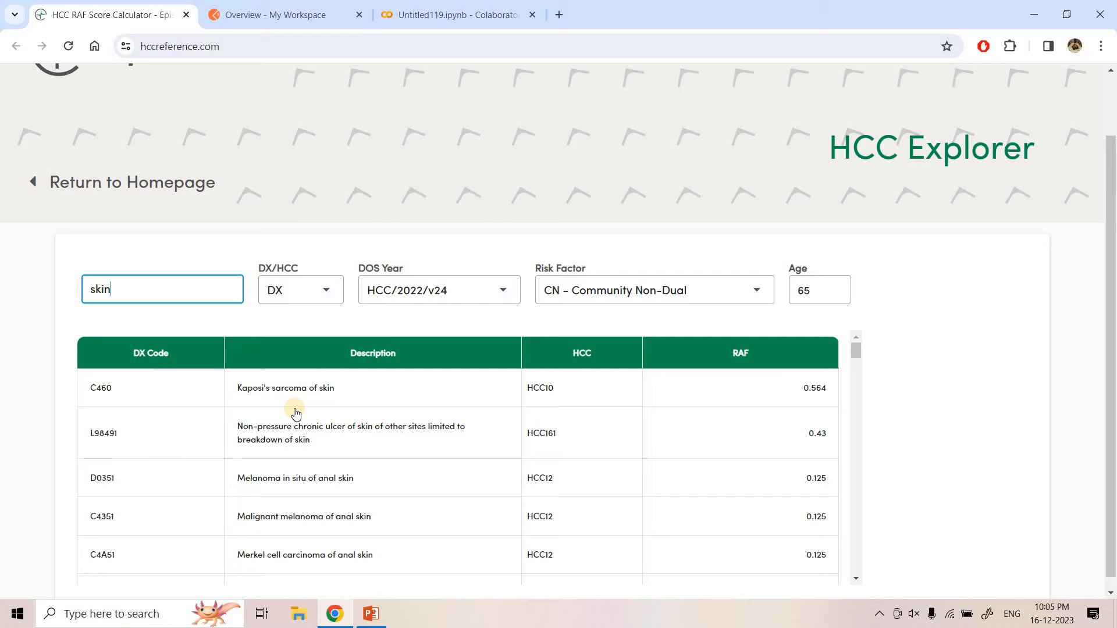
{"action": "mouse_move", "coordinate": [535, 463]}
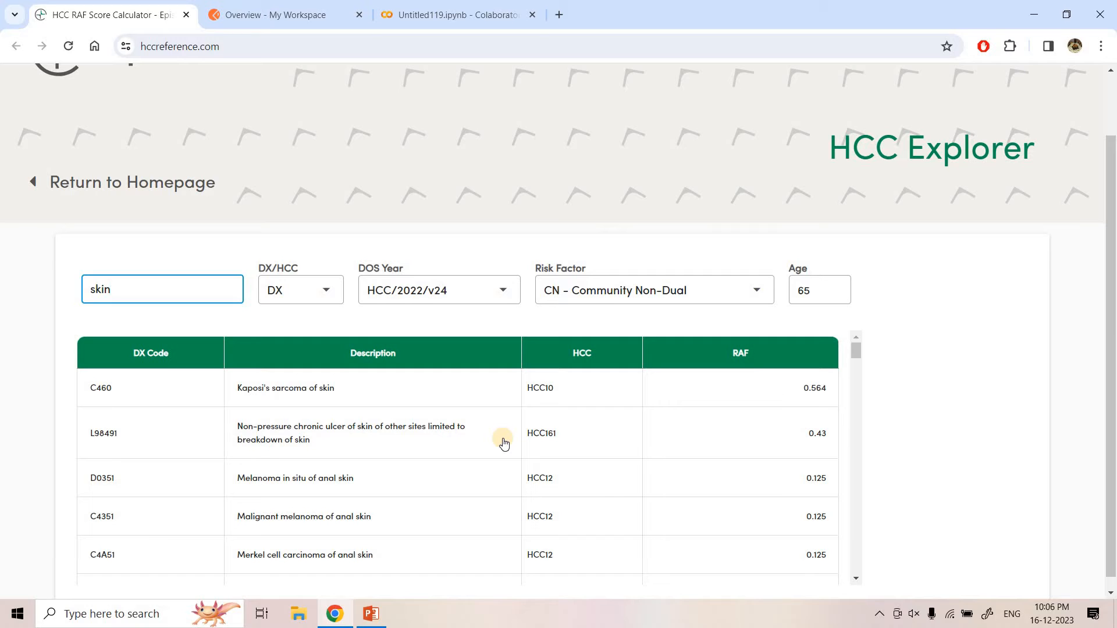
{"action": "mouse_move", "coordinate": [449, 389]}
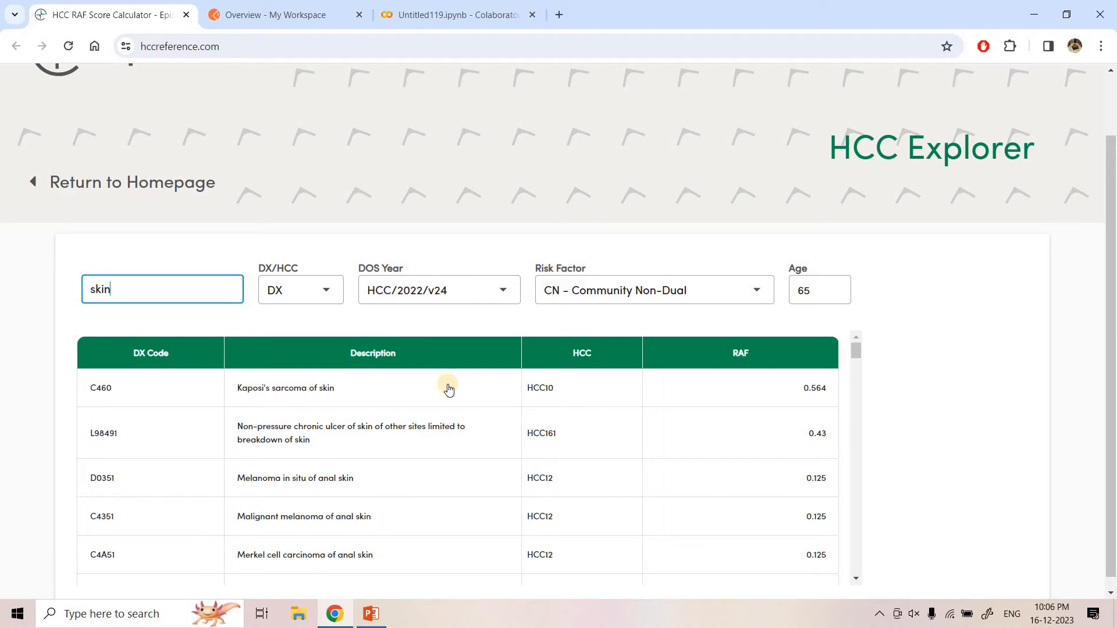
{"action": "mouse_move", "coordinate": [518, 464]}
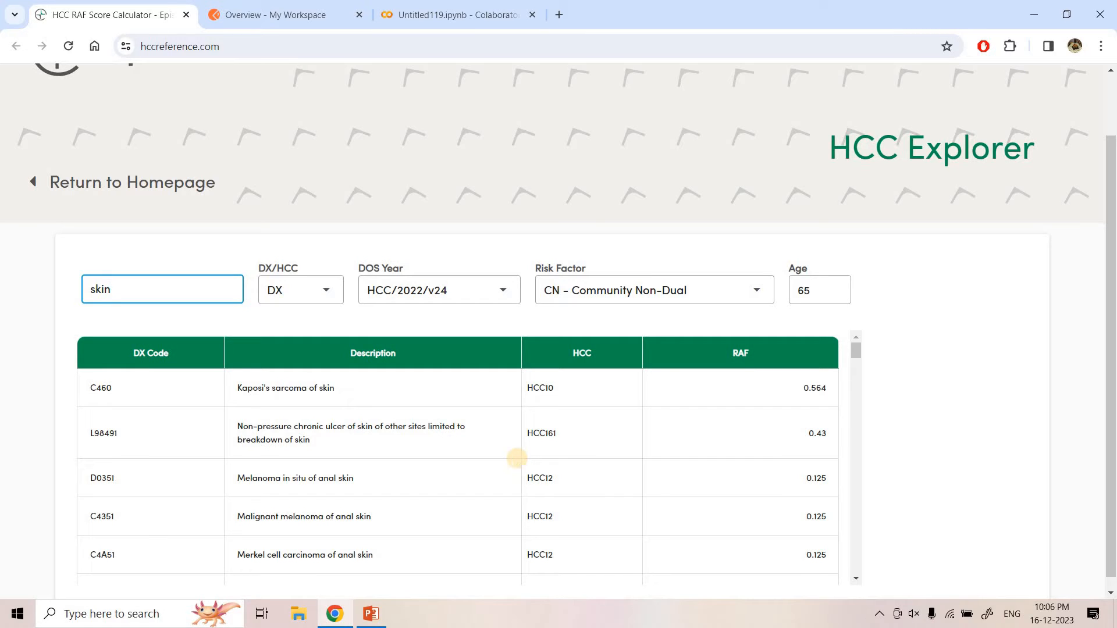
Show the PowerPoint title slide 'Web scraping - Get data by replicating HTTP Requests with Python'.
{"action": "left_click", "coordinate": [370, 613]}
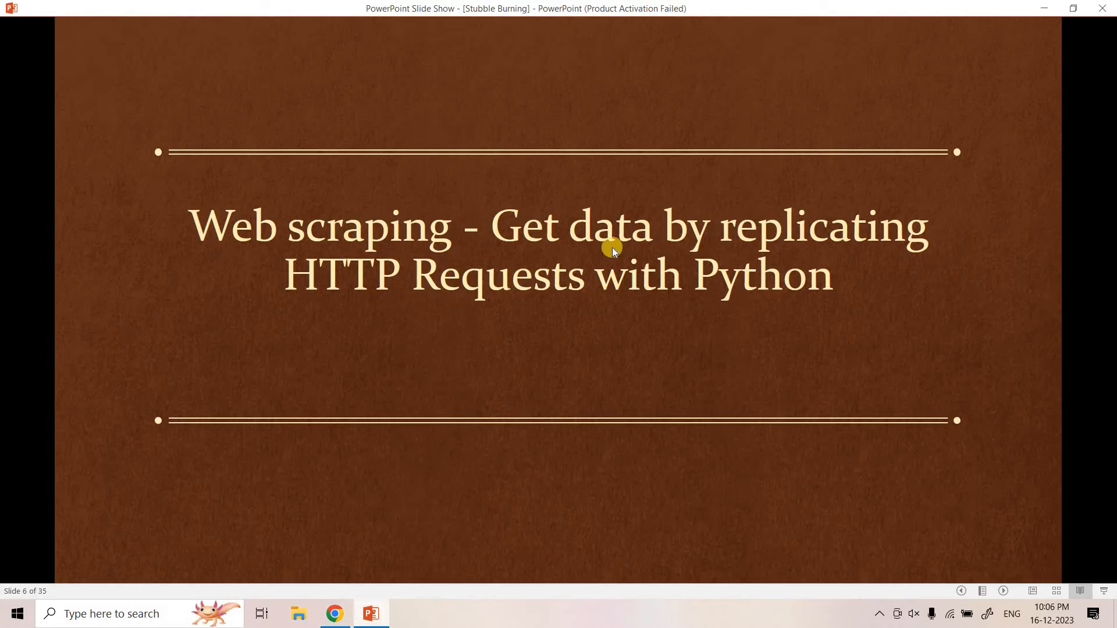
{"action": "mouse_move", "coordinate": [867, 235]}
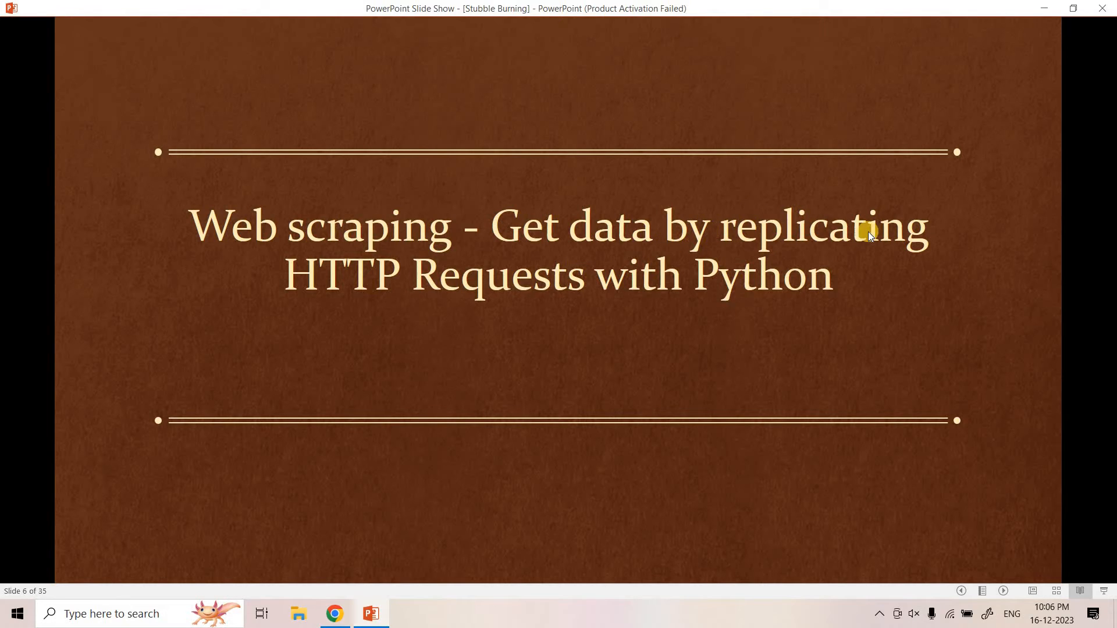
{"action": "mouse_move", "coordinate": [315, 317]}
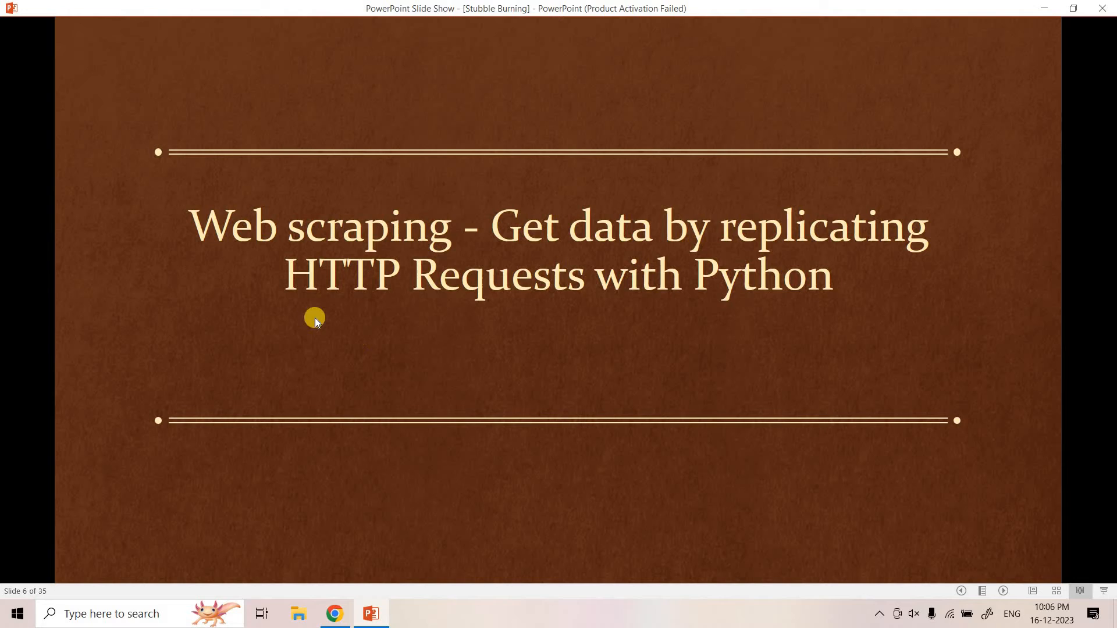
{"action": "mouse_move", "coordinate": [732, 312]}
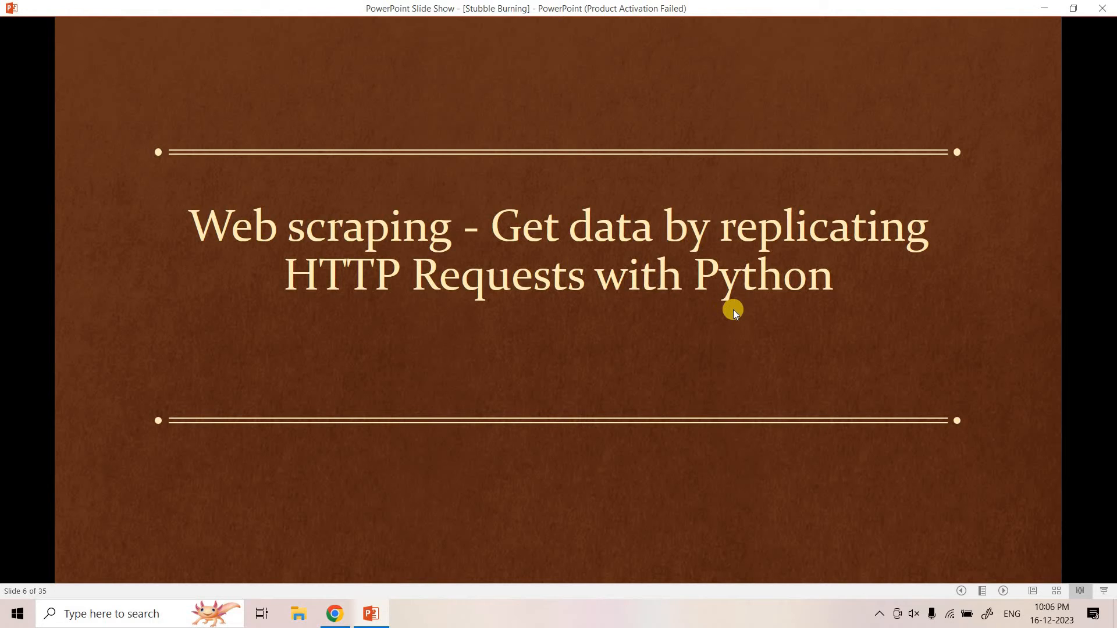
{"action": "mouse_move", "coordinate": [724, 318]}
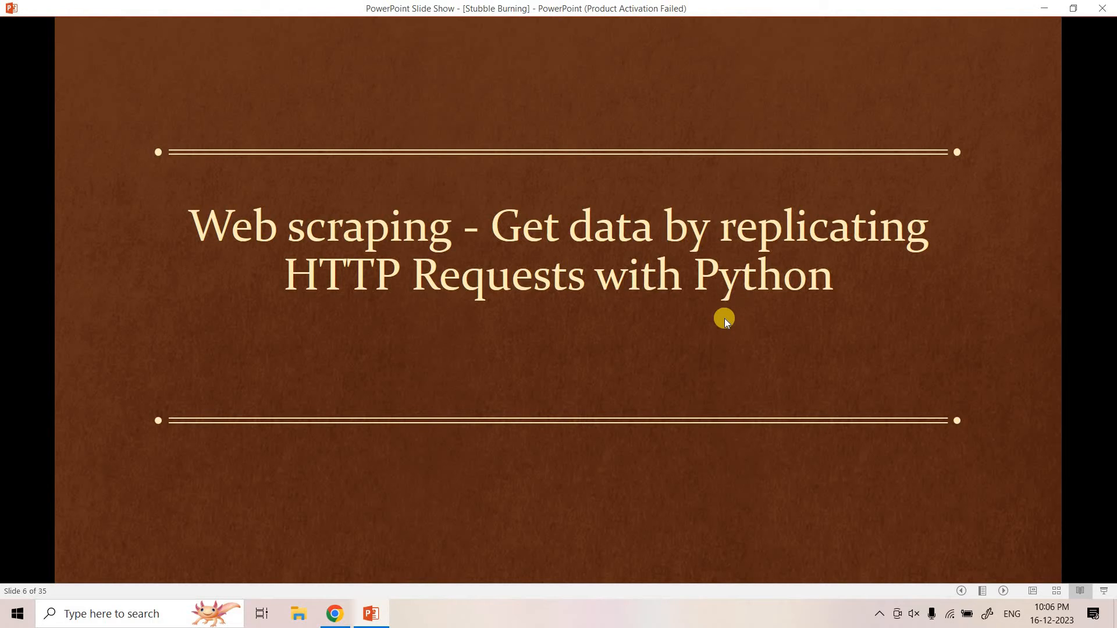
{"action": "mouse_move", "coordinate": [361, 321]}
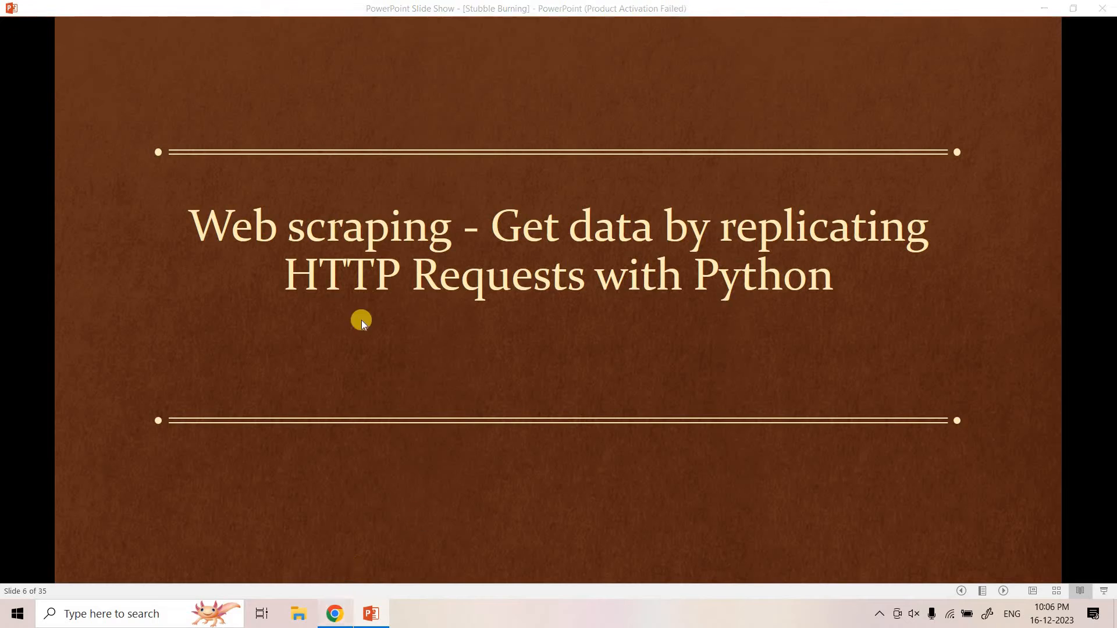
Return to the HCC Explorer tab still showing the 'skin' search results.
{"action": "left_click", "coordinate": [333, 613]}
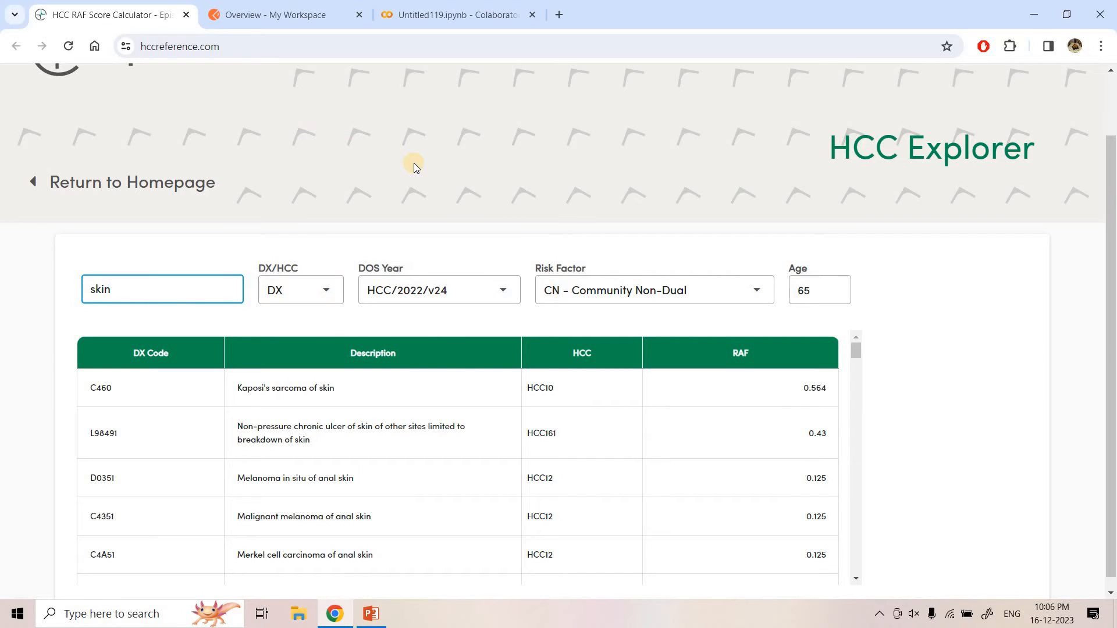
{"action": "mouse_move", "coordinate": [349, 137]}
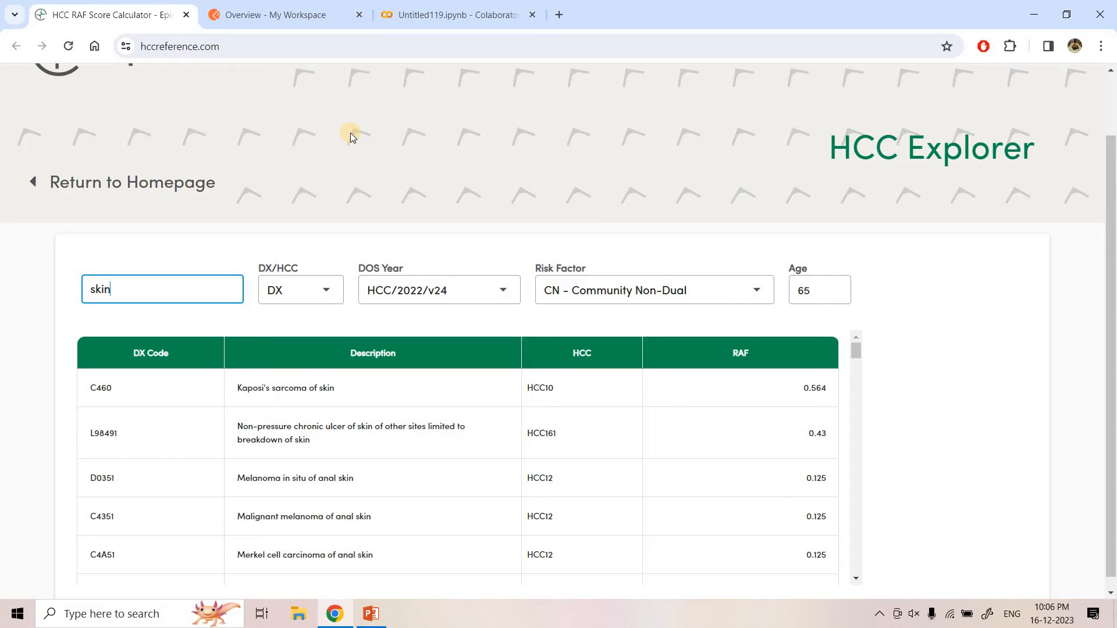
{"action": "mouse_move", "coordinate": [568, 425]}
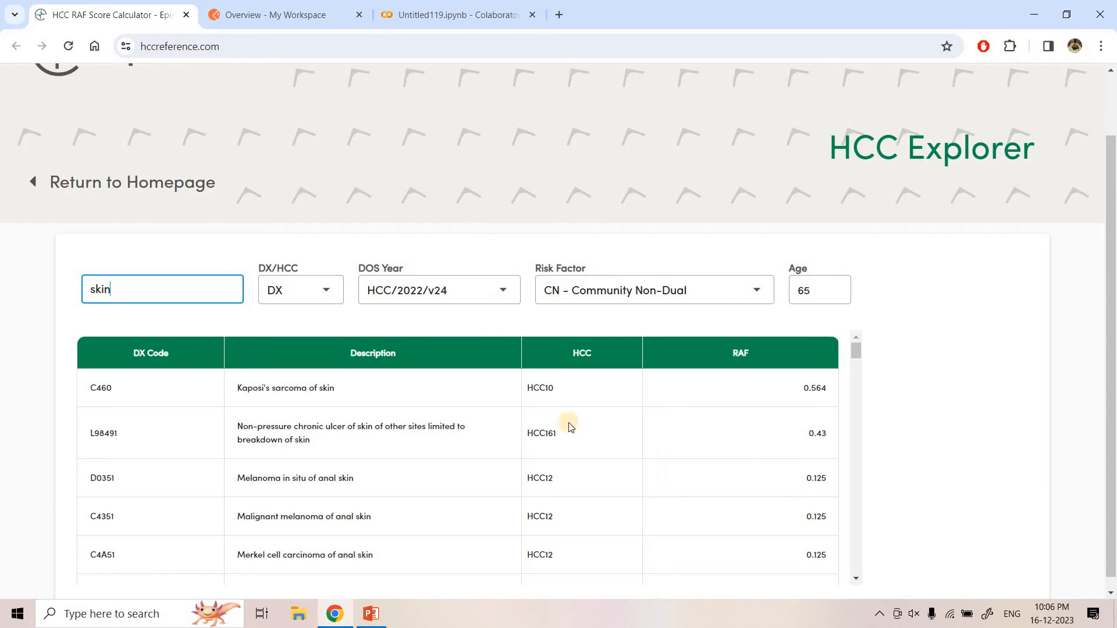
{"action": "mouse_move", "coordinate": [400, 504]}
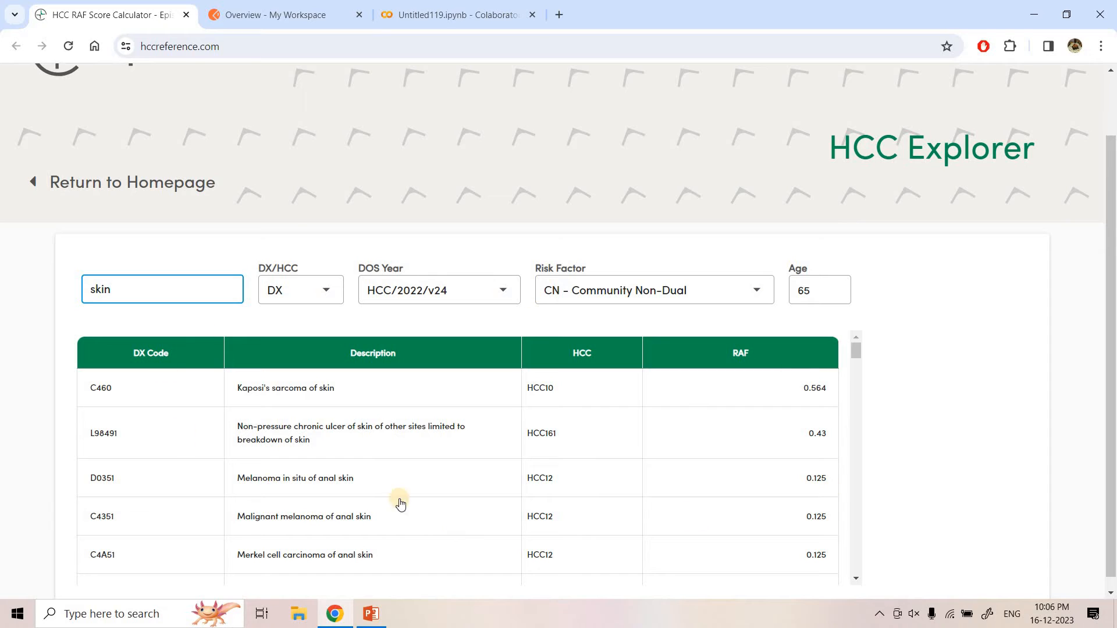
{"action": "mouse_move", "coordinate": [434, 485]}
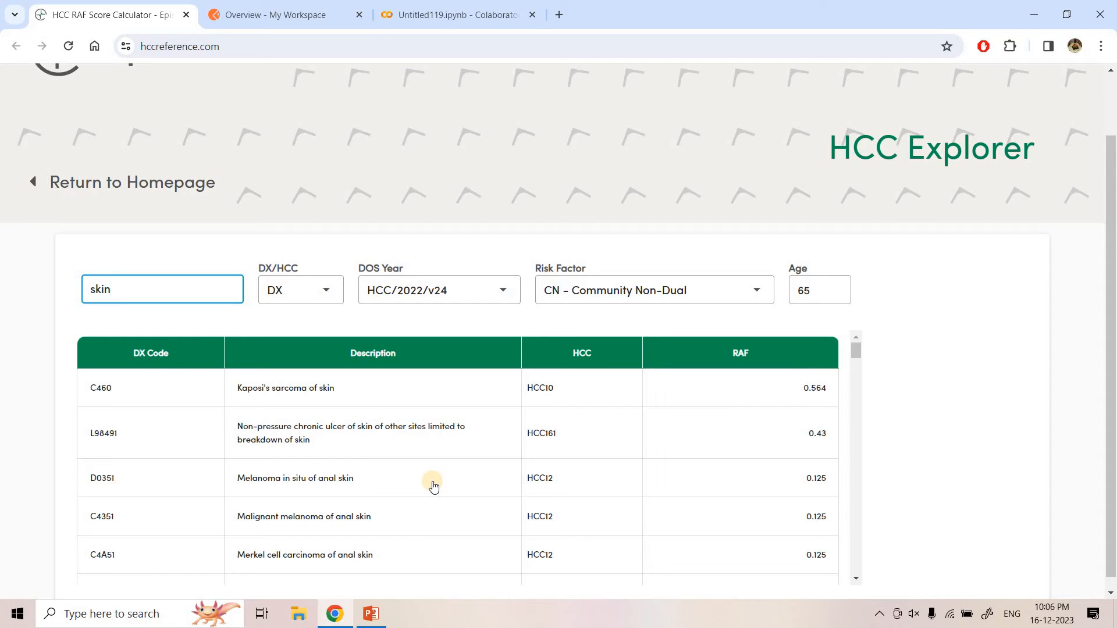
{"action": "mouse_move", "coordinate": [368, 116]}
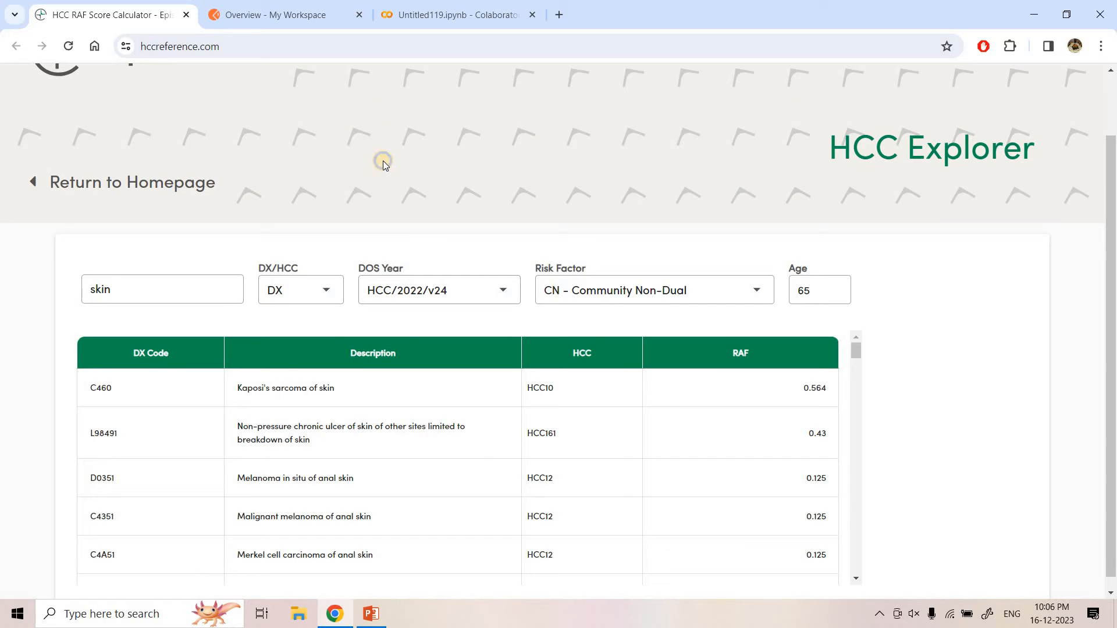
Inspect the HCC Explorer page to open DevTools on the Elements panel.
{"action": "right_click", "coordinate": [383, 162]}
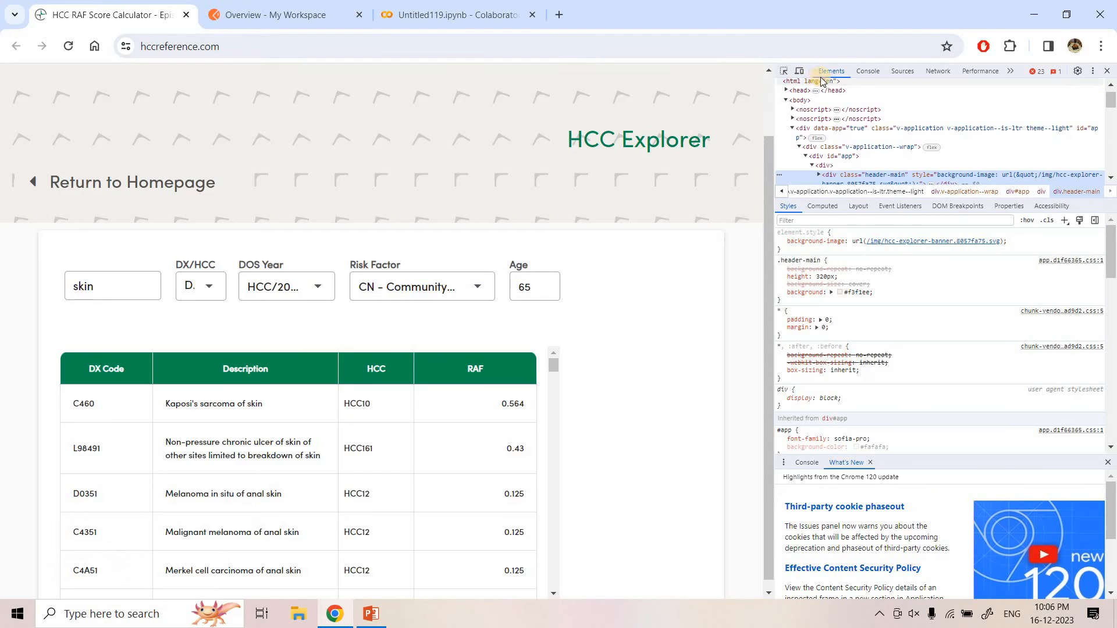
{"action": "mouse_move", "coordinate": [937, 70]}
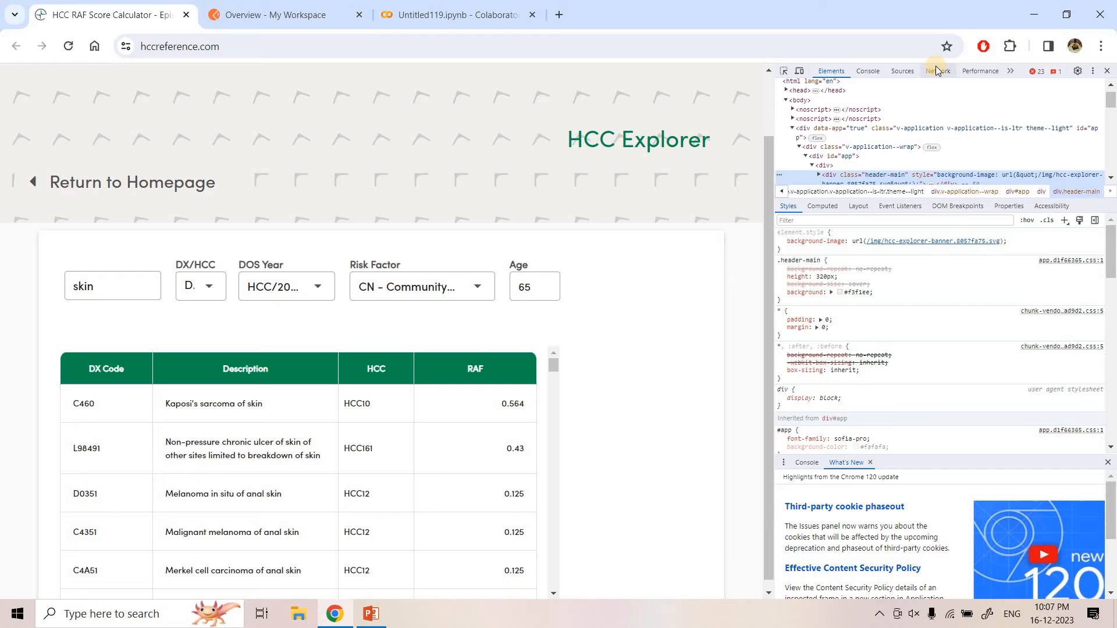
{"action": "mouse_move", "coordinate": [434, 342]}
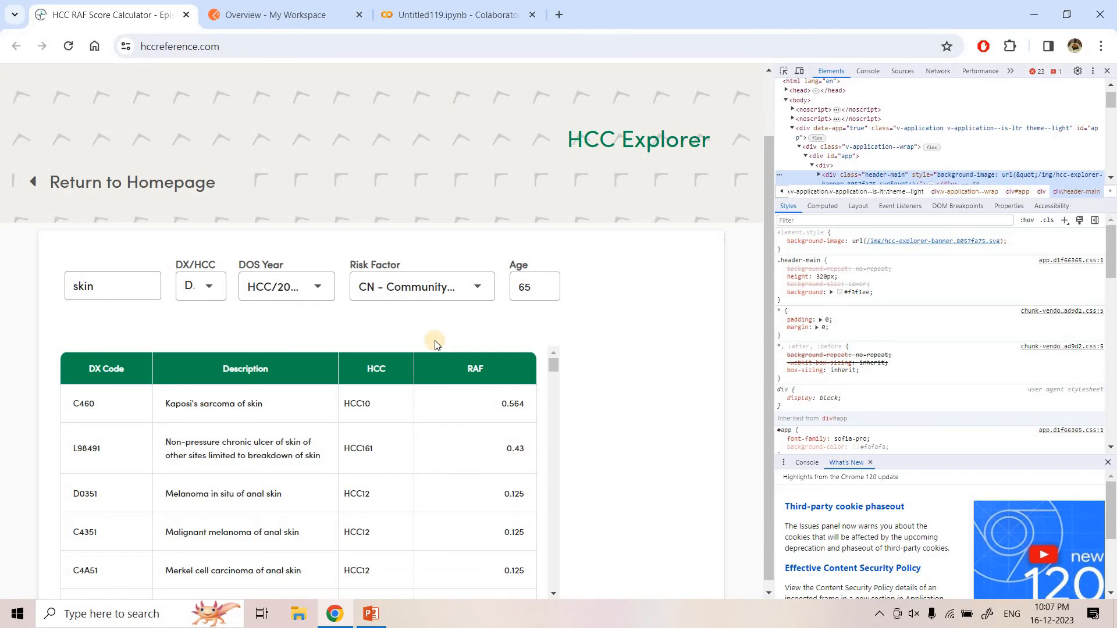
{"action": "mouse_move", "coordinate": [447, 357]}
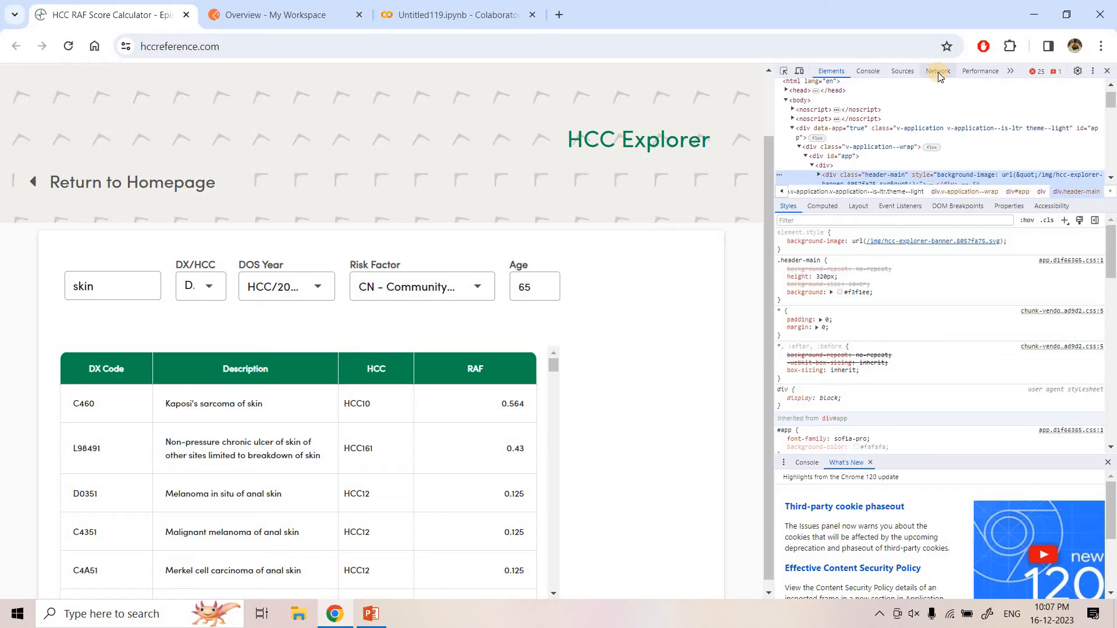
Capture network requests in the Network panel while searching HCC Explorer for 'hand'.
{"action": "left_click", "coordinate": [937, 71]}
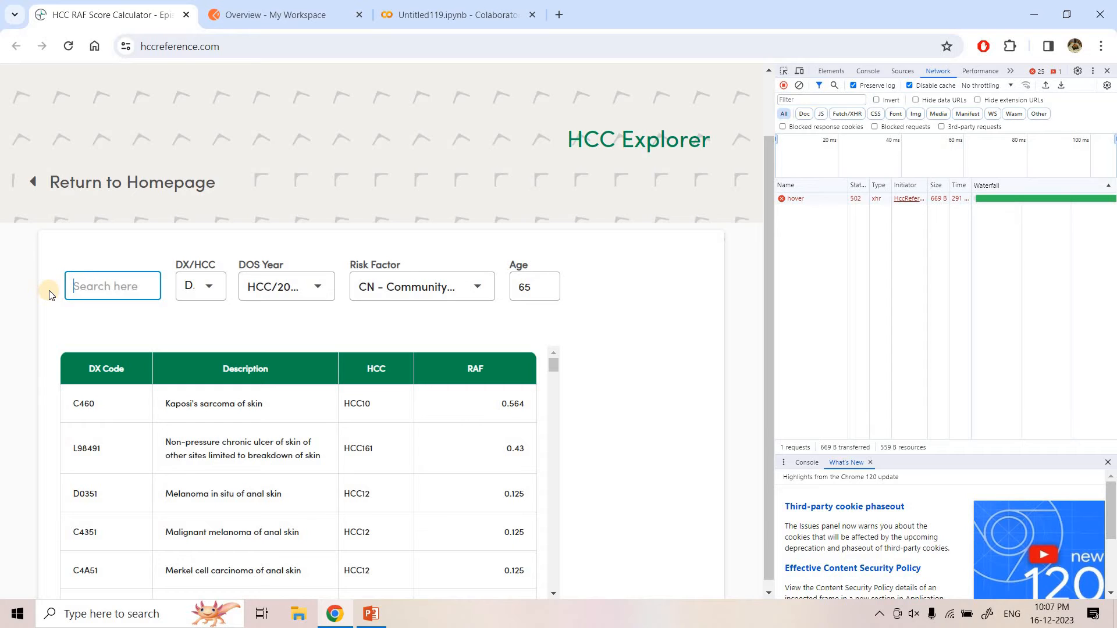
{"action": "type", "text": "hand"}
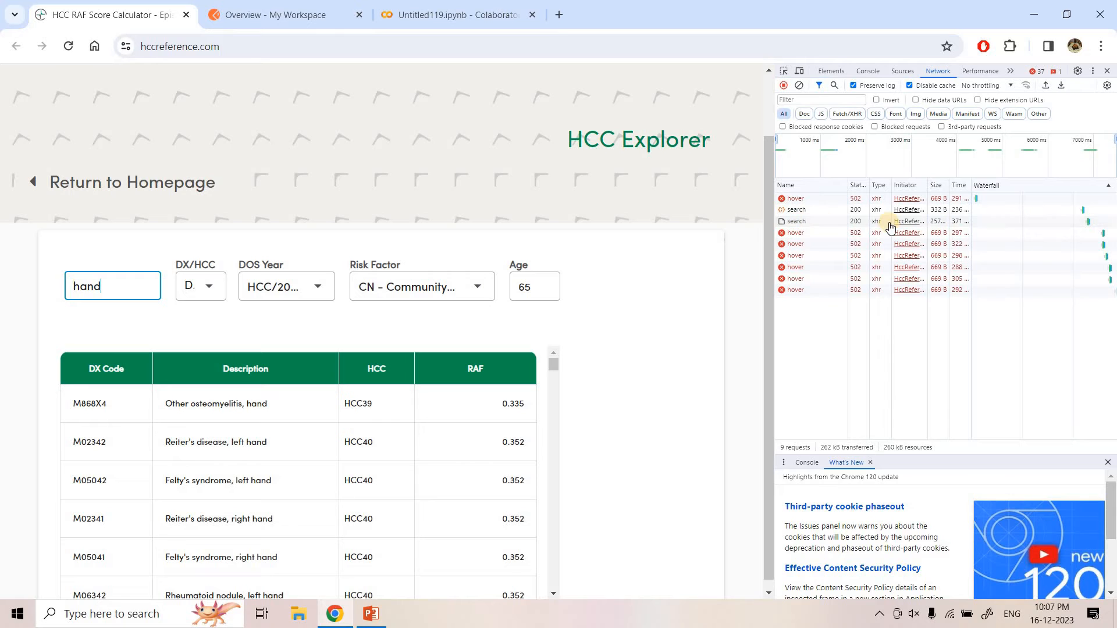
{"action": "mouse_move", "coordinate": [794, 221]}
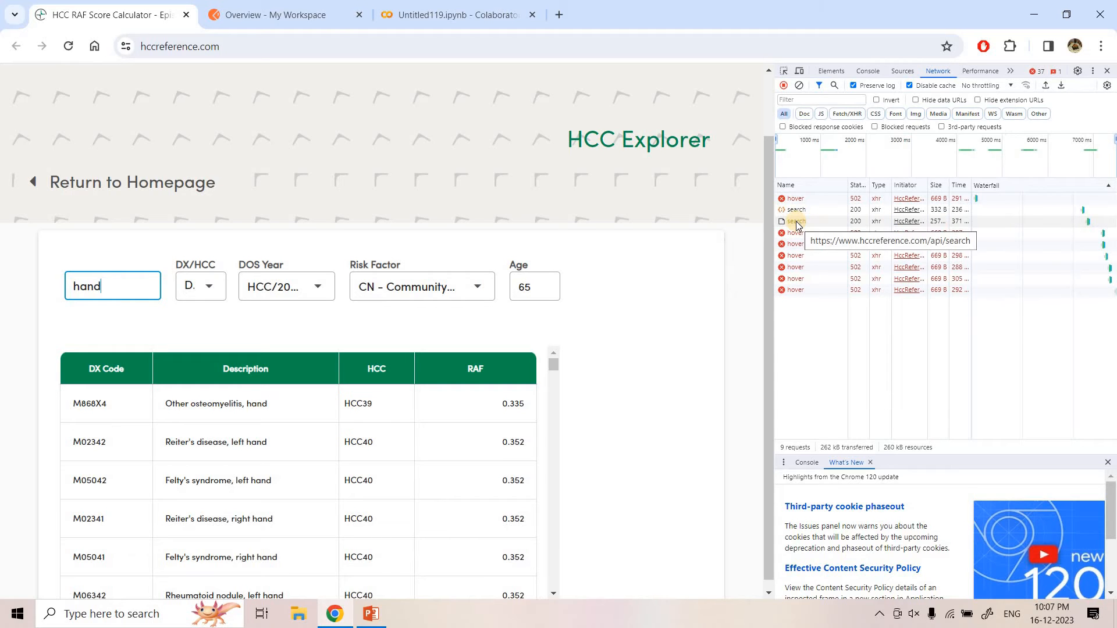
View the search request's headers: POST to hccreference.com/api/search, status 200, JSON request headers.
{"action": "left_click", "coordinate": [793, 222]}
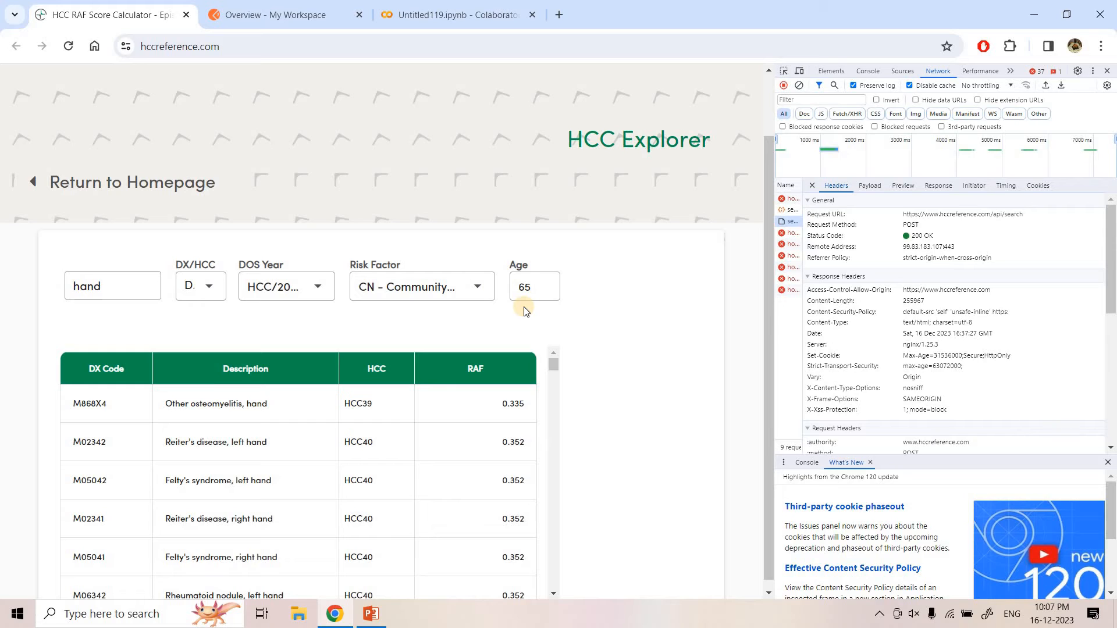
{"action": "mouse_move", "coordinate": [197, 399]}
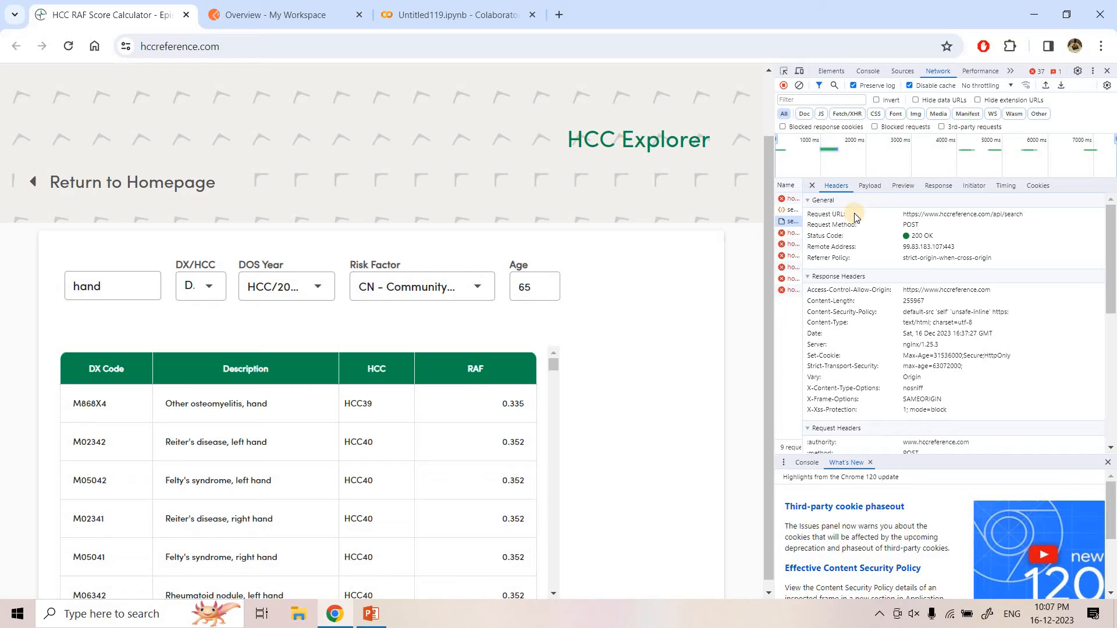
{"action": "mouse_move", "coordinate": [896, 217]}
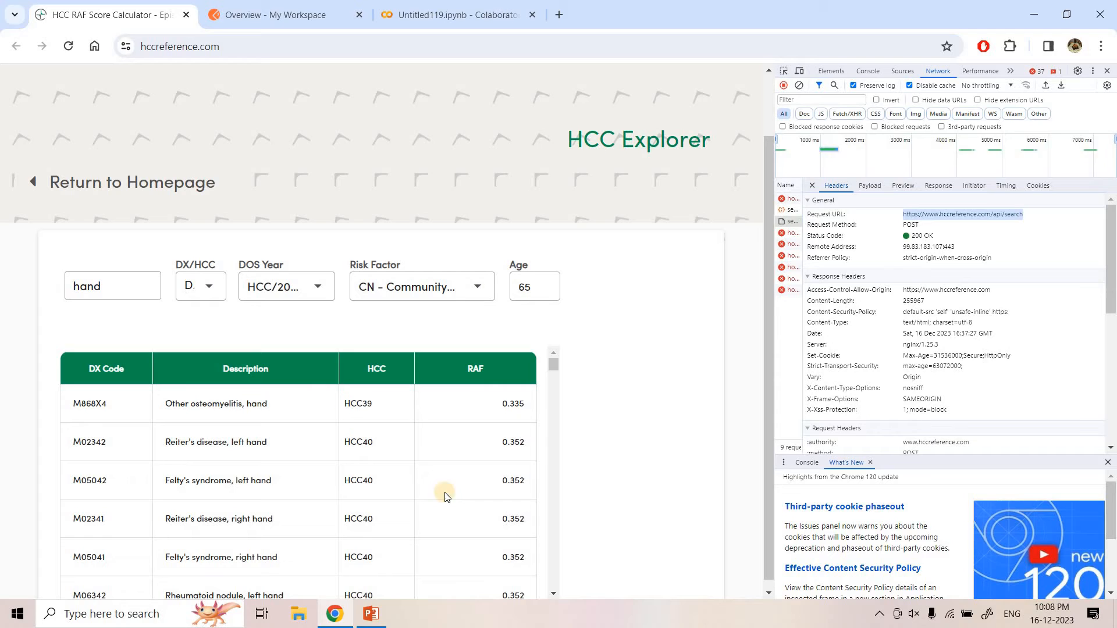
{"action": "mouse_move", "coordinate": [301, 421]}
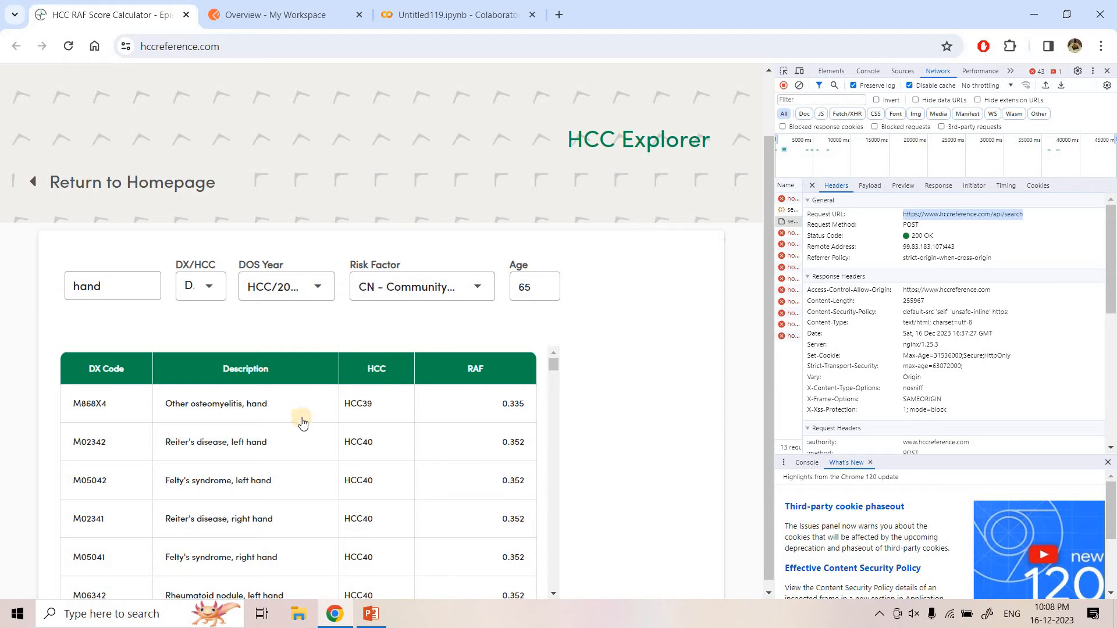
{"action": "mouse_move", "coordinate": [313, 435]}
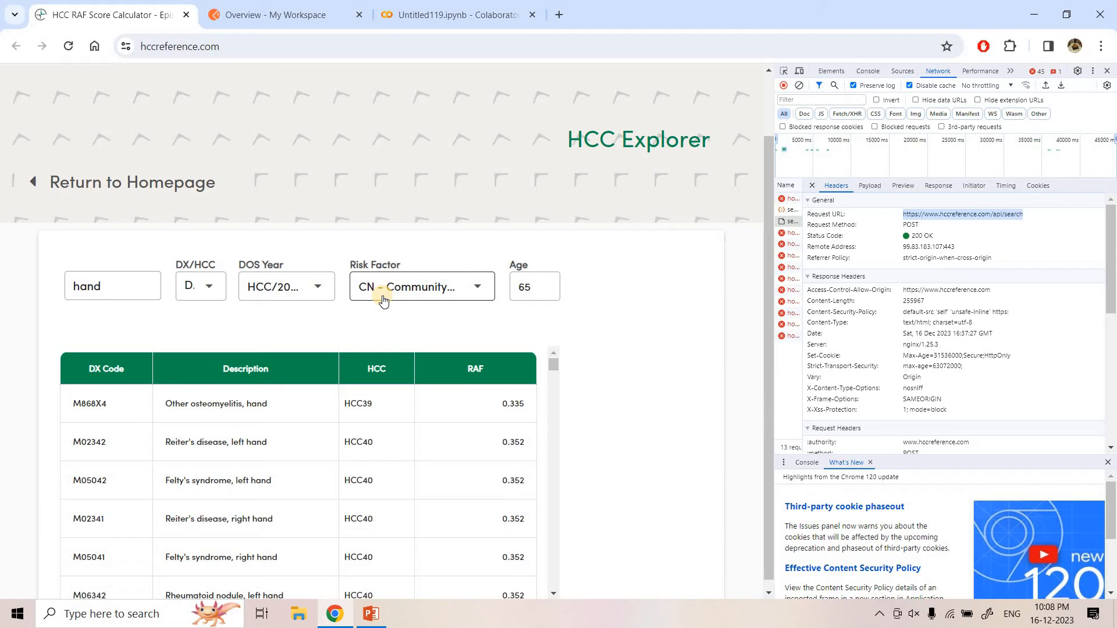
{"action": "mouse_move", "coordinate": [390, 533]}
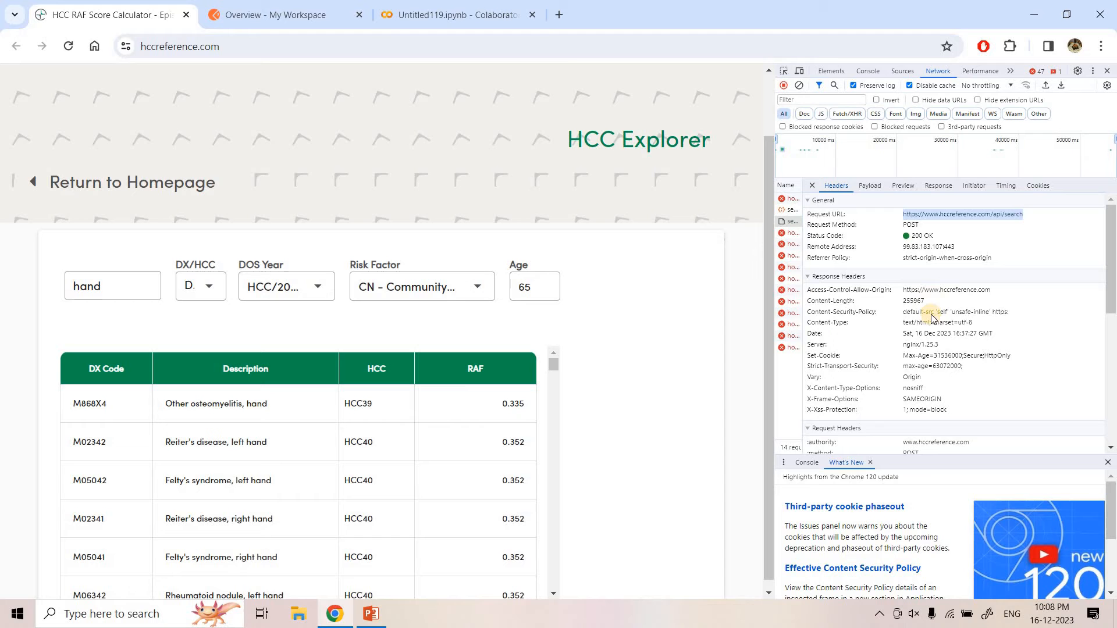
{"action": "scroll", "scroll_direction": "down", "scroll_amount": 3}
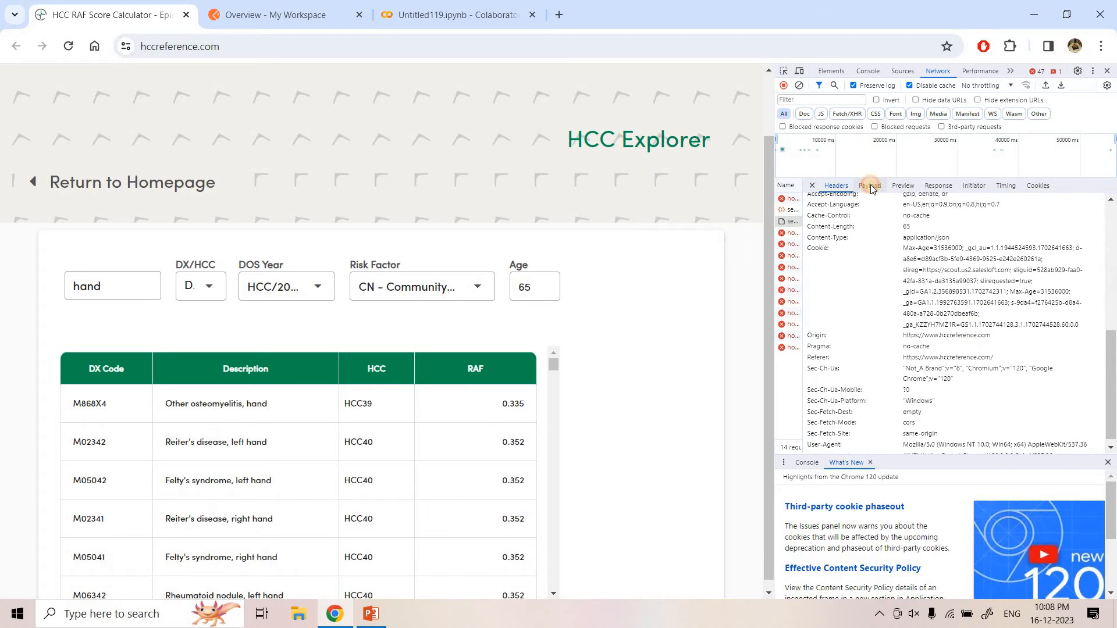
Compare the search payload (dx, v24_2022, CNA, hand) with the DOS Year and Risk Factor dropdowns.
{"action": "left_click", "coordinate": [867, 186]}
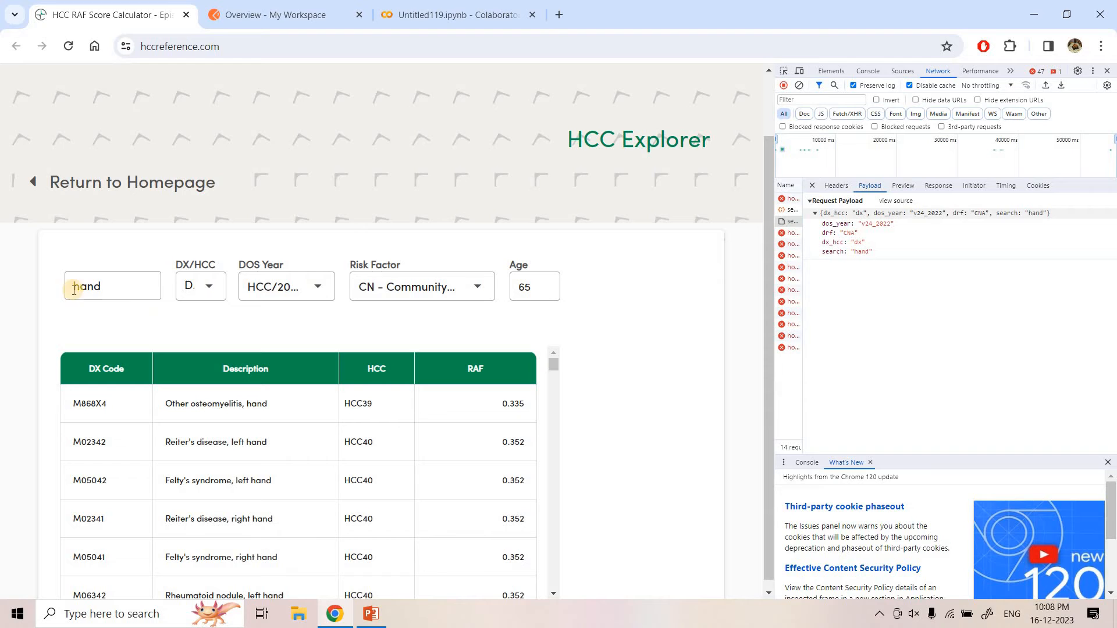
{"action": "mouse_move", "coordinate": [1045, 212]}
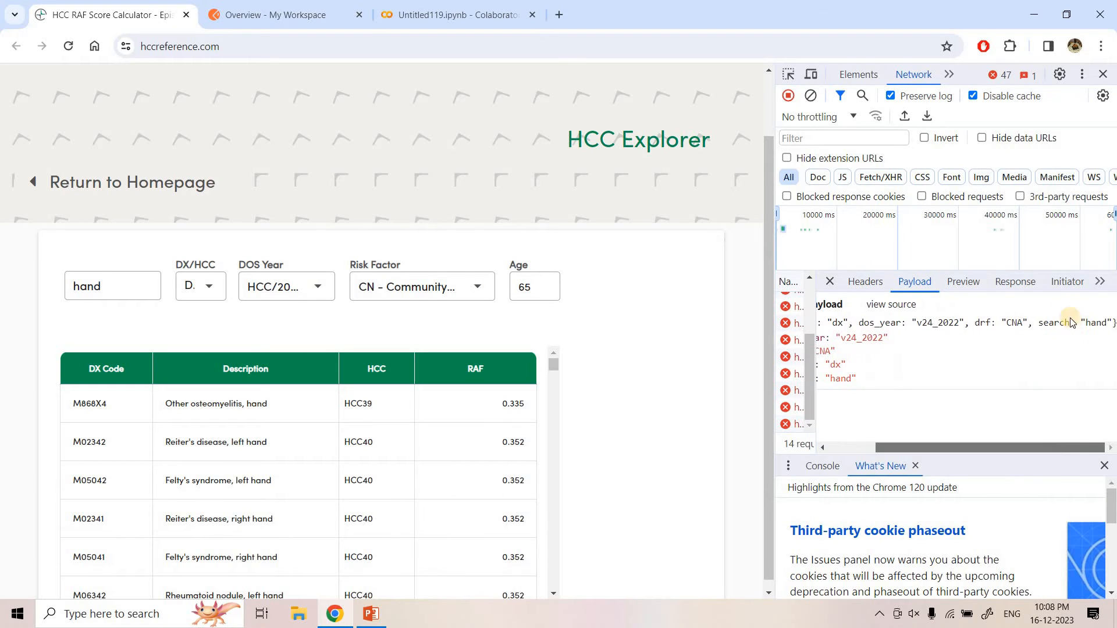
{"action": "mouse_move", "coordinate": [990, 326]}
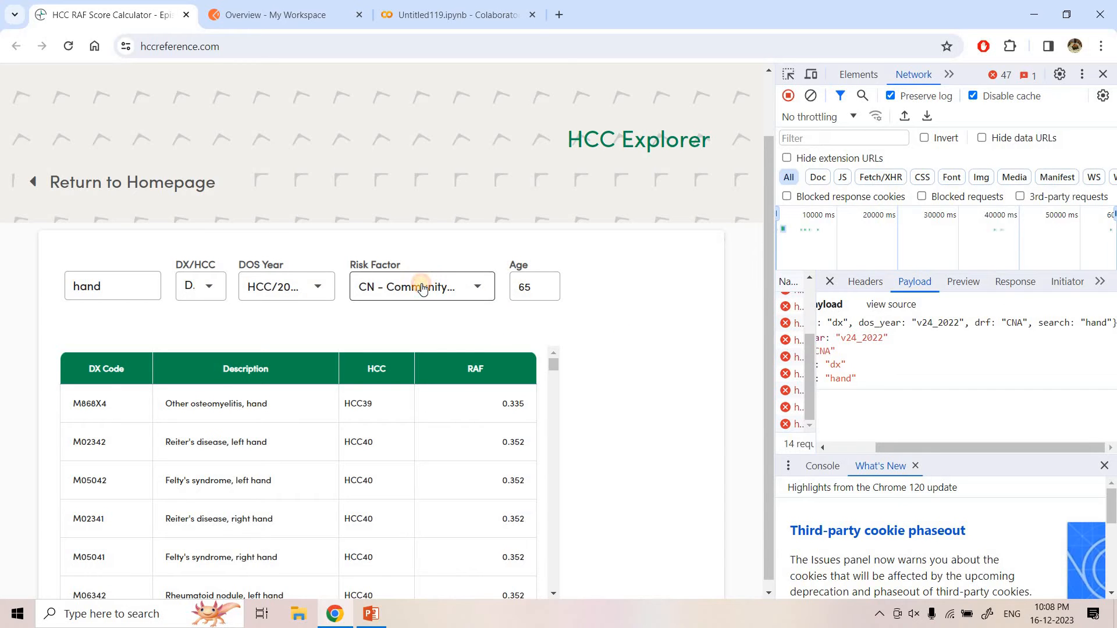
{"action": "left_click", "coordinate": [421, 287]}
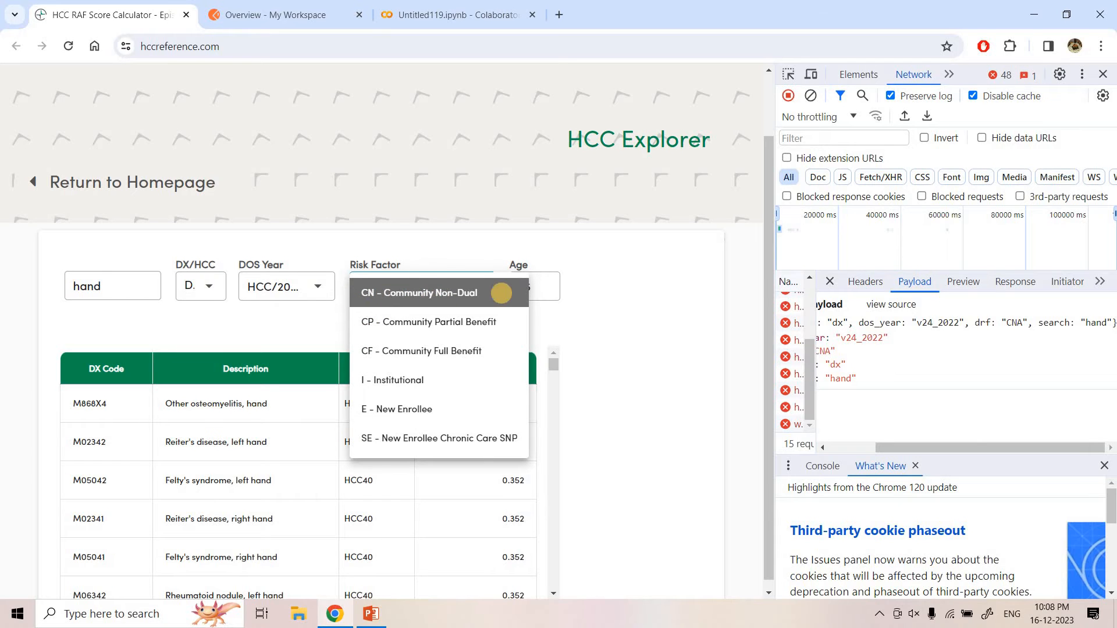
{"action": "mouse_move", "coordinate": [896, 343]}
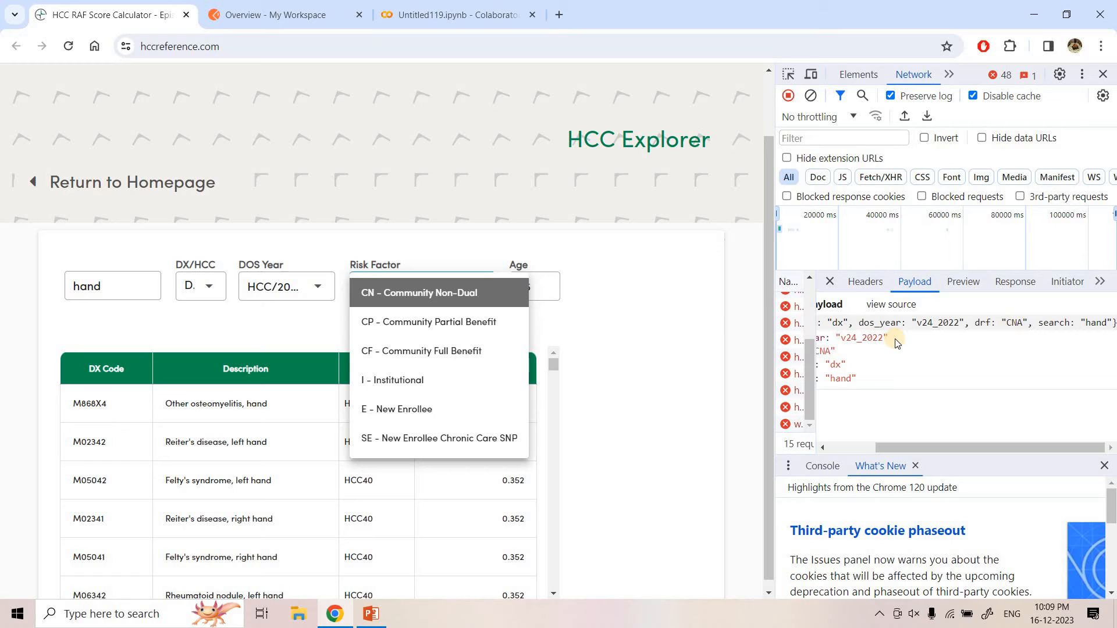
{"action": "mouse_move", "coordinate": [394, 321]}
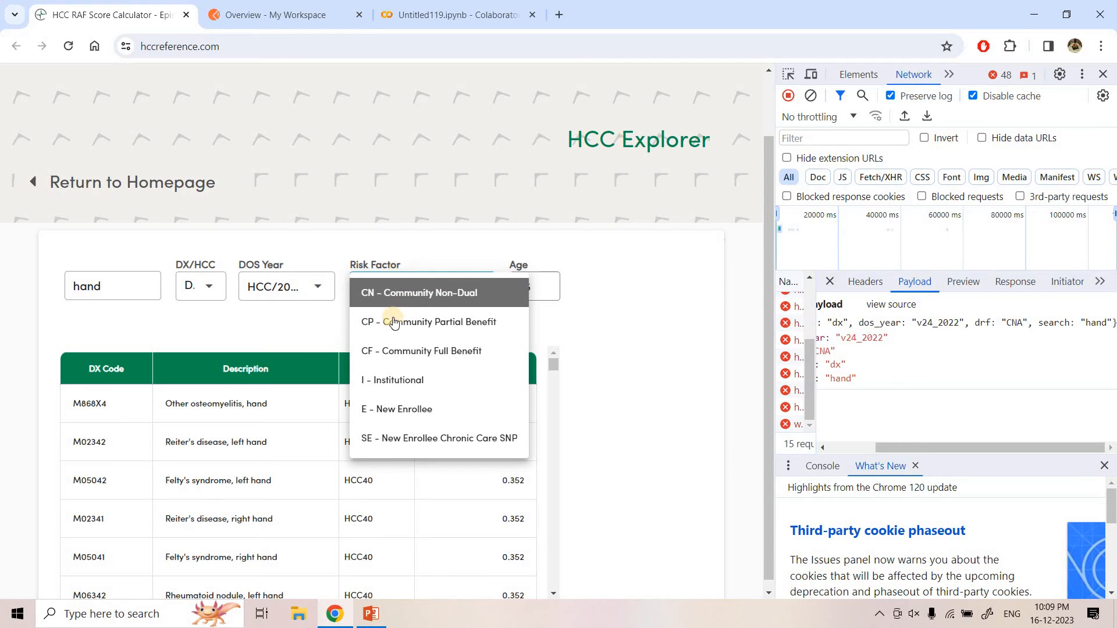
{"action": "mouse_move", "coordinate": [409, 407]}
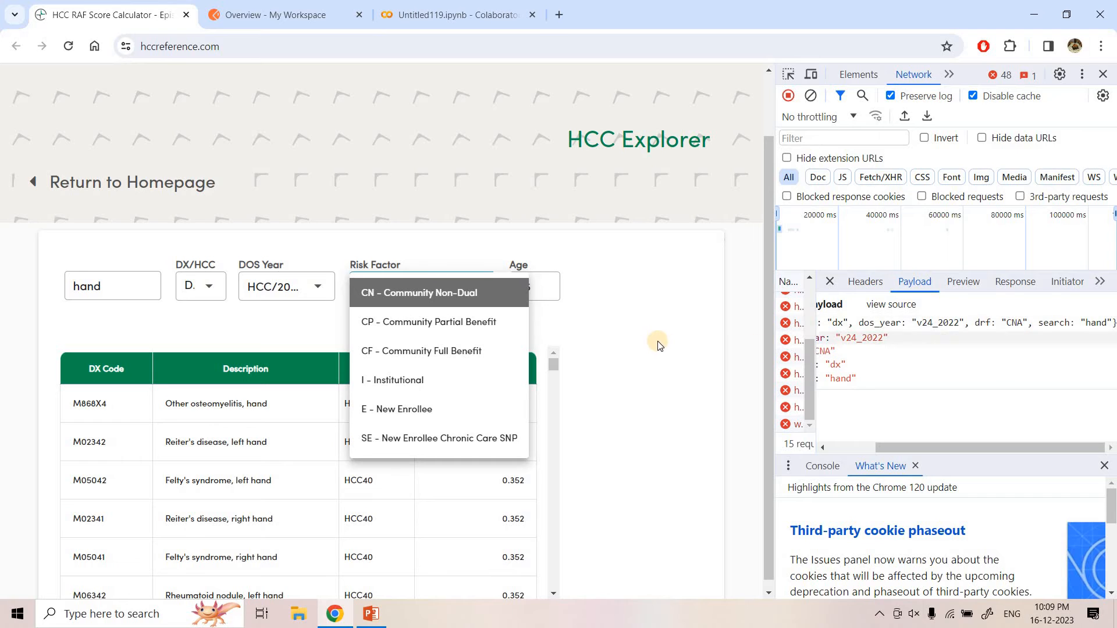
{"action": "mouse_move", "coordinate": [248, 291]}
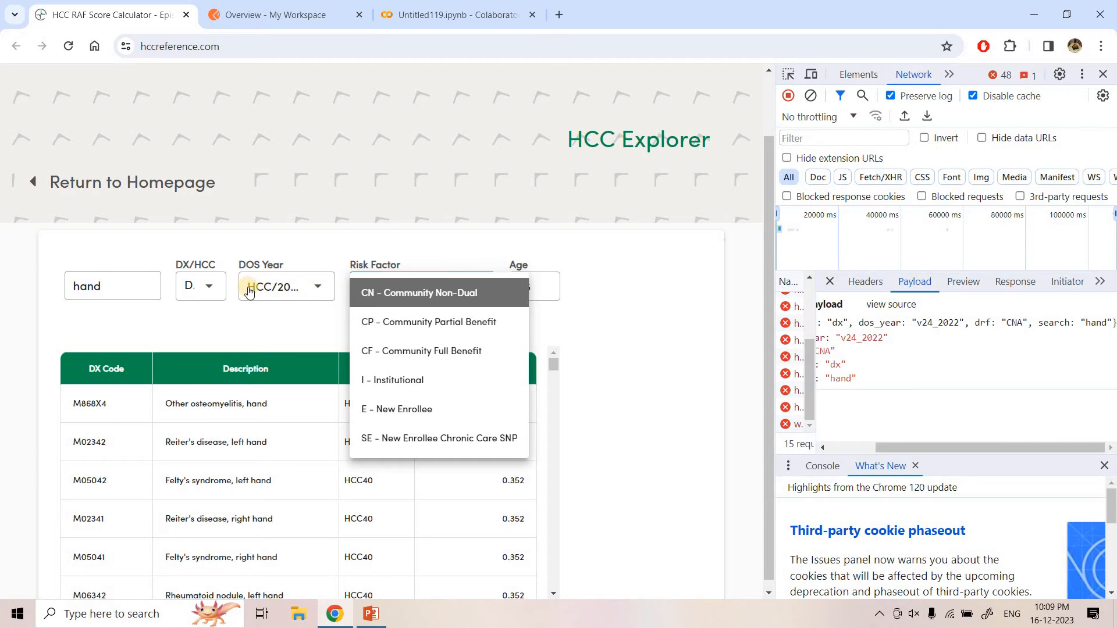
{"action": "left_click", "coordinate": [285, 286]}
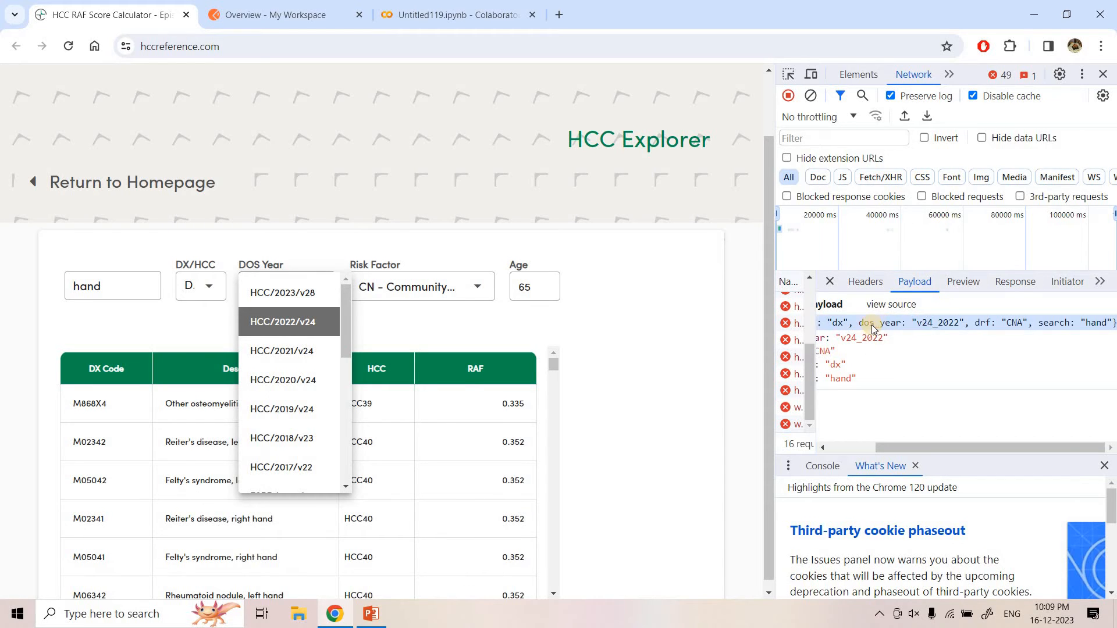
{"action": "left_click", "coordinate": [823, 323]}
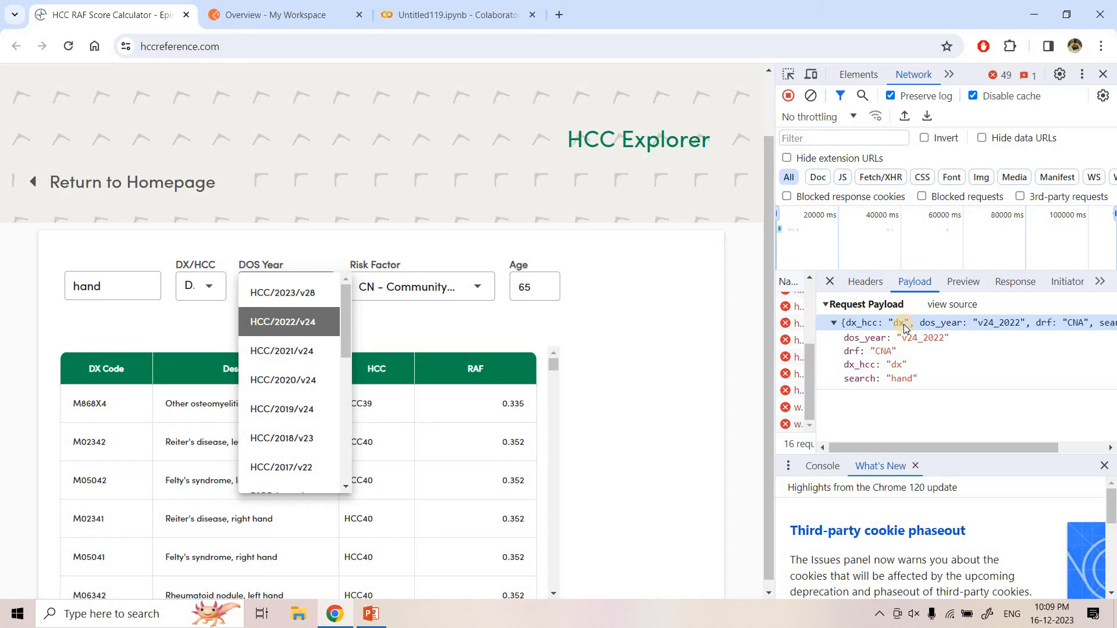
{"action": "left_click", "coordinate": [282, 321]}
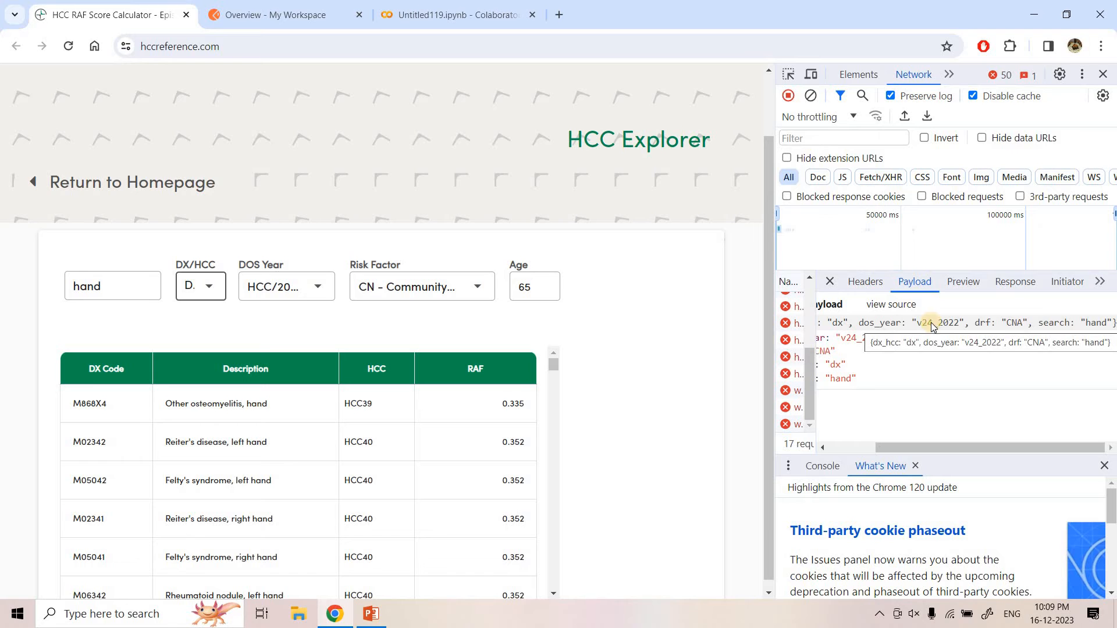
Review the search and hover request headers, then close the details to see all requests.
{"action": "left_click", "coordinate": [865, 282]}
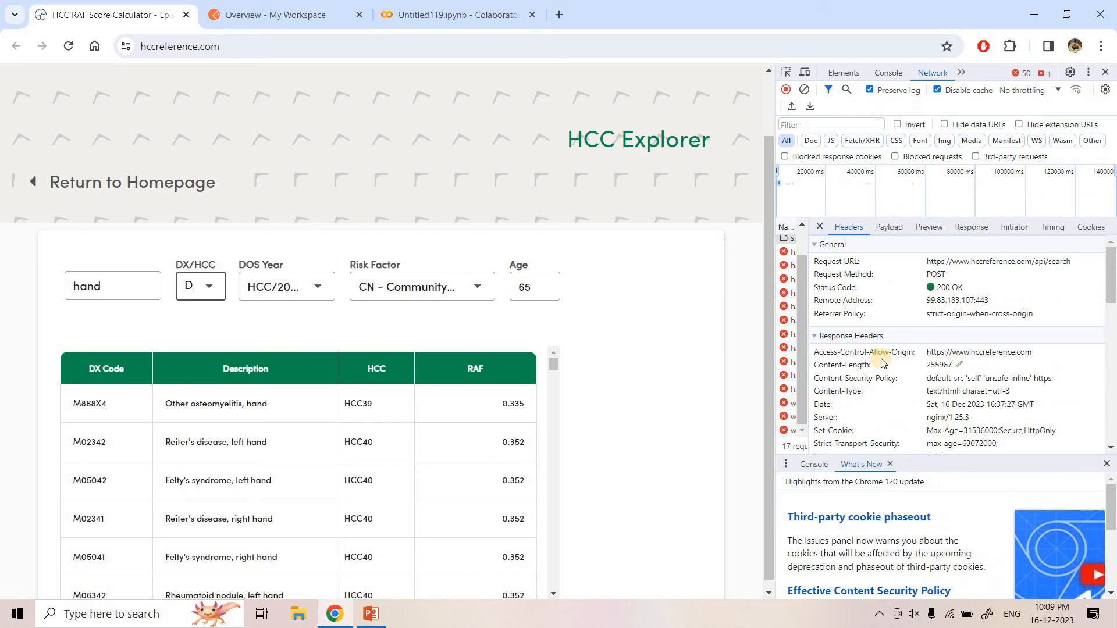
{"action": "scroll", "scroll_direction": "down", "scroll_amount": 3}
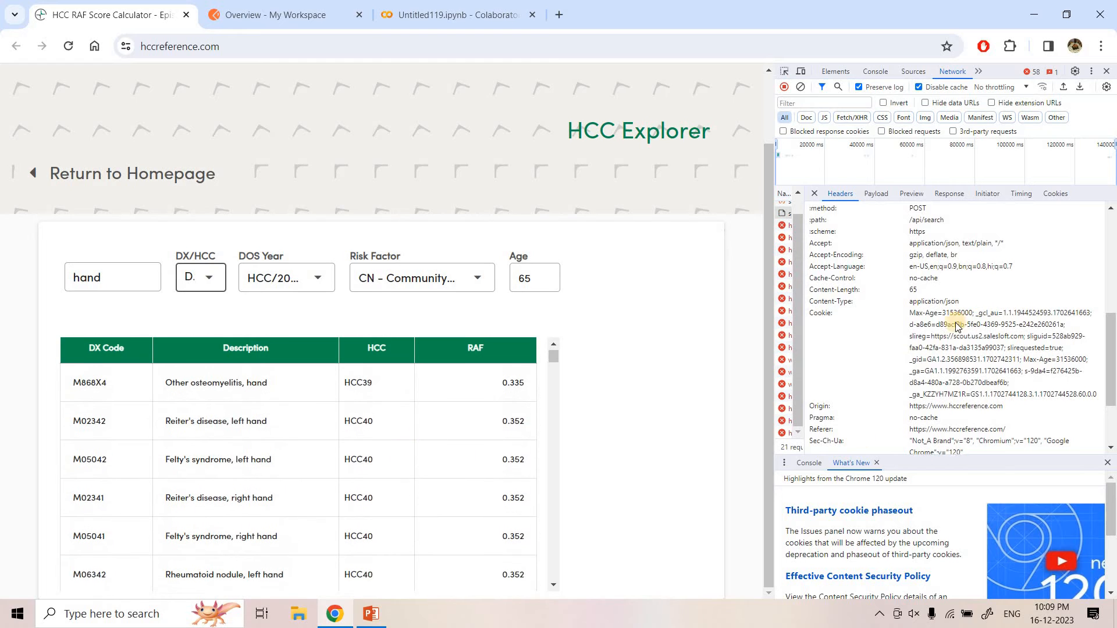
{"action": "left_click", "coordinate": [790, 324]}
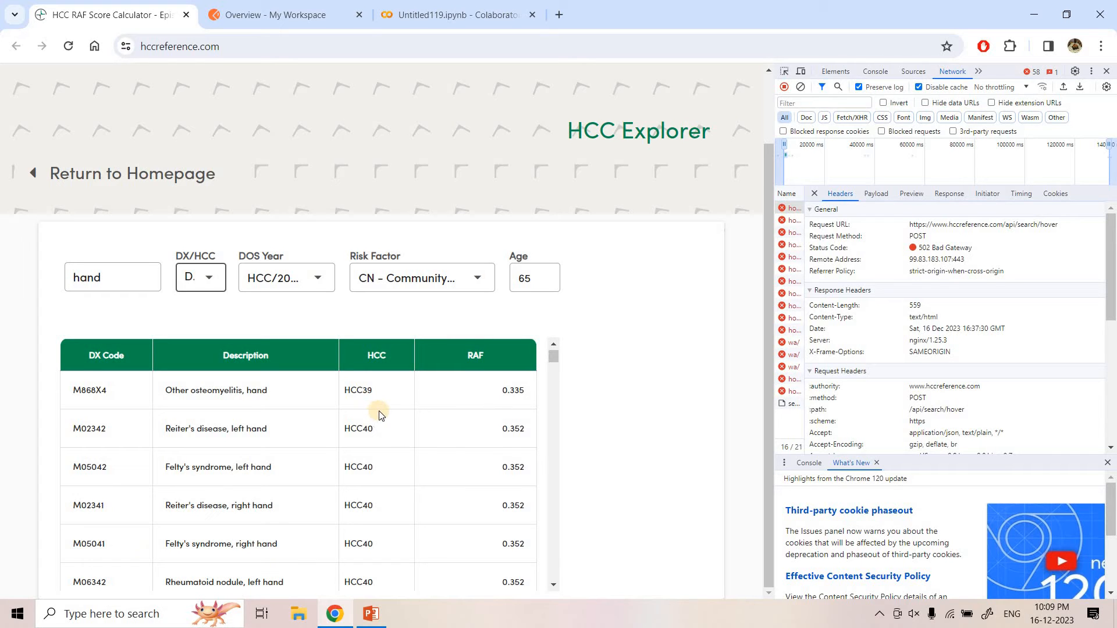
{"action": "mouse_move", "coordinate": [725, 361]}
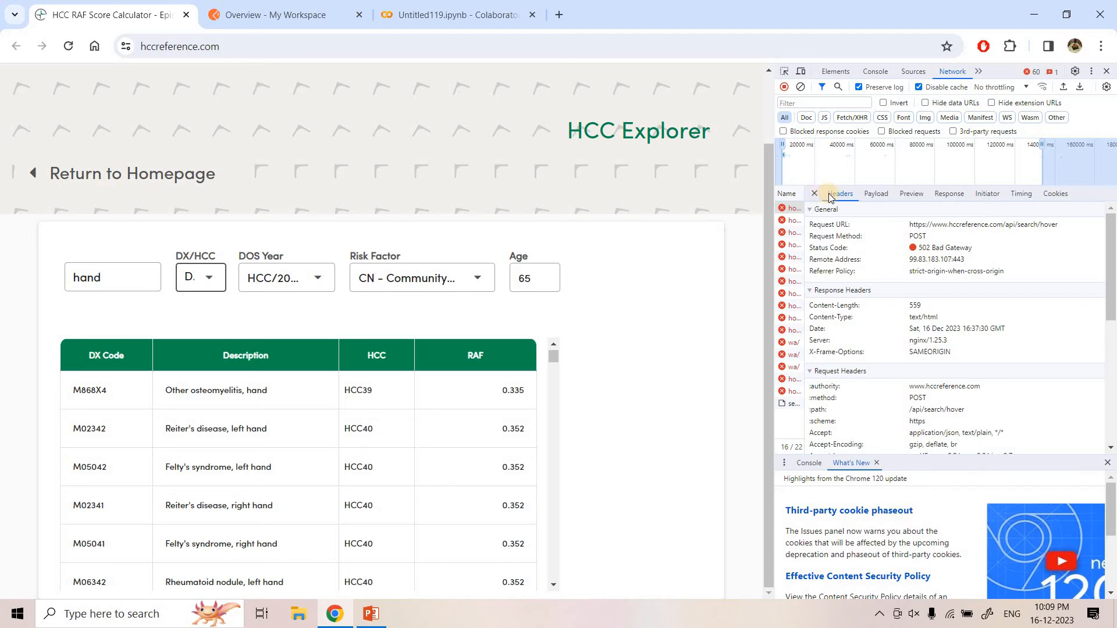
{"action": "left_click", "coordinate": [813, 193]}
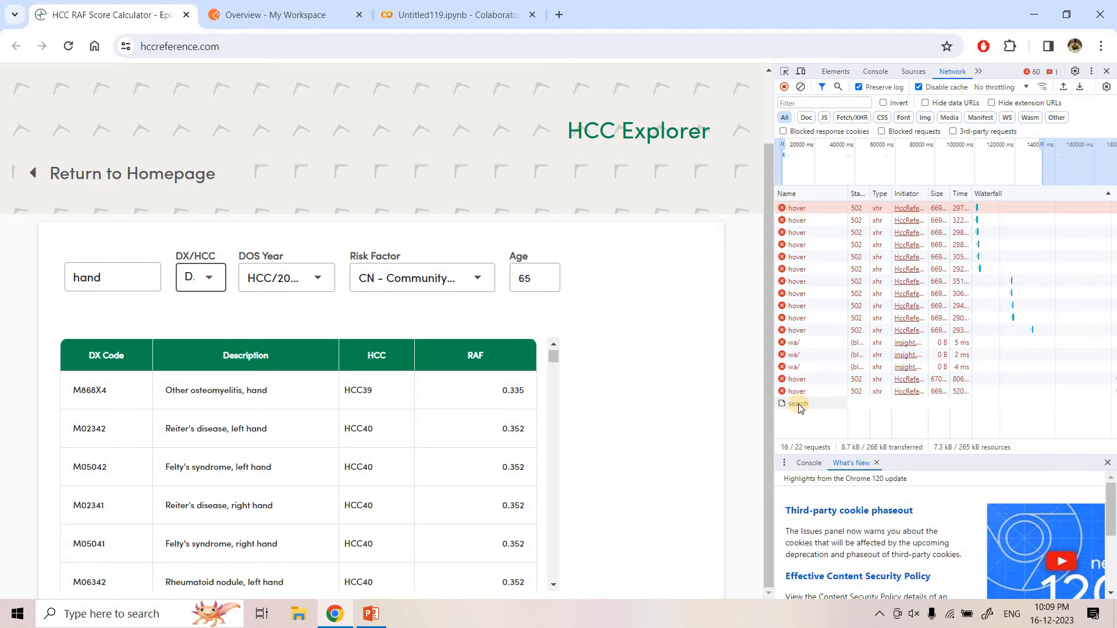
Copy the search request as cURL (bash) and switch to the Postman workspace tab.
{"action": "right_click", "coordinate": [793, 404]}
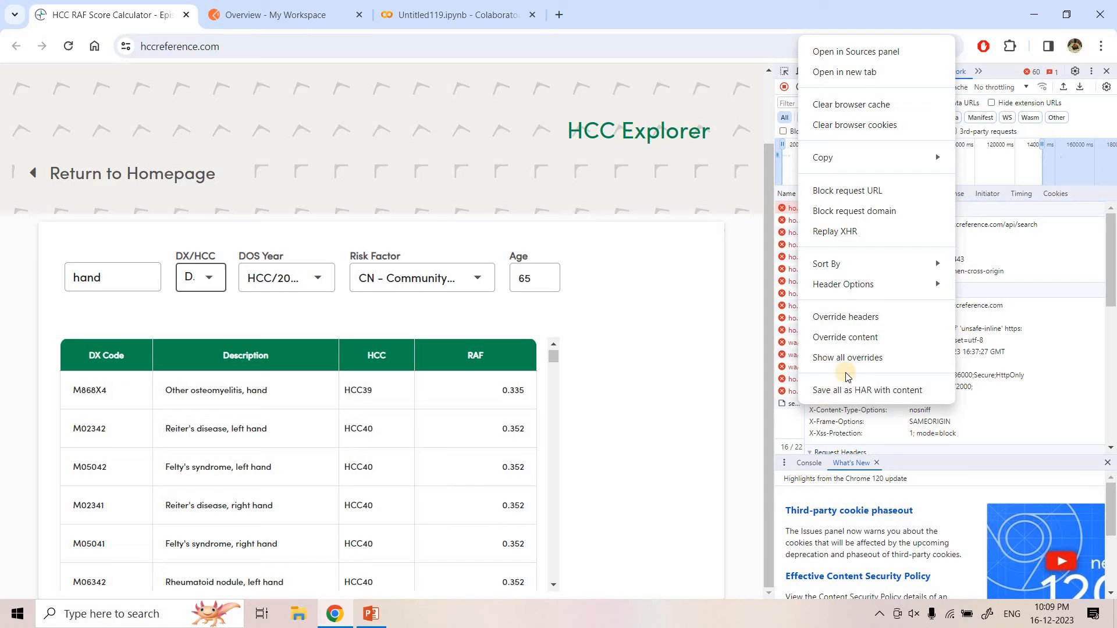
{"action": "left_click", "coordinate": [824, 177]}
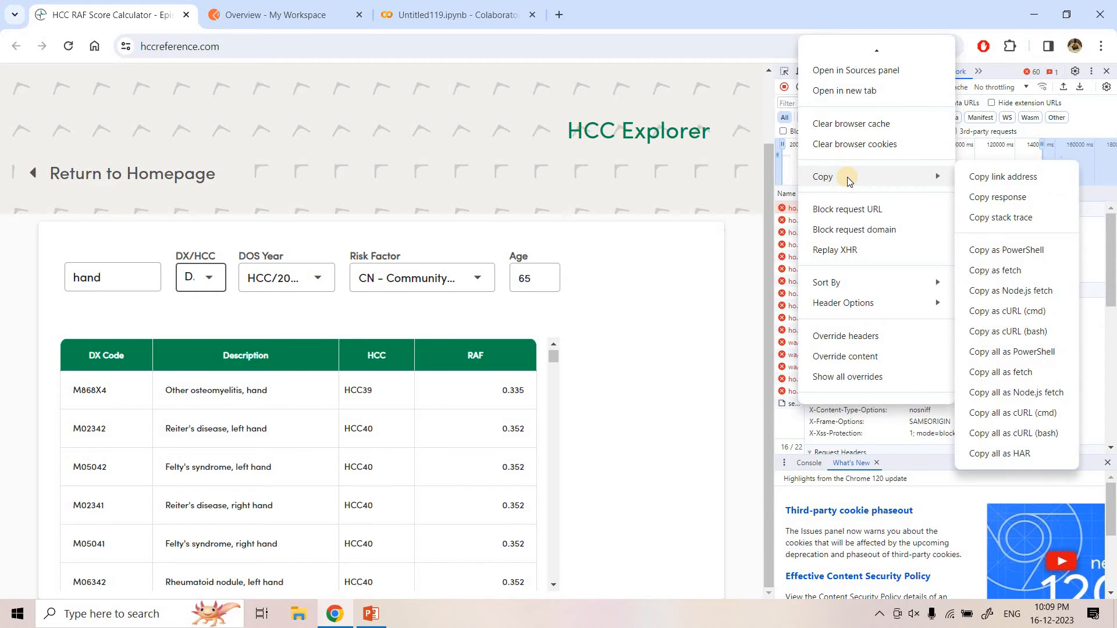
{"action": "mouse_move", "coordinate": [999, 336]}
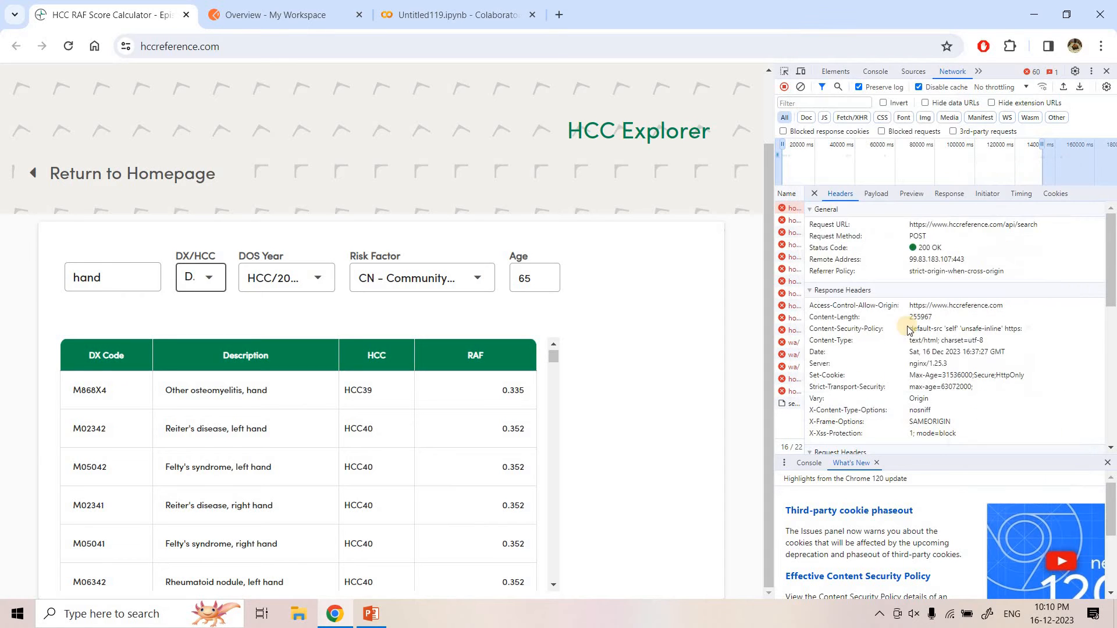
{"action": "left_click", "coordinate": [285, 14]}
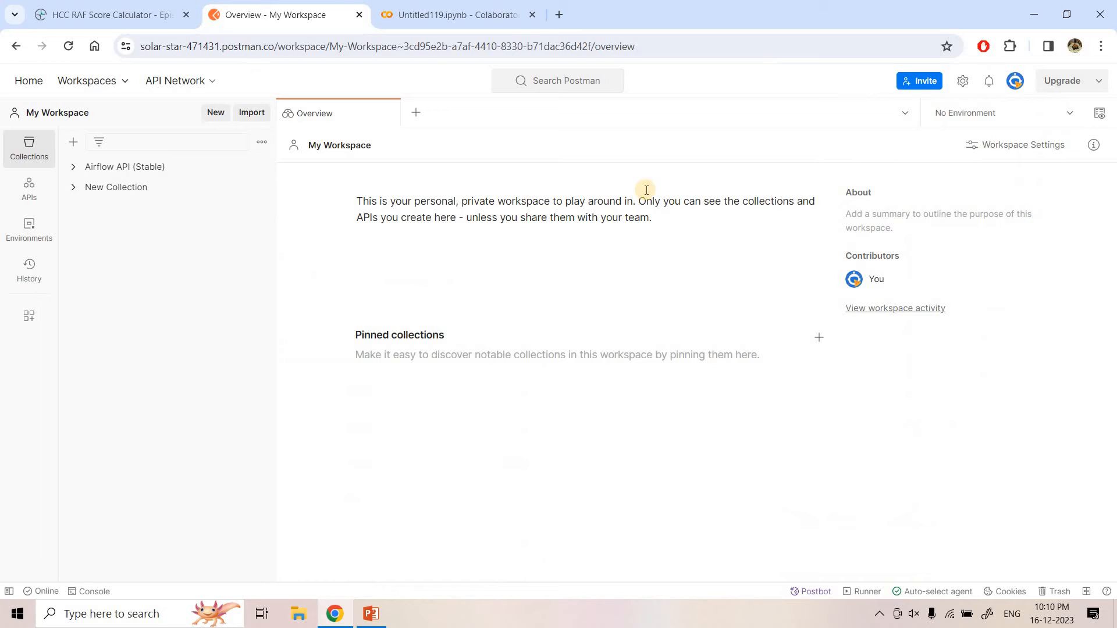
{"action": "mouse_move", "coordinate": [415, 112]}
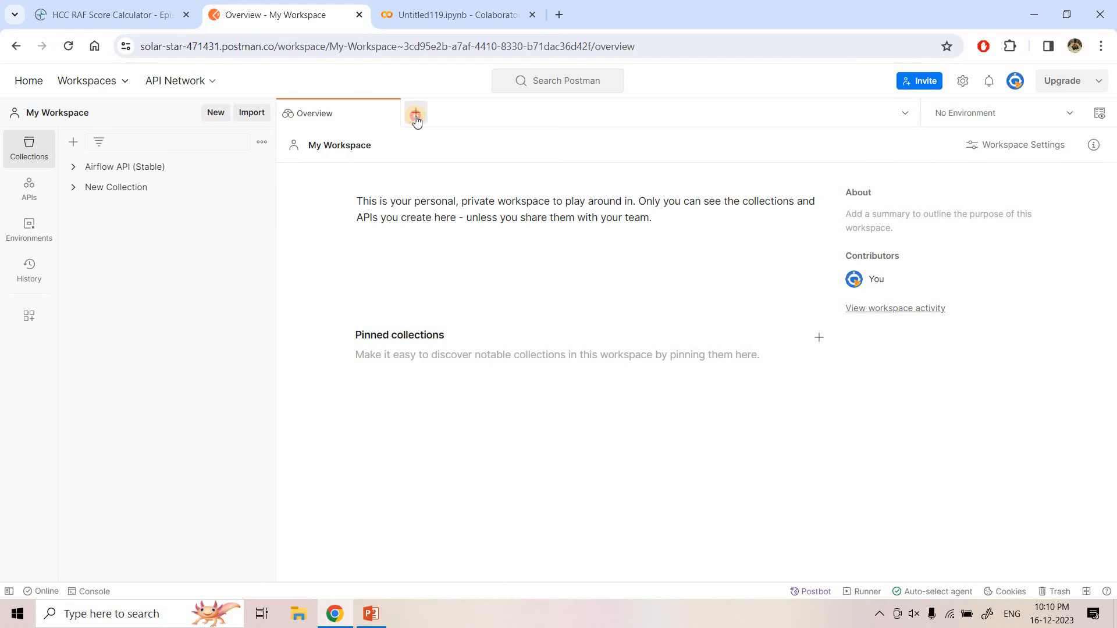
Open a new untitled Postman request tab and start importing the copied search request.
{"action": "left_click", "coordinate": [415, 112]}
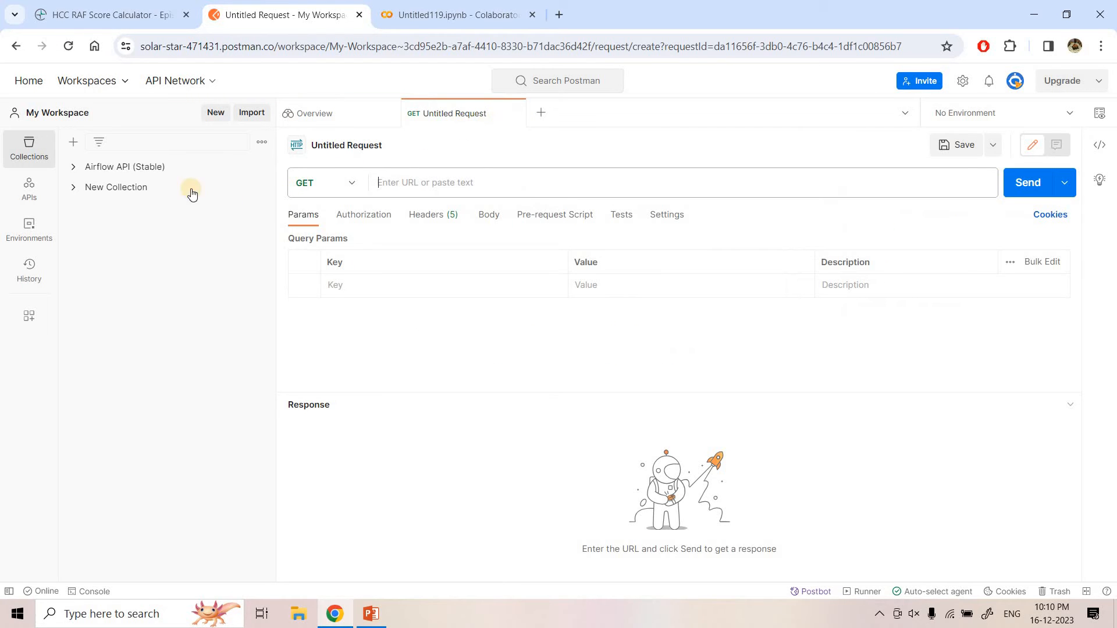
{"action": "mouse_move", "coordinate": [250, 112]}
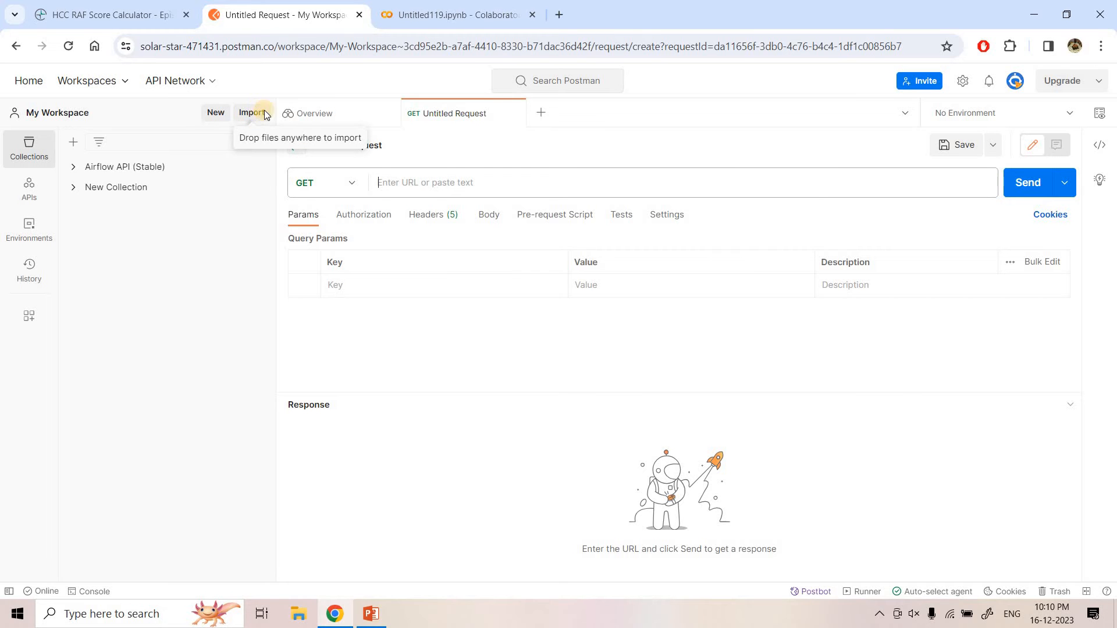
{"action": "left_click", "coordinate": [250, 113]}
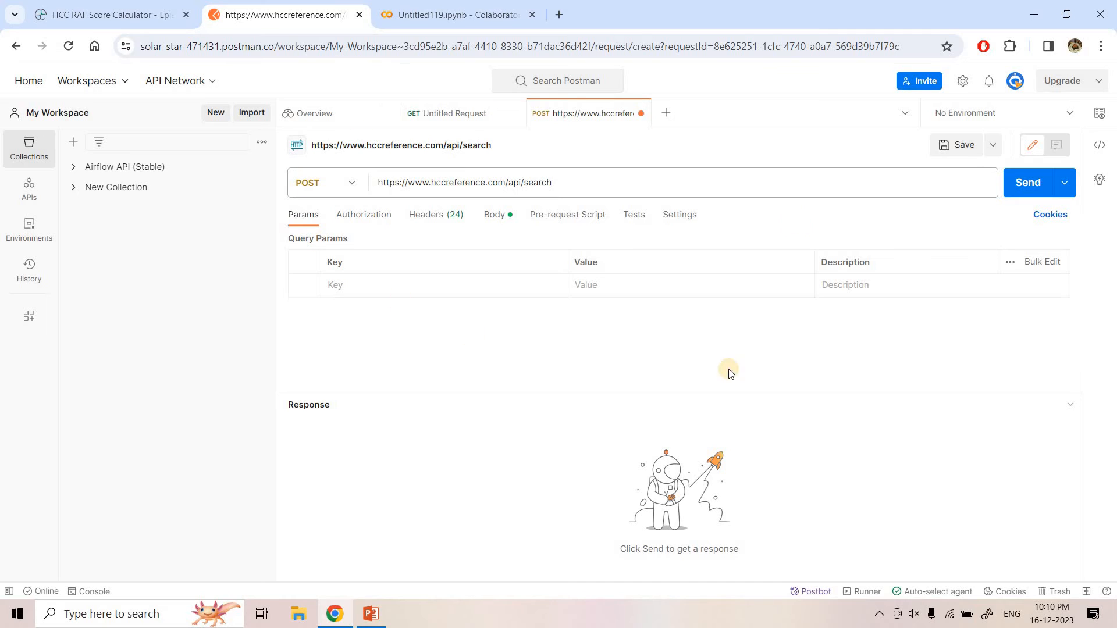
{"action": "mouse_move", "coordinate": [472, 226]}
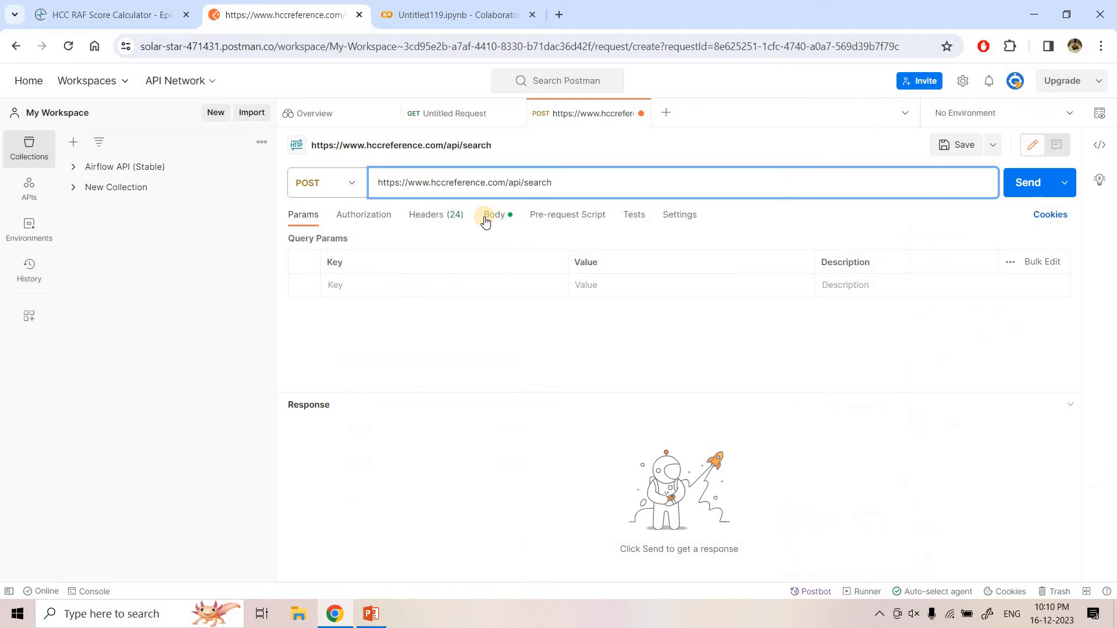
Review the imported request's 24 headers and its JSON body with search "hand".
{"action": "left_click", "coordinate": [436, 217]}
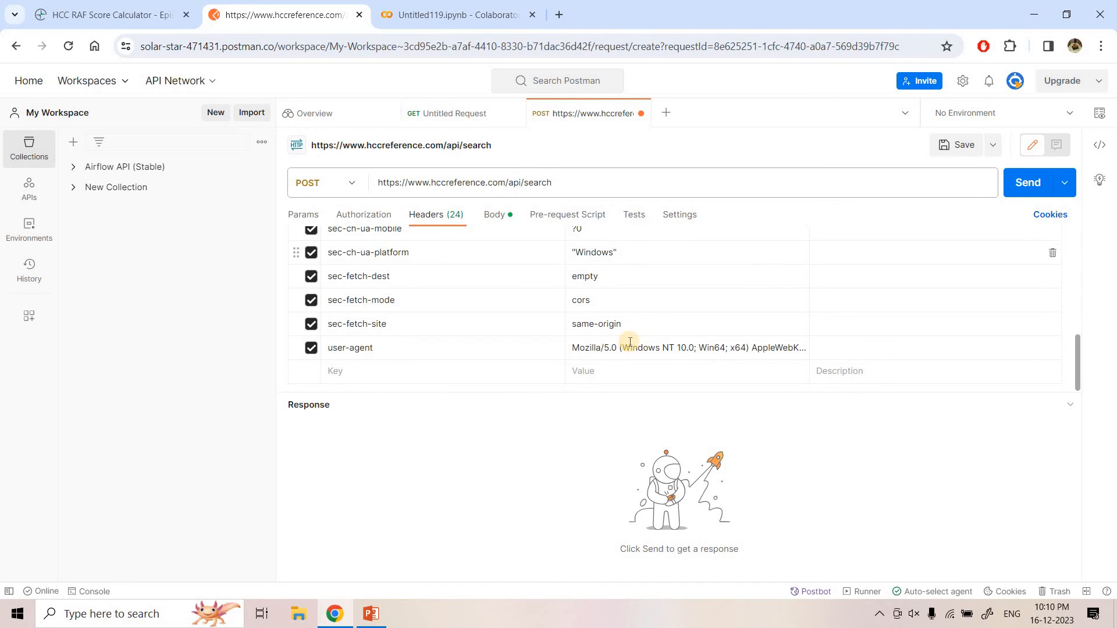
{"action": "scroll", "scroll_direction": "up", "scroll_amount": 3}
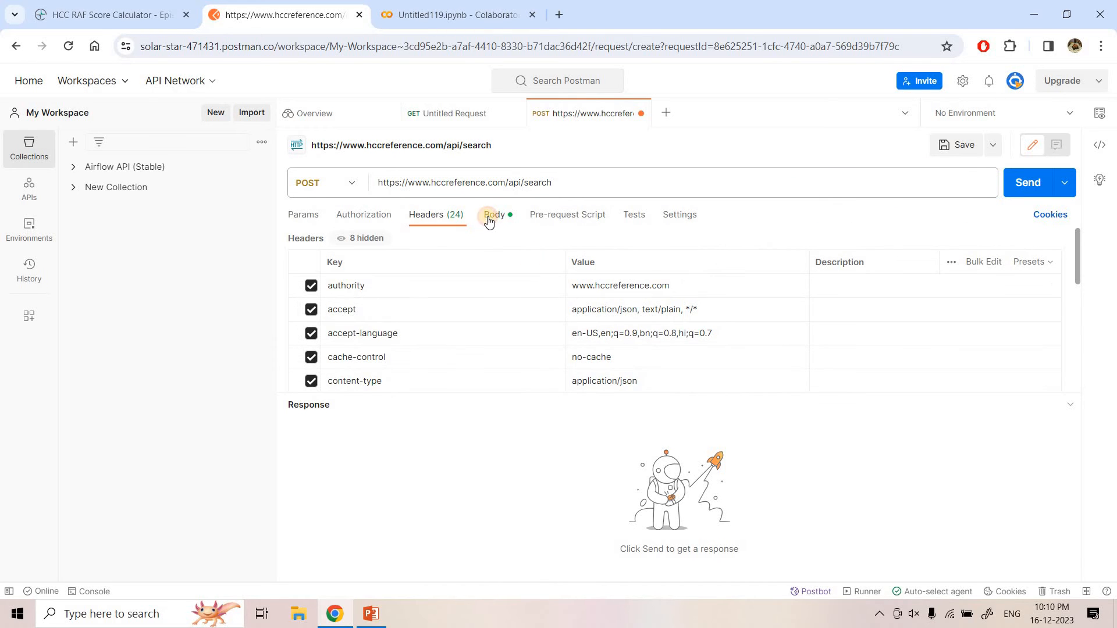
{"action": "left_click", "coordinate": [493, 214]}
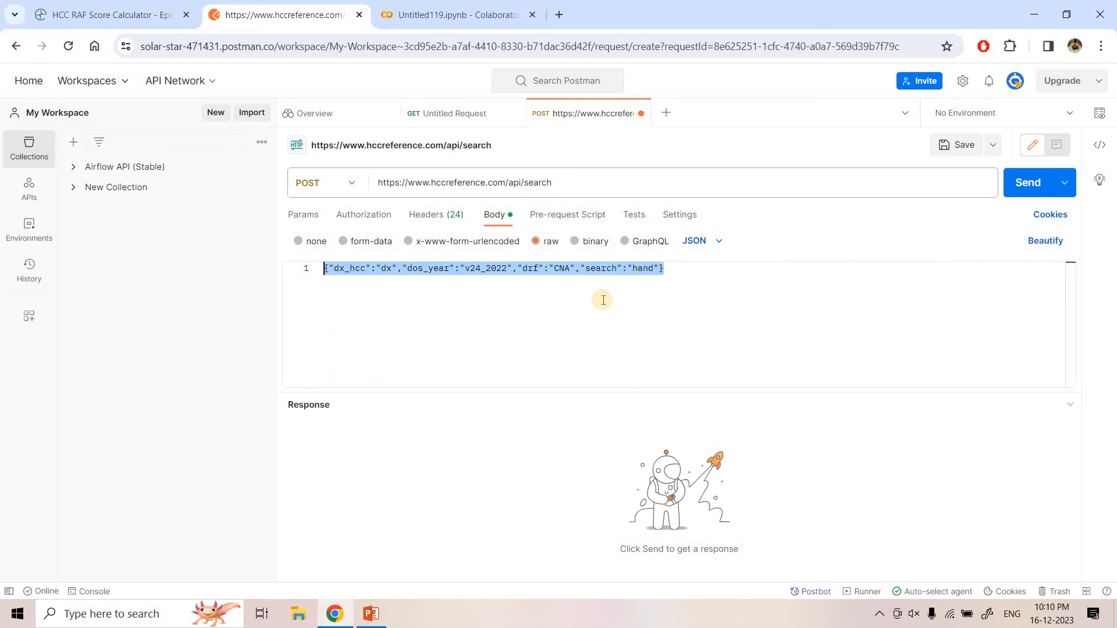
{"action": "mouse_move", "coordinate": [581, 282]}
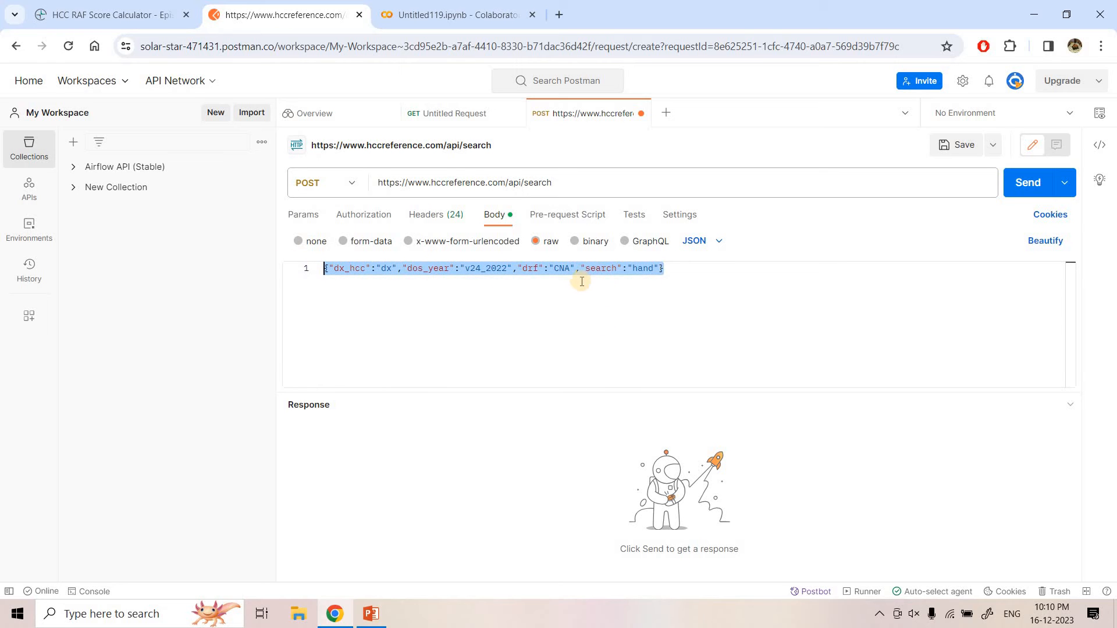
Look over the HCC Explorer results page and Colab notebook, then return to Postman.
{"action": "left_click", "coordinate": [14, 14]}
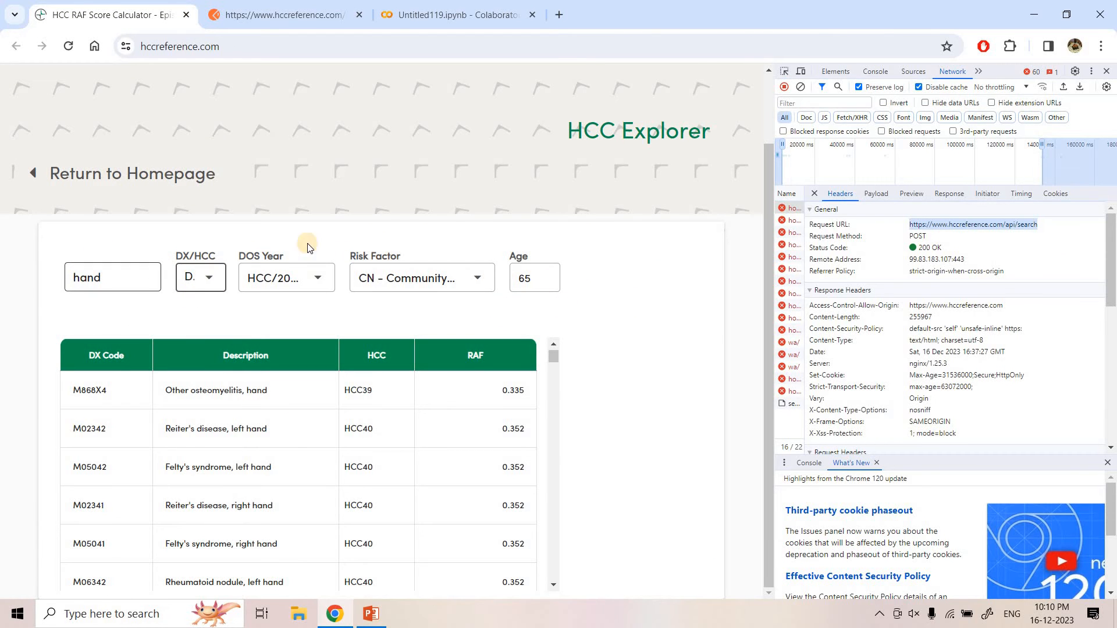
{"action": "left_click", "coordinate": [456, 14]}
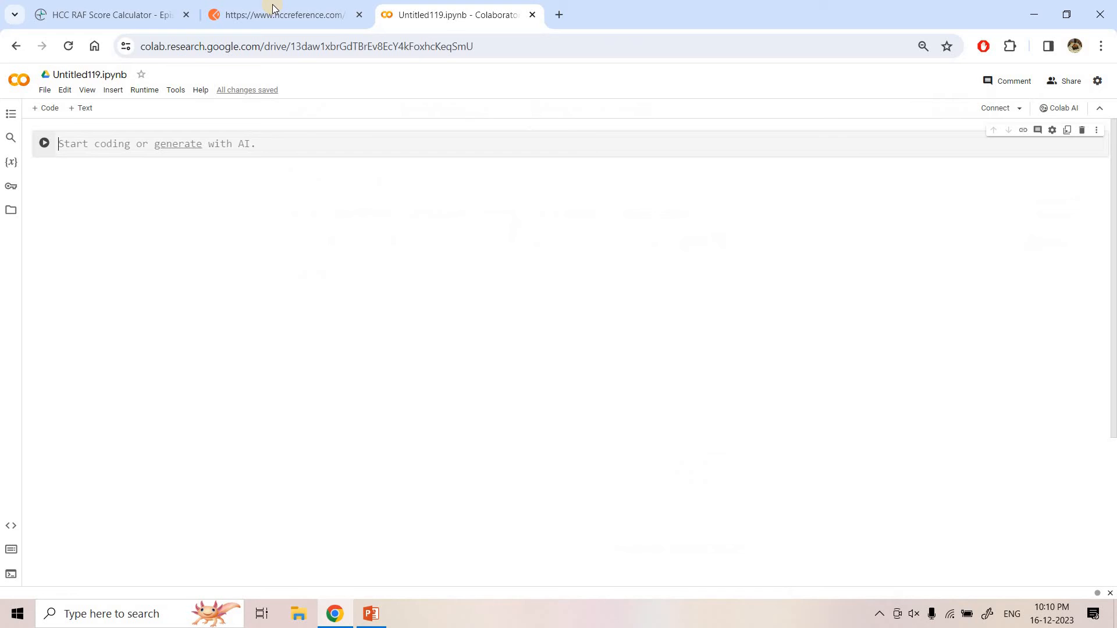
{"action": "left_click", "coordinate": [282, 14]}
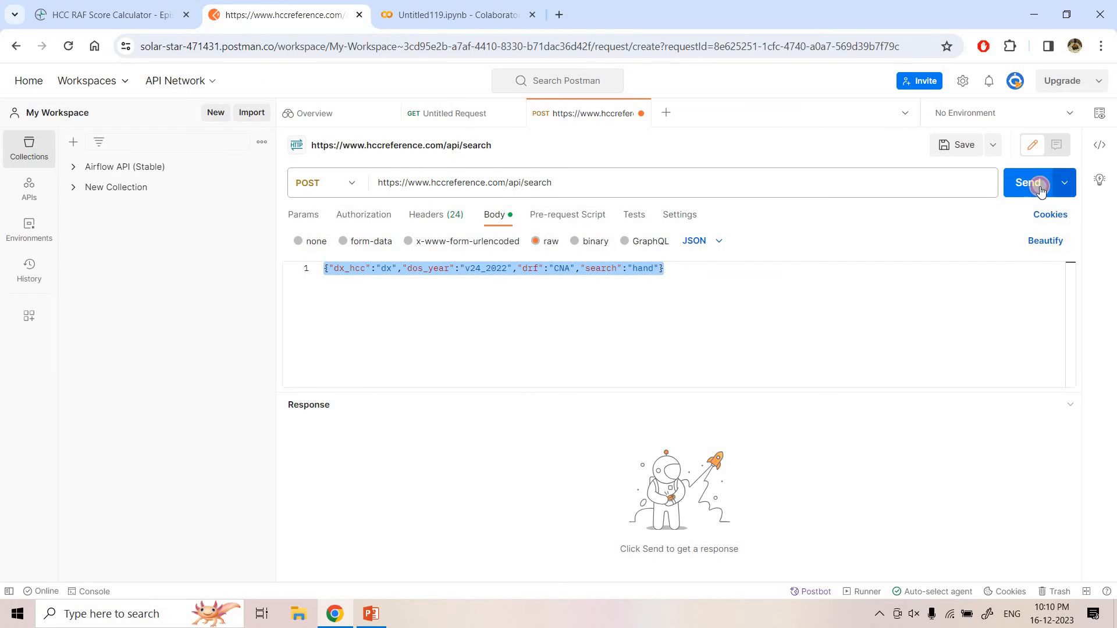
Send the search request and confirm the first result is M868X4 with HCC39.
{"action": "left_click", "coordinate": [1027, 182]}
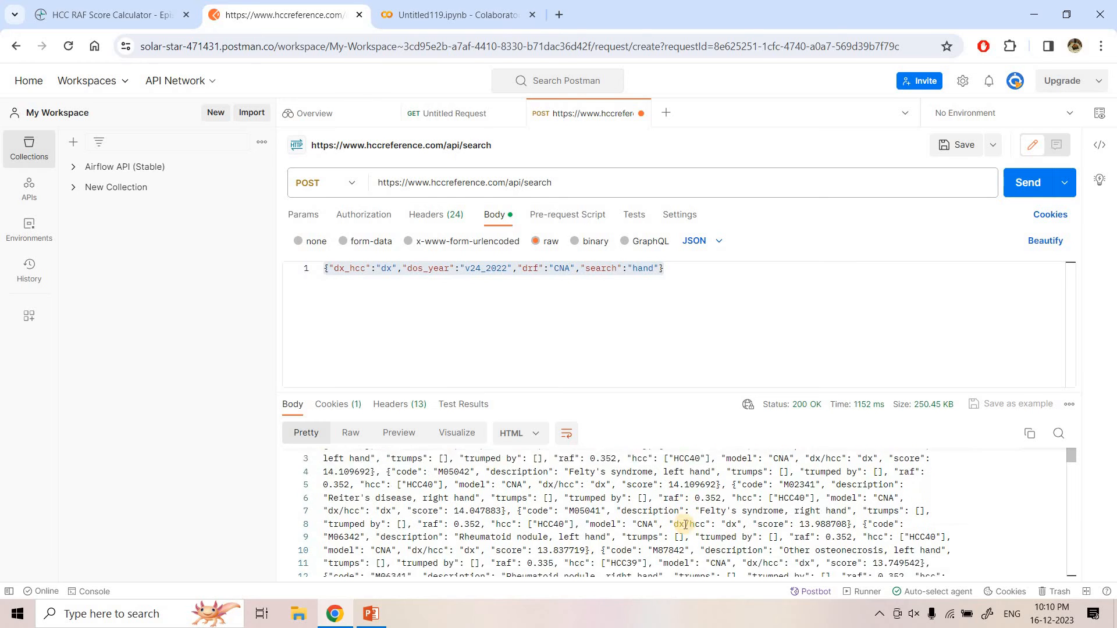
{"action": "scroll", "scroll_direction": "up", "scroll_amount": 3}
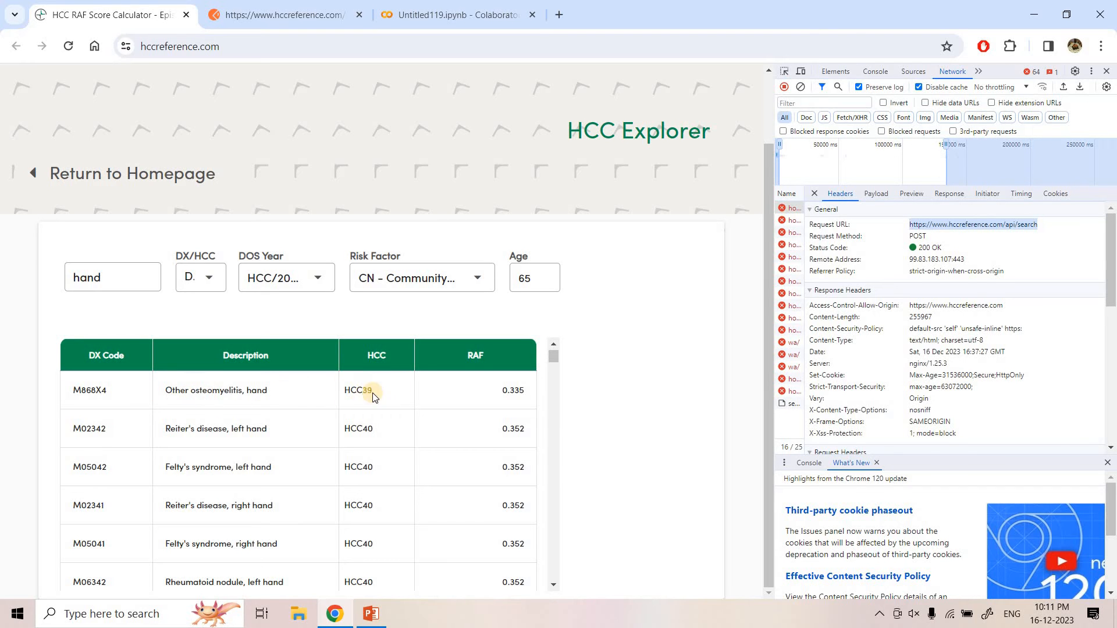
{"action": "left_click", "coordinate": [285, 14]}
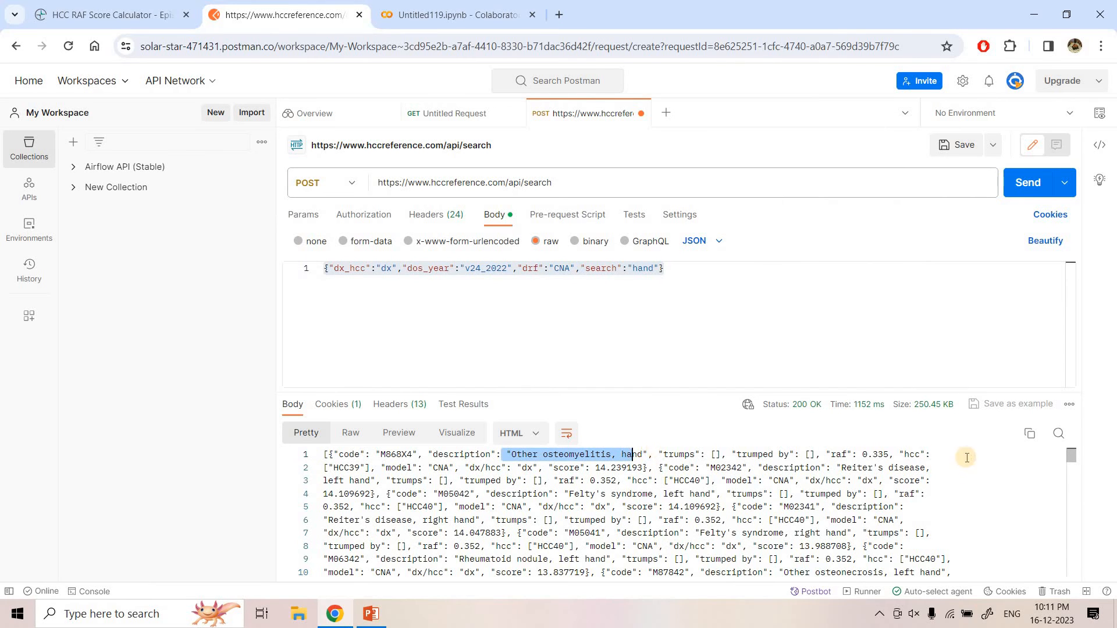
{"action": "double_click", "coordinate": [915, 454]}
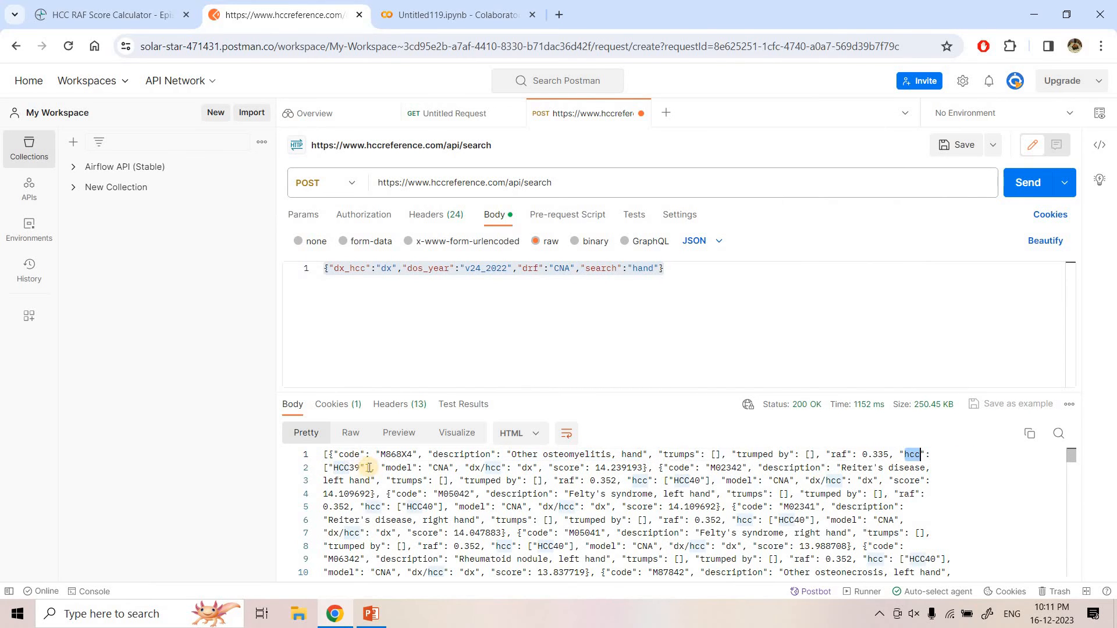
{"action": "double_click", "coordinate": [347, 470]}
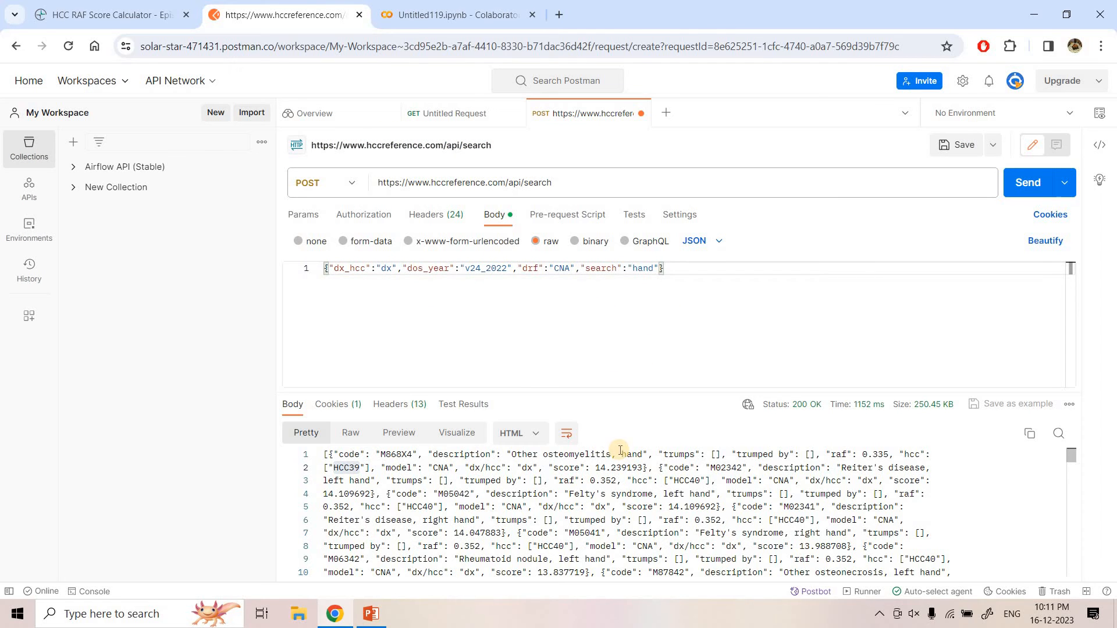
{"action": "mouse_move", "coordinate": [613, 421]}
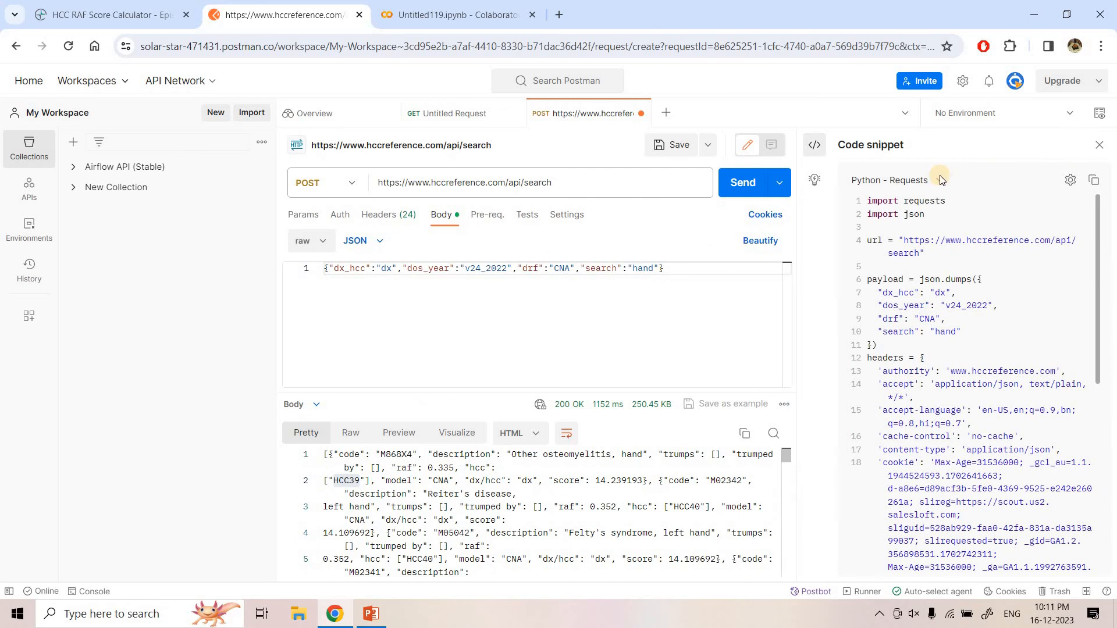
Browse the snippet language list and keep Python - Requests selected.
{"action": "left_click", "coordinate": [896, 180]}
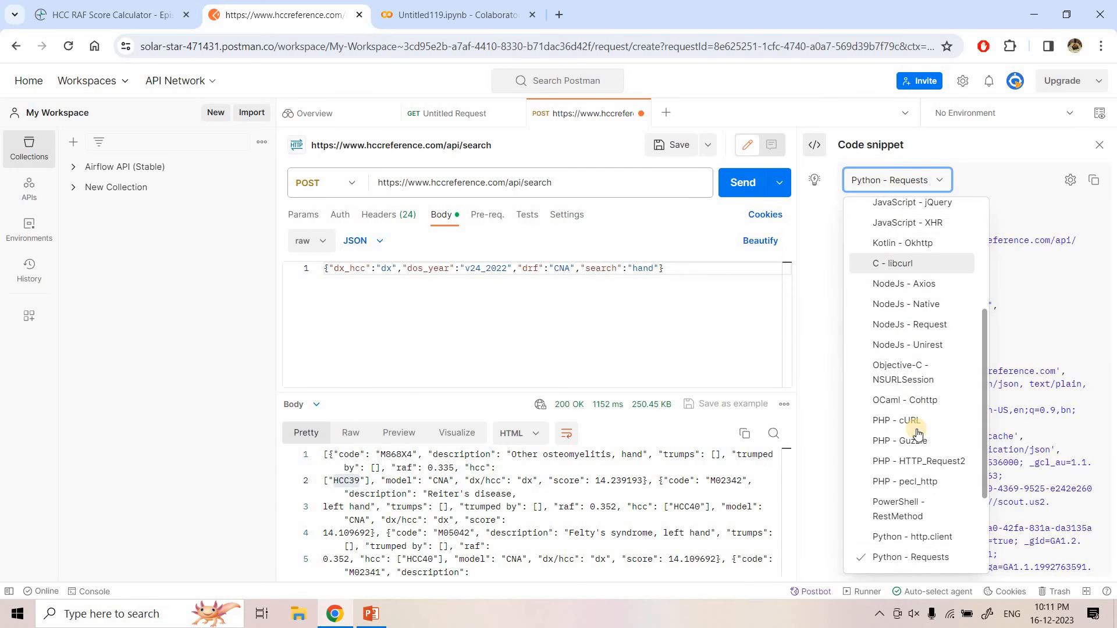
{"action": "scroll", "scroll_direction": "up", "scroll_amount": 3}
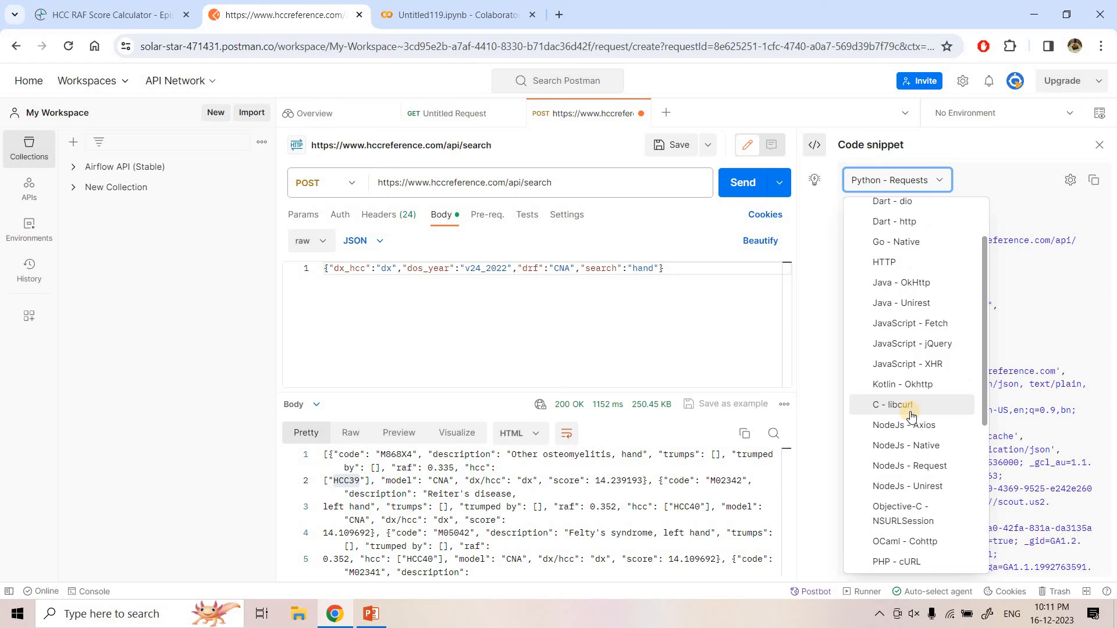
{"action": "scroll", "scroll_direction": "down", "scroll_amount": 3}
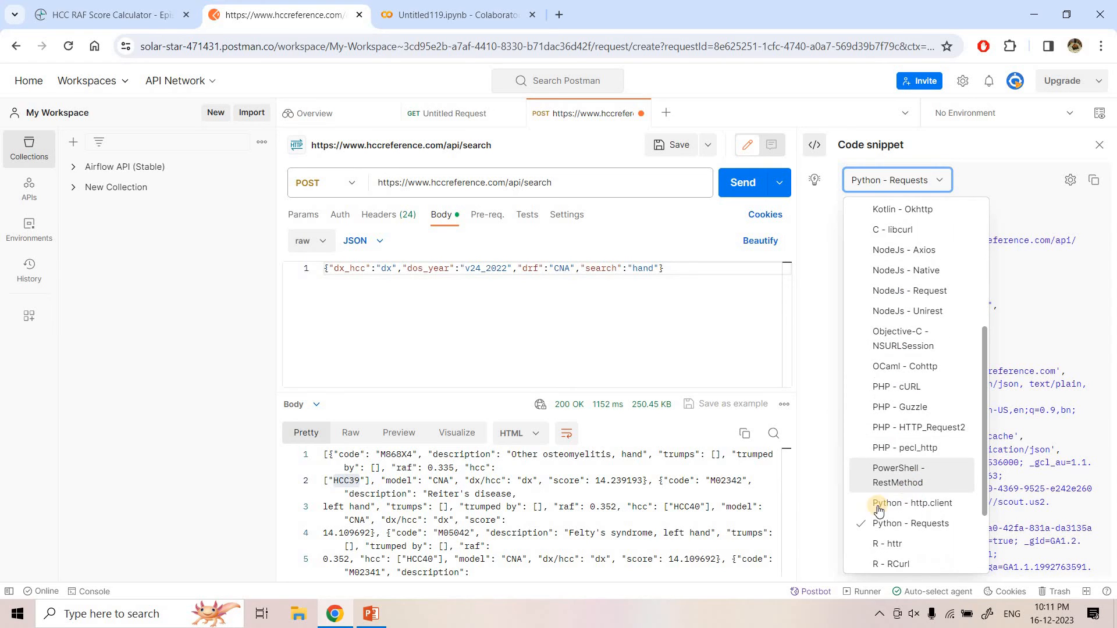
{"action": "left_click", "coordinate": [912, 523]}
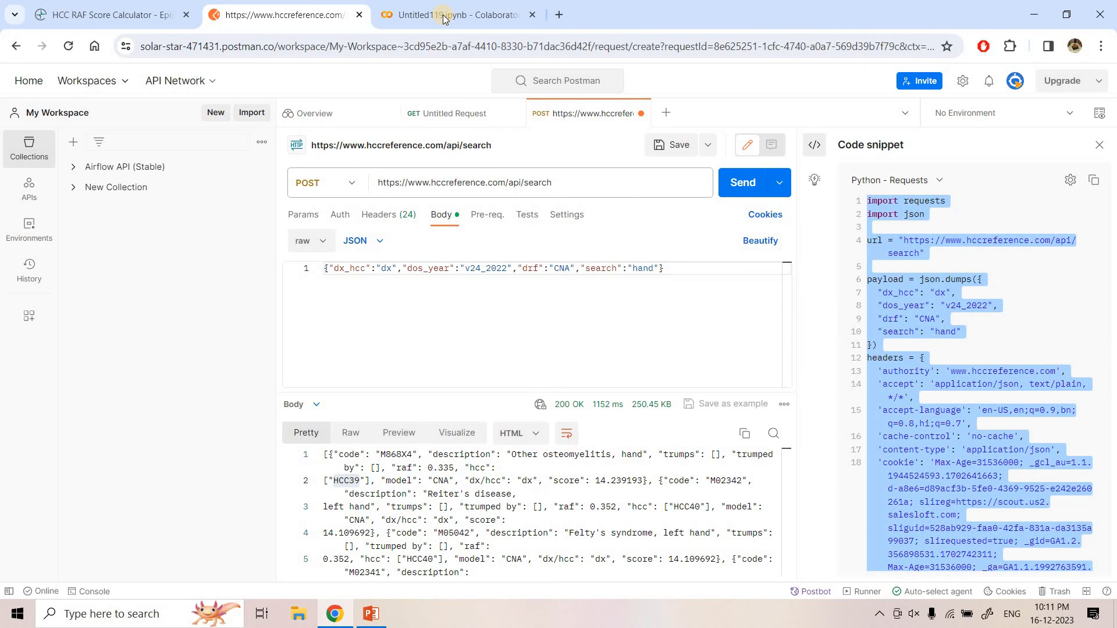
Run the pasted request code in a Colab cell and inspect the printed hand results.
{"action": "left_click", "coordinate": [453, 14]}
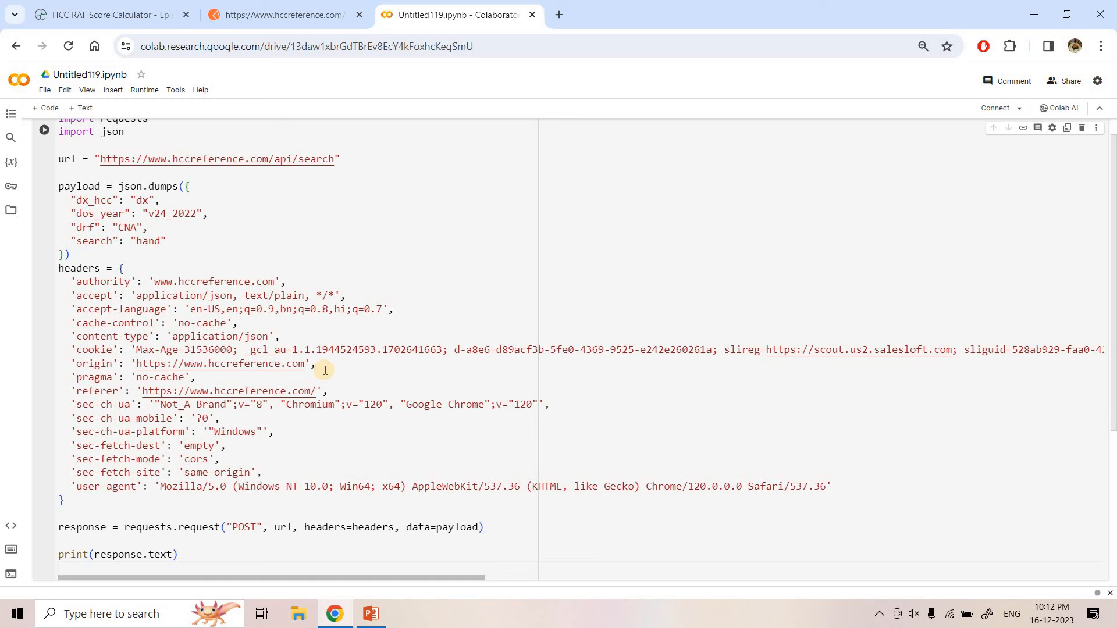
{"action": "scroll", "scroll_direction": "up", "scroll_amount": 3}
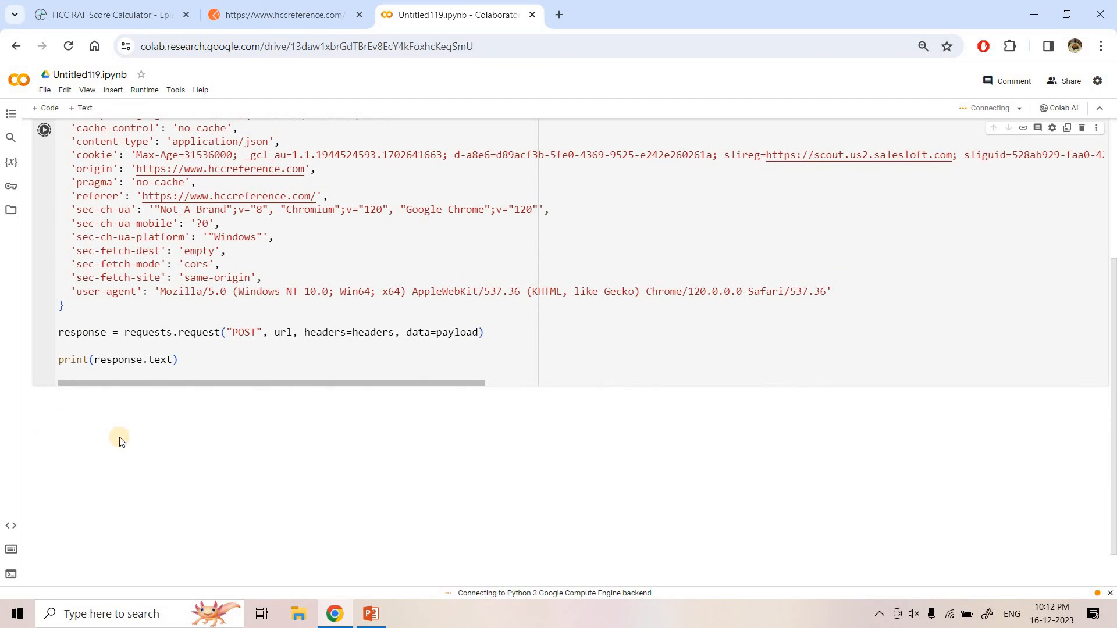
{"action": "mouse_move", "coordinate": [202, 458]}
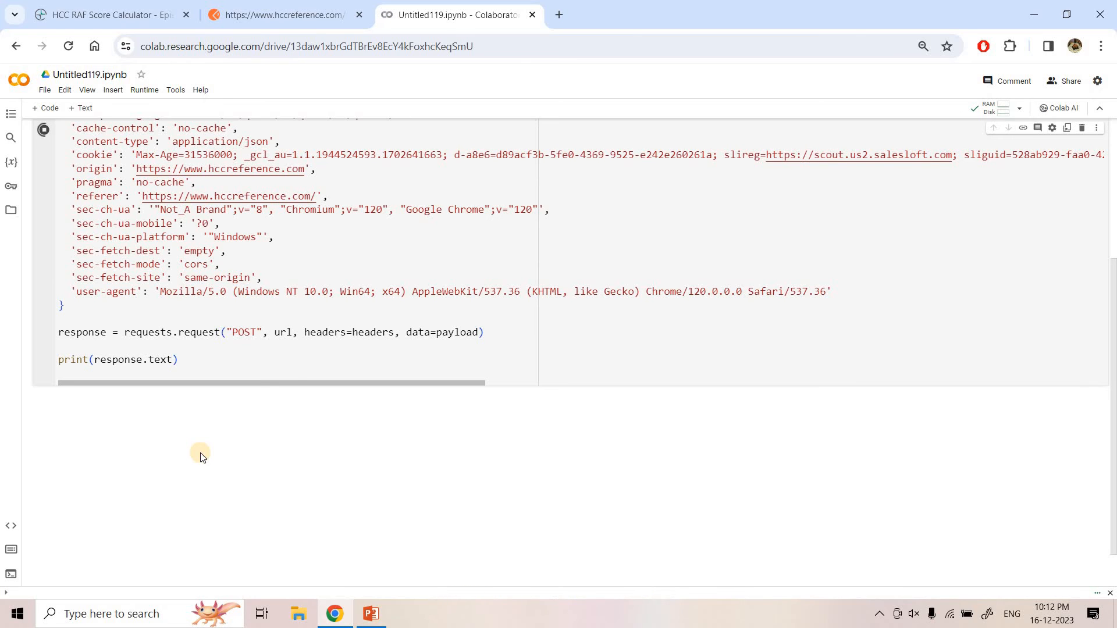
{"action": "left_click", "coordinate": [43, 130]}
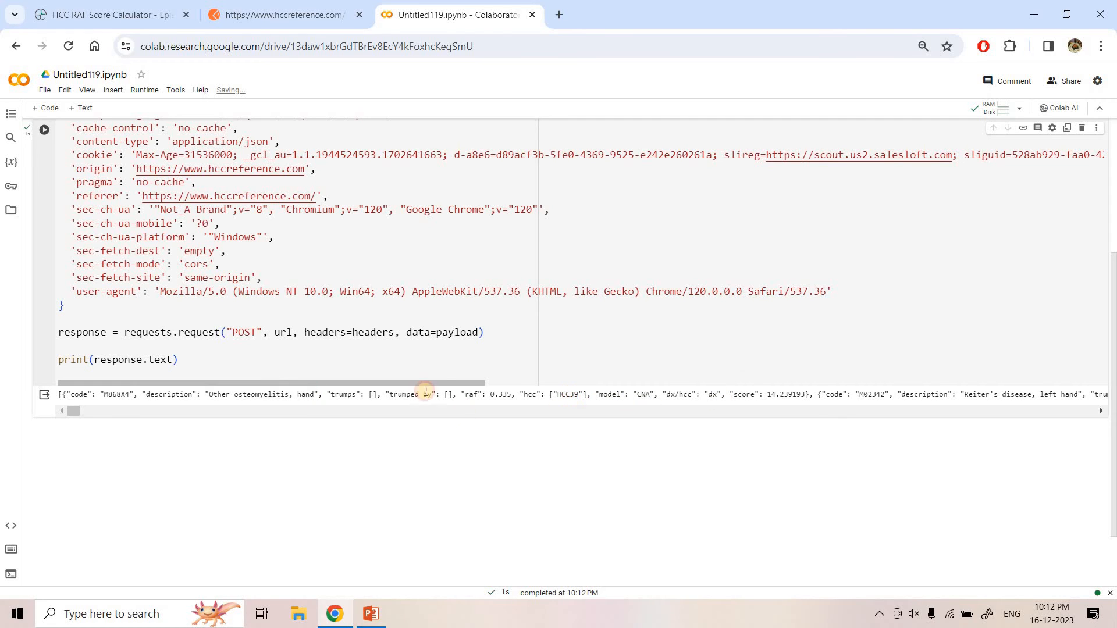
{"action": "double_click", "coordinate": [568, 393]}
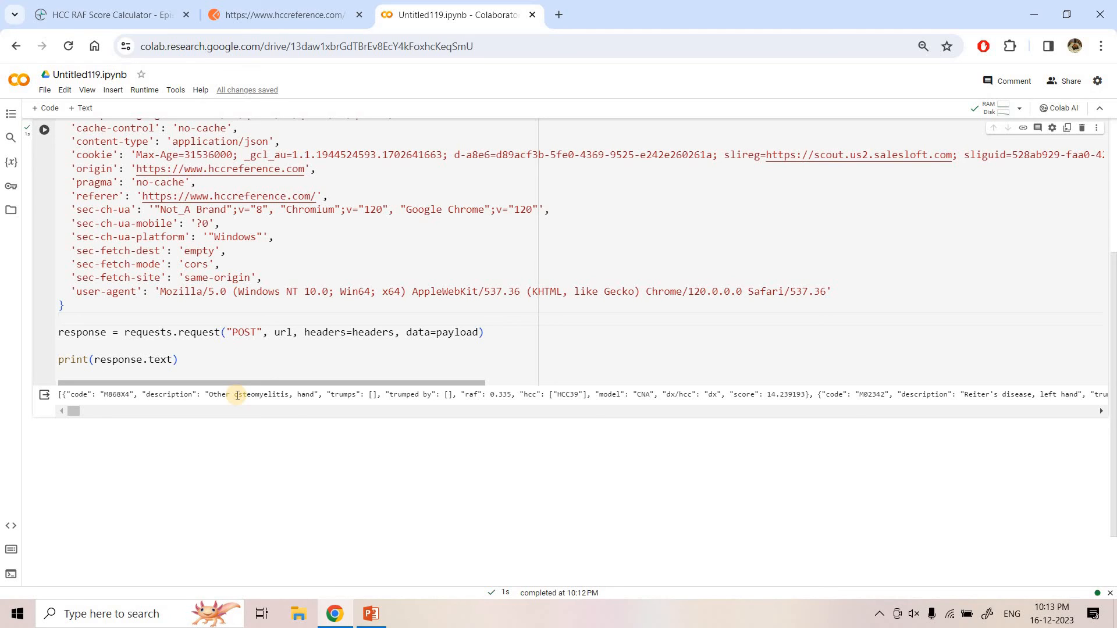
{"action": "mouse_move", "coordinate": [155, 5]}
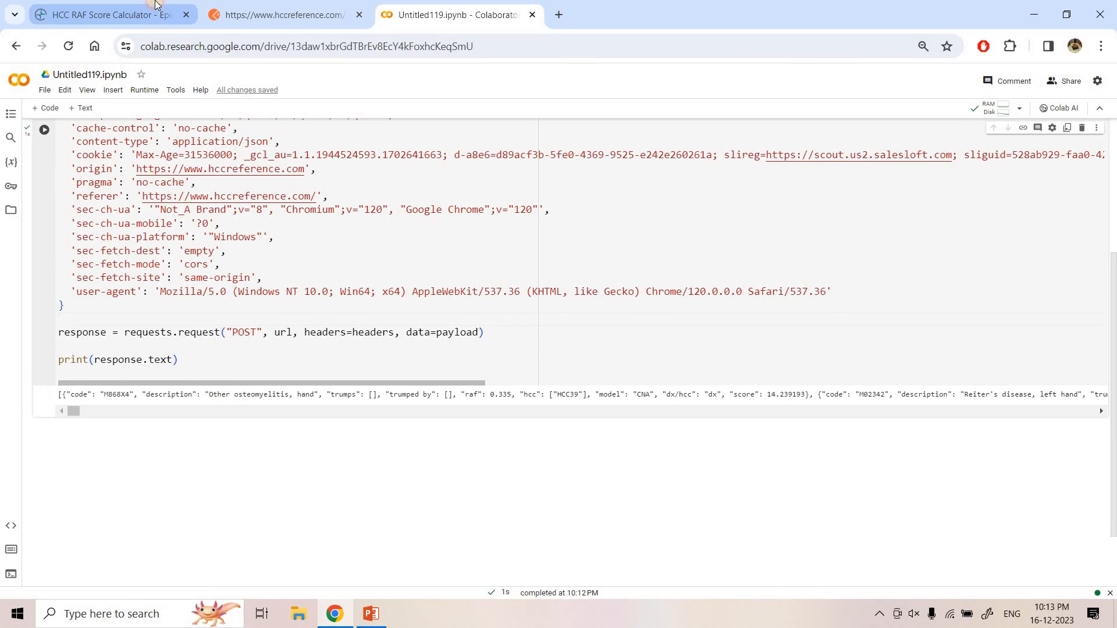
Return to HCC Explorer and select the F1827 result in the search box.
{"action": "left_click", "coordinate": [107, 14]}
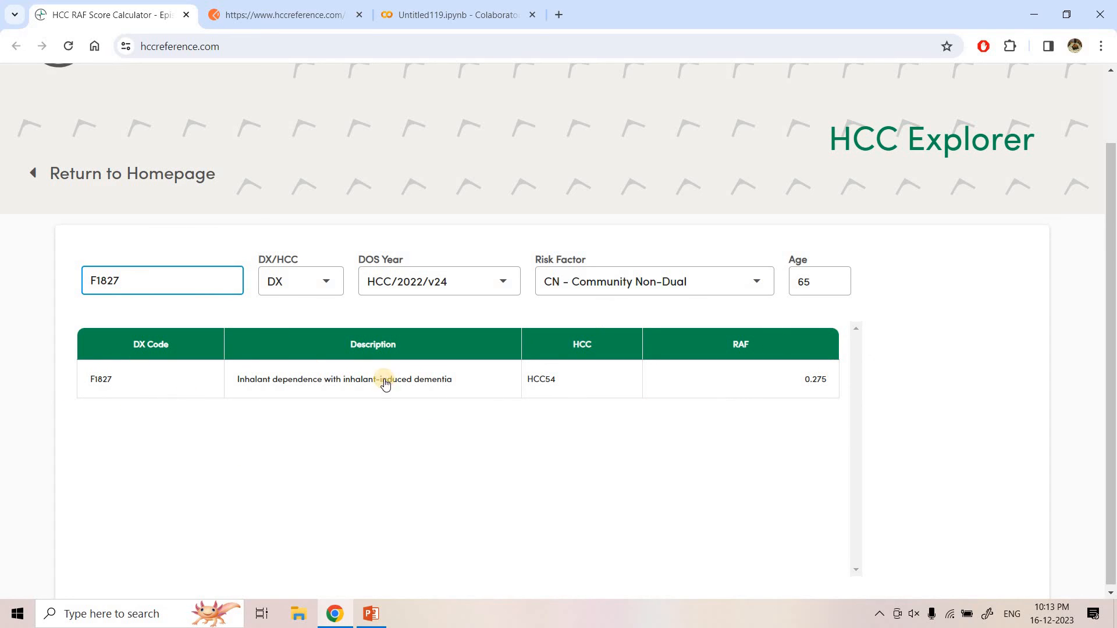
{"action": "mouse_move", "coordinate": [222, 320]}
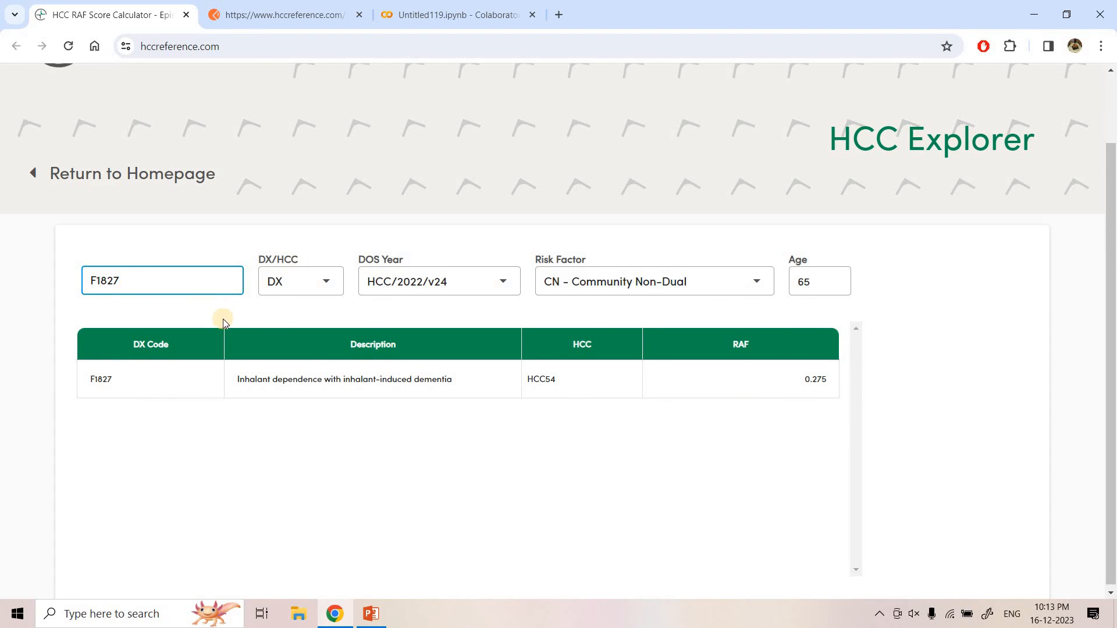
{"action": "left_click", "coordinate": [168, 280]}
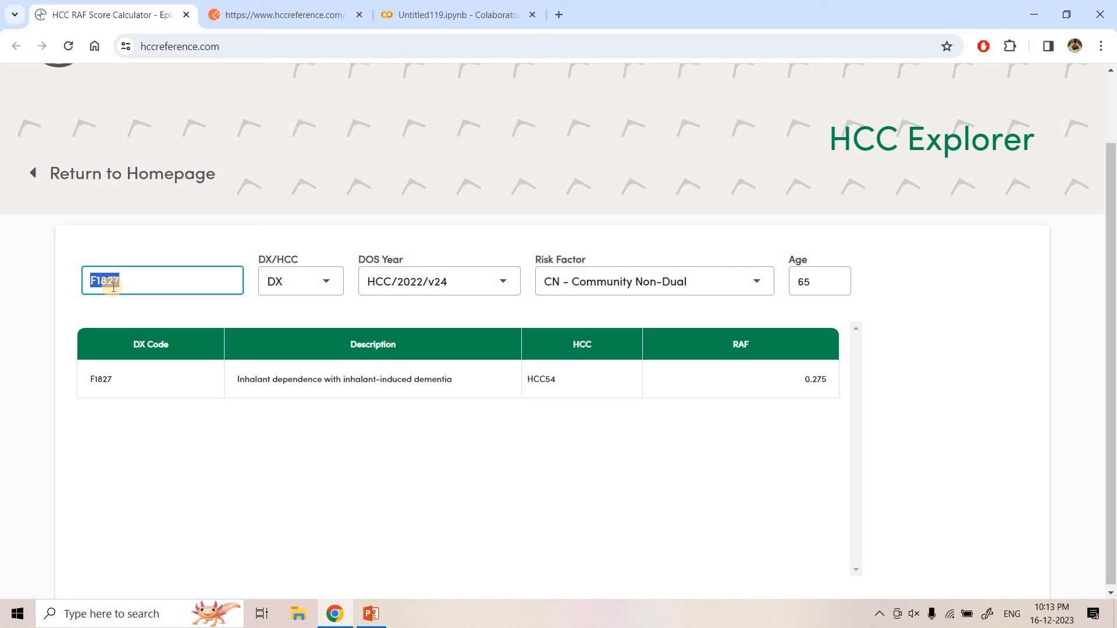
{"action": "mouse_move", "coordinate": [146, 253]}
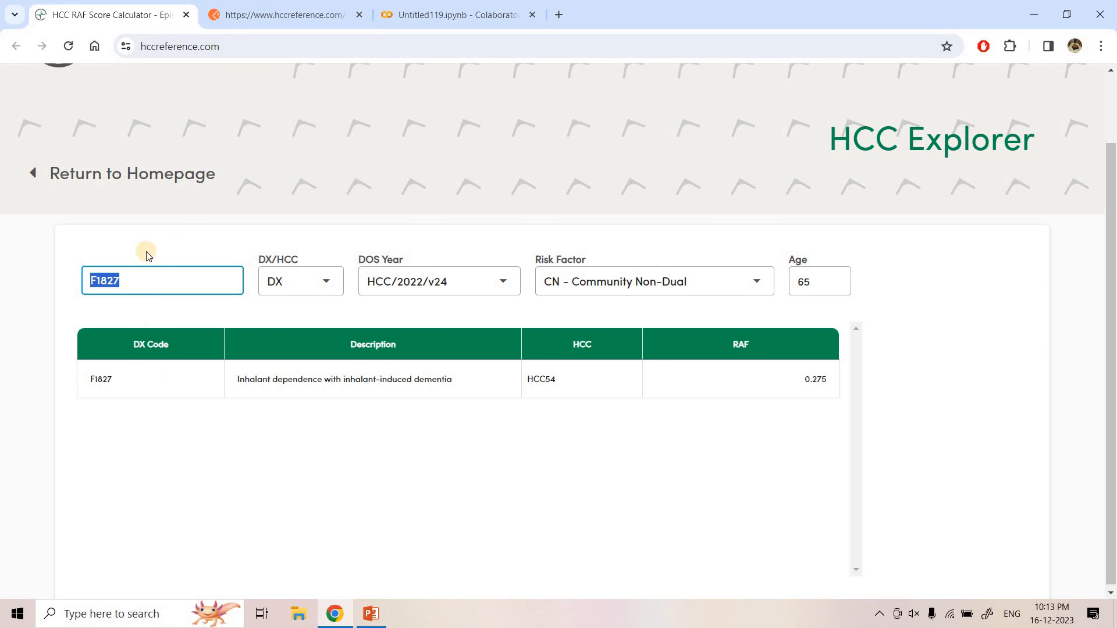
Set the Colab payload's search to "F1827", rerun the cell, and check the returned F1827.
{"action": "left_click", "coordinate": [459, 14]}
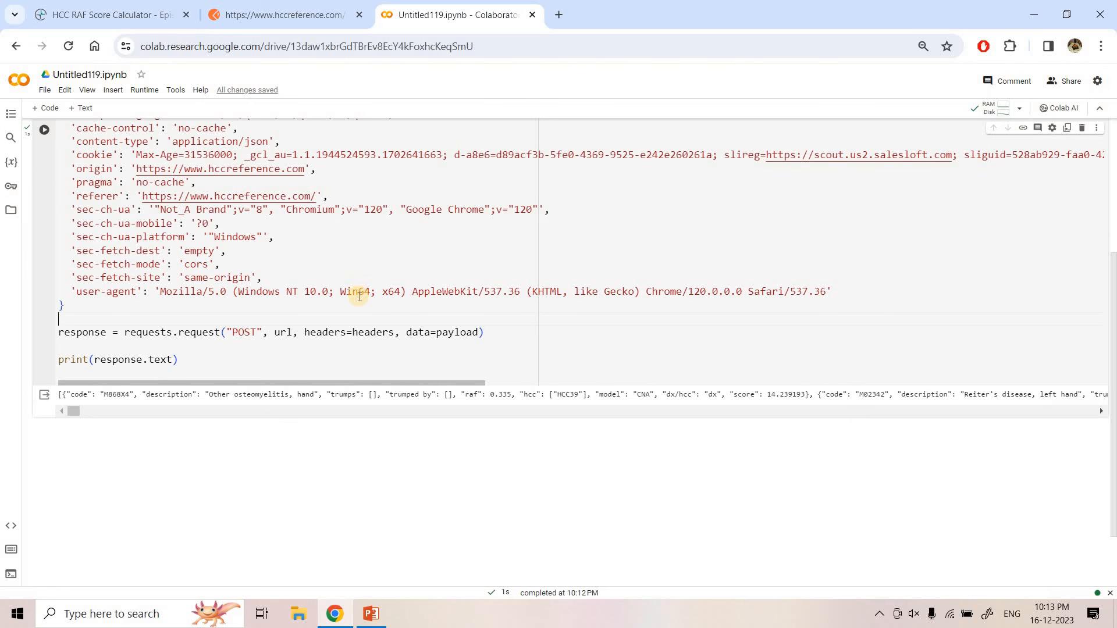
{"action": "scroll", "scroll_direction": "up", "scroll_amount": 3}
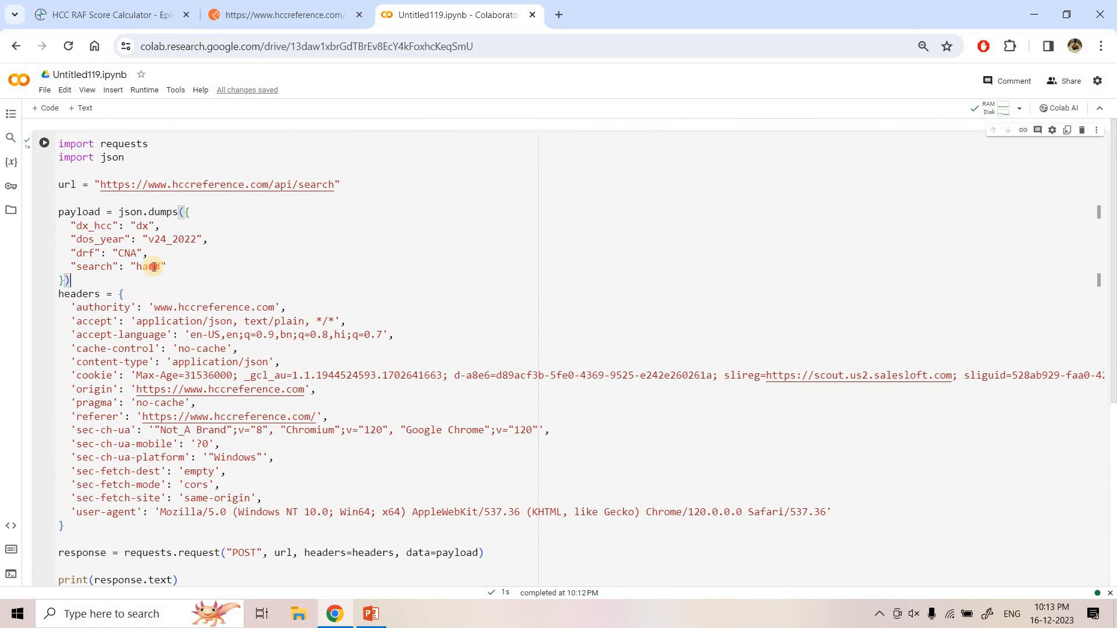
{"action": "type", "text": "F1827"}
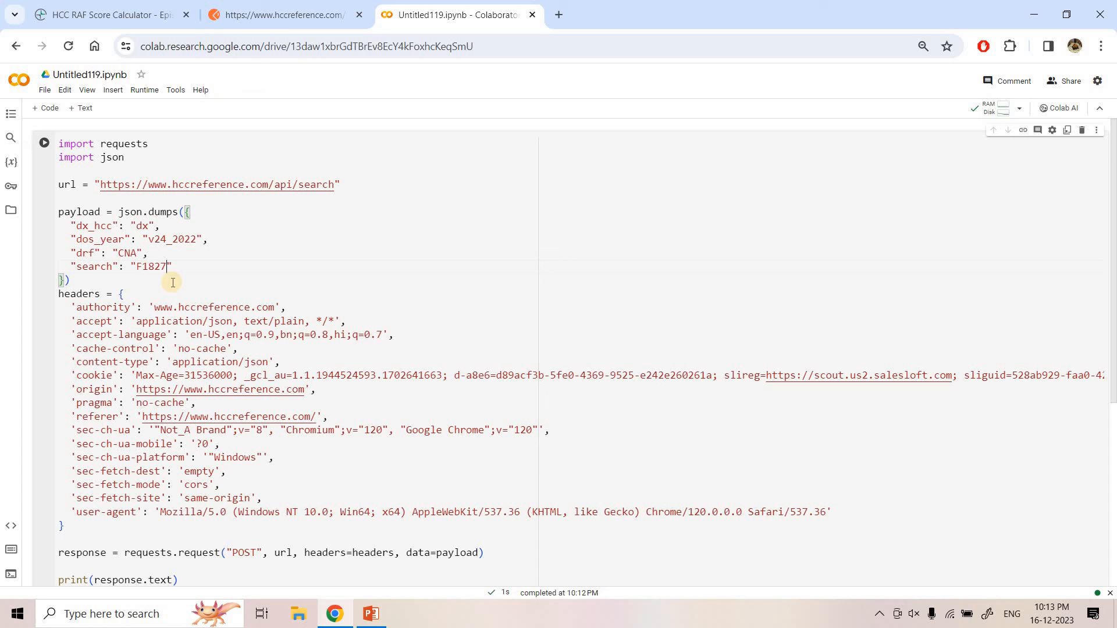
{"action": "mouse_move", "coordinate": [110, 197]}
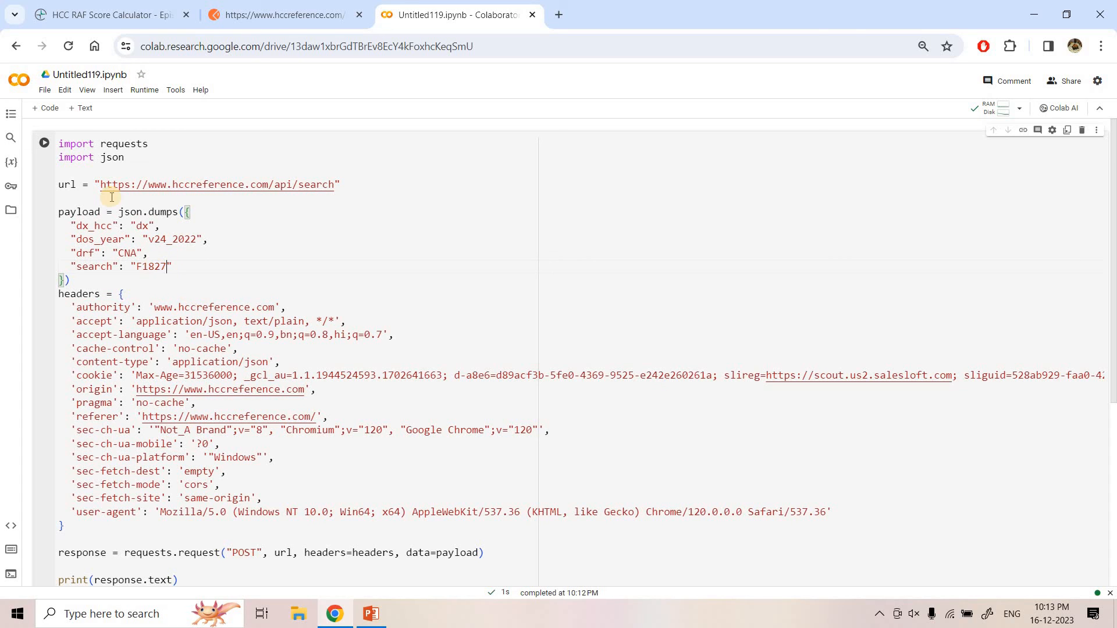
{"action": "left_click", "coordinate": [44, 142]}
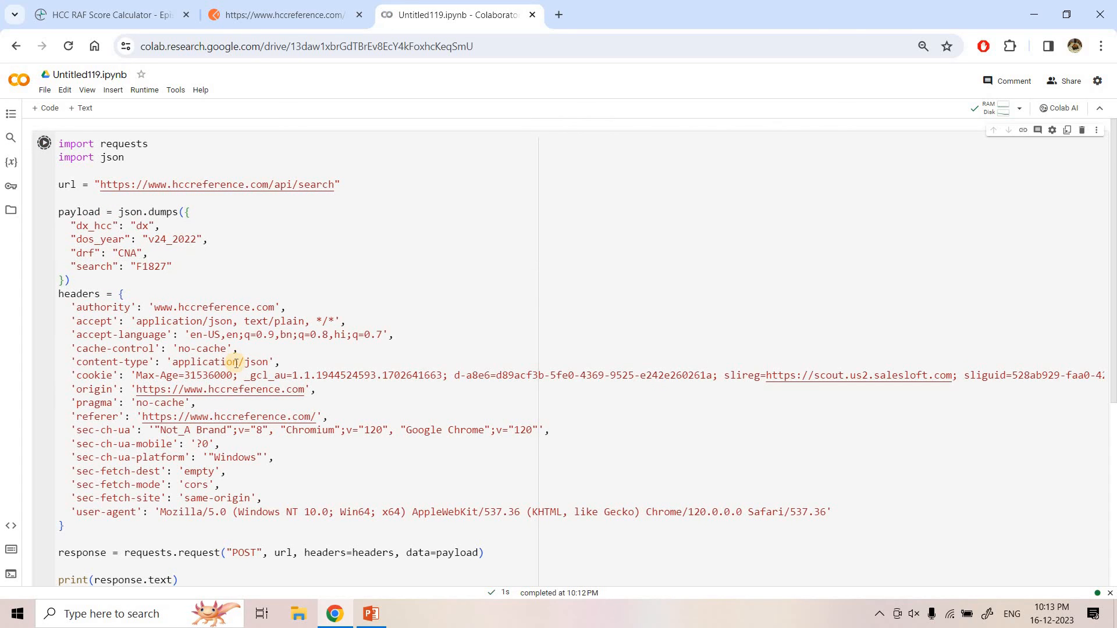
{"action": "left_click", "coordinate": [44, 130]}
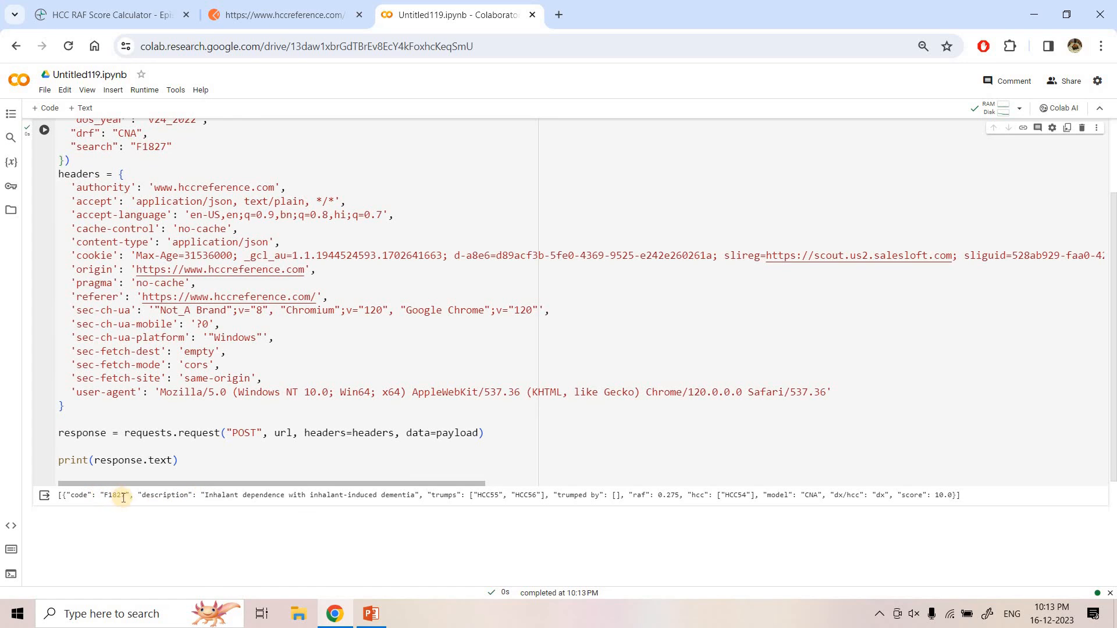
{"action": "double_click", "coordinate": [308, 495]}
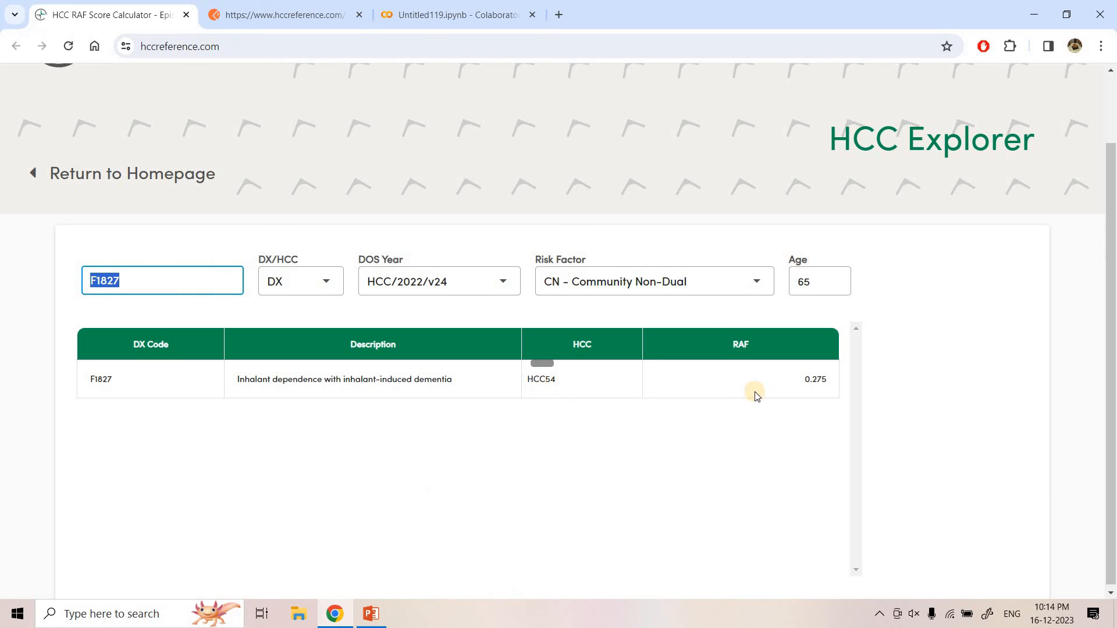
{"action": "mouse_move", "coordinate": [423, 70]}
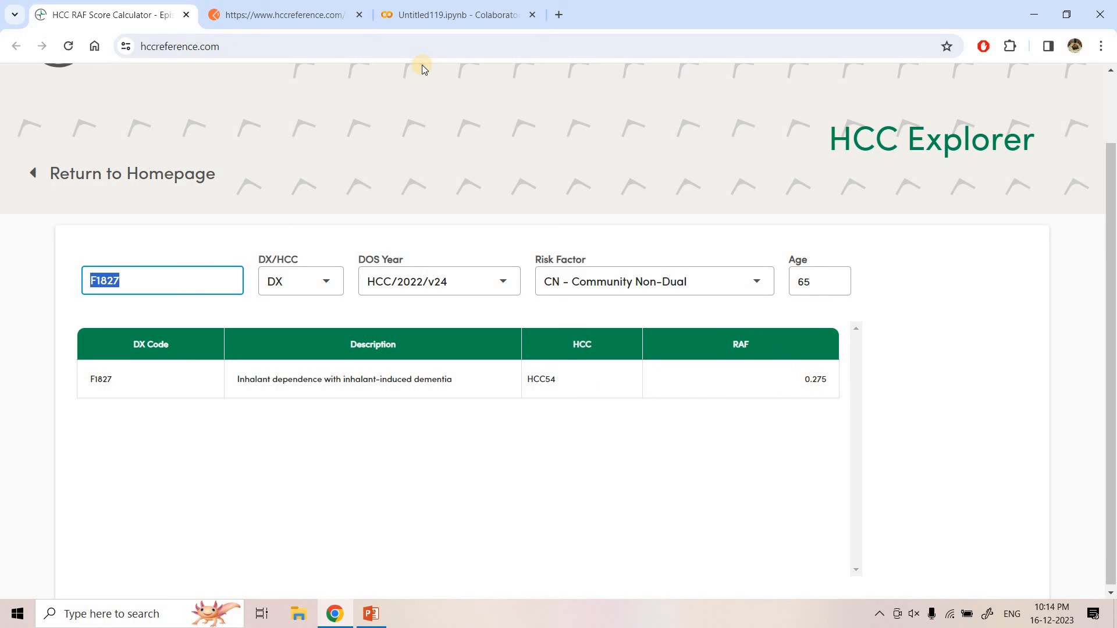
{"action": "left_click", "coordinate": [456, 14]}
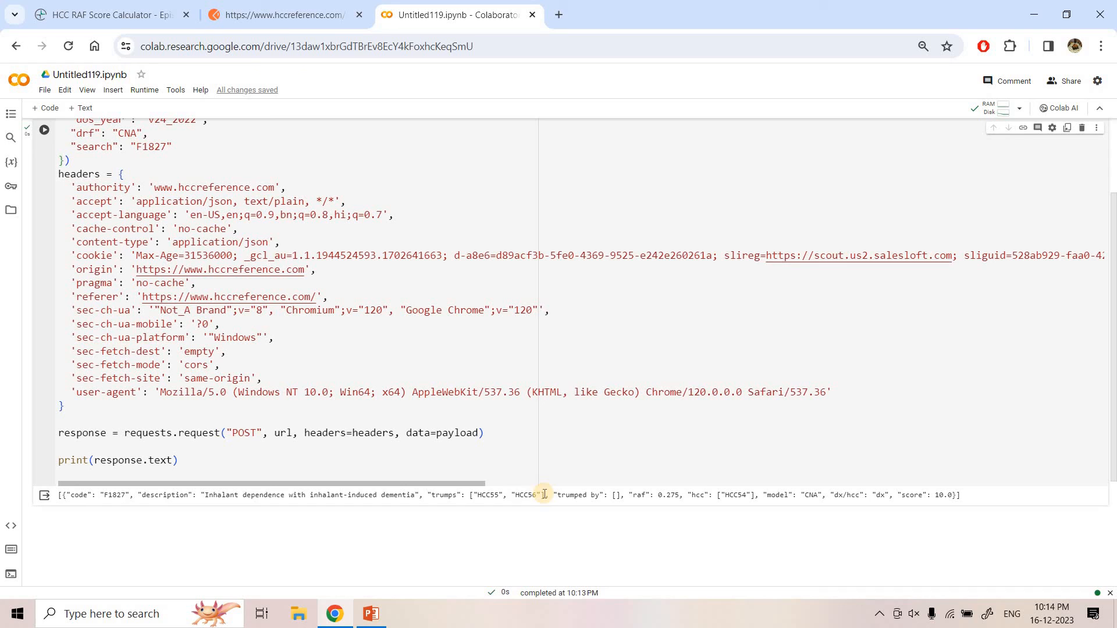
{"action": "mouse_move", "coordinate": [667, 492]}
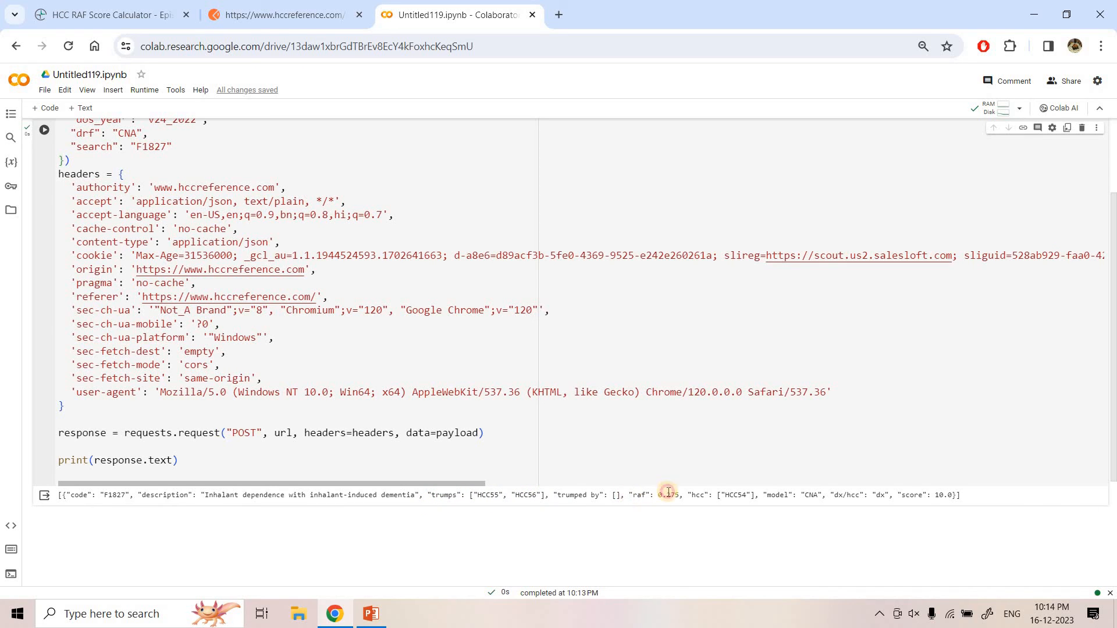
{"action": "double_click", "coordinate": [652, 495]}
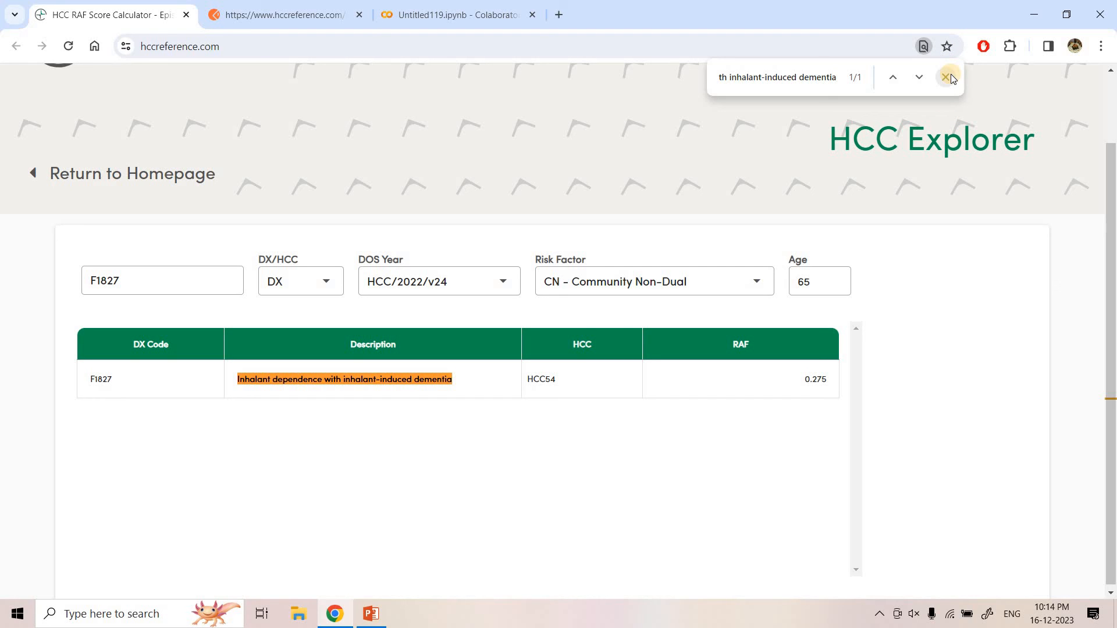
{"action": "left_click", "coordinate": [949, 78]}
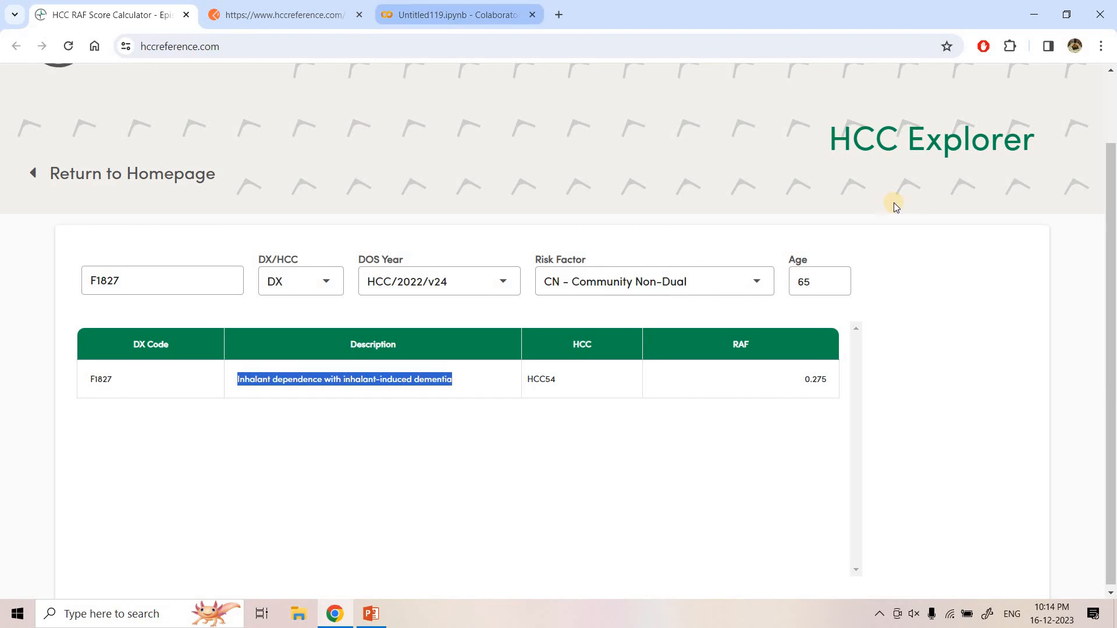
{"action": "mouse_move", "coordinate": [442, 175]}
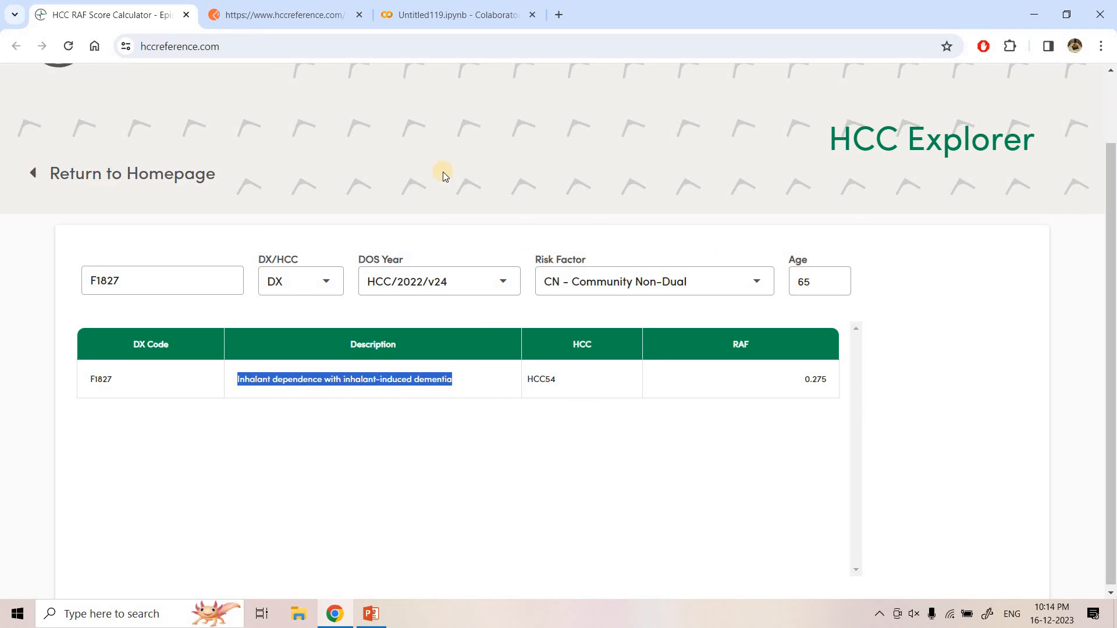